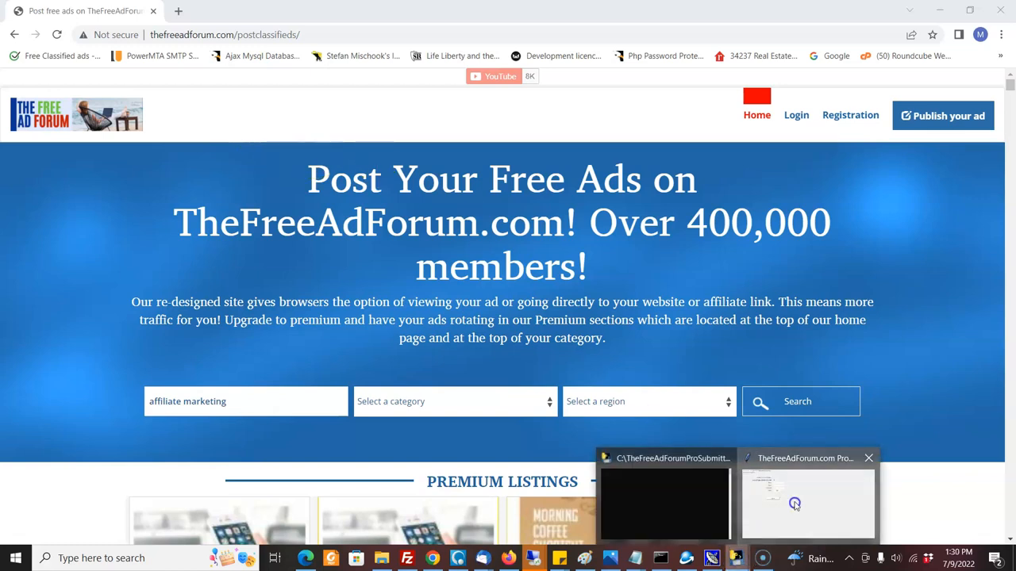
Step: Bring Pro Submitter forward, then browse the TheFreeAdForum.com homepage listings in Chrome
click(794, 501)
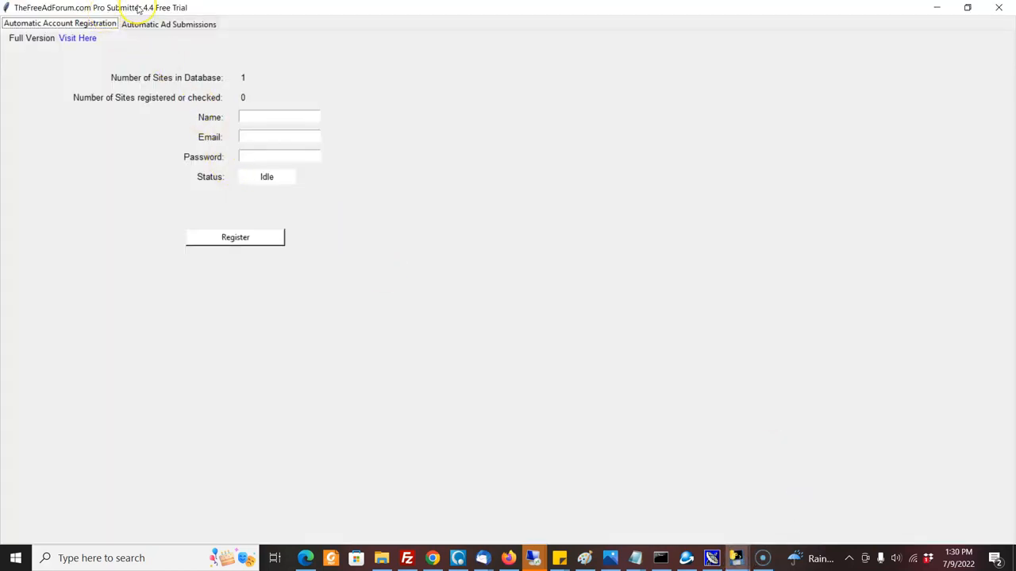
mouse_move(791, 333)
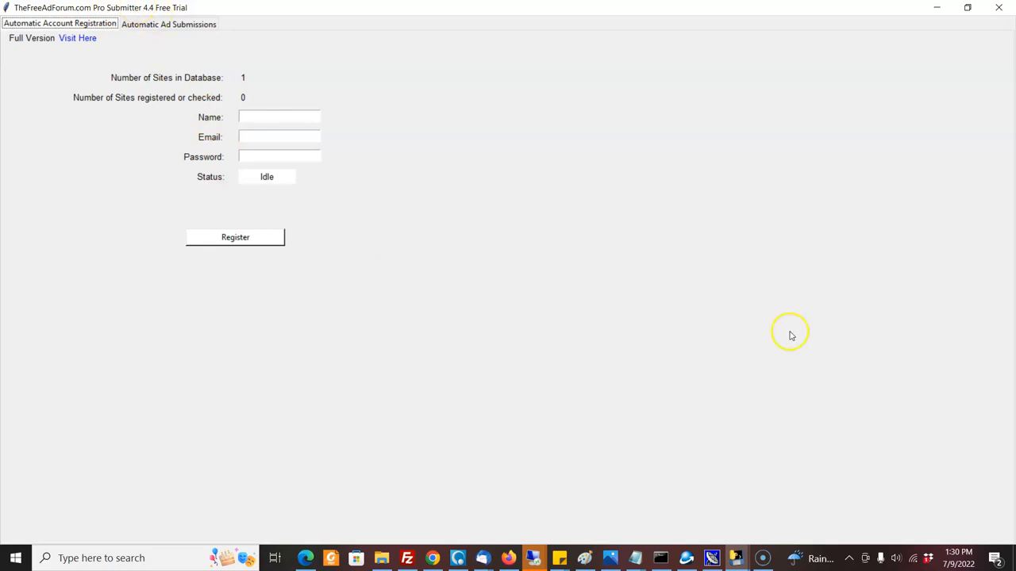
mouse_move(522, 533)
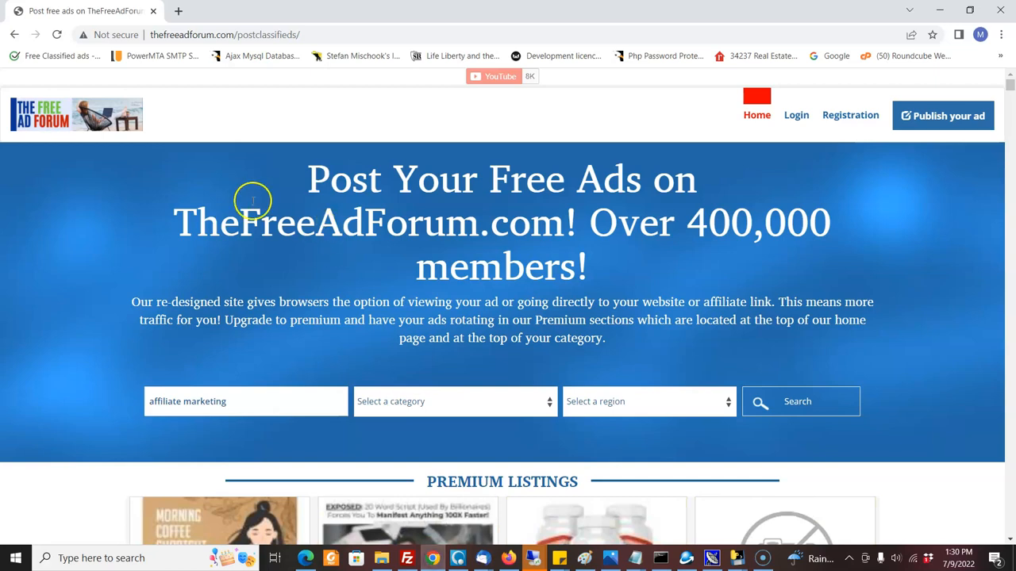
mouse_move(701, 310)
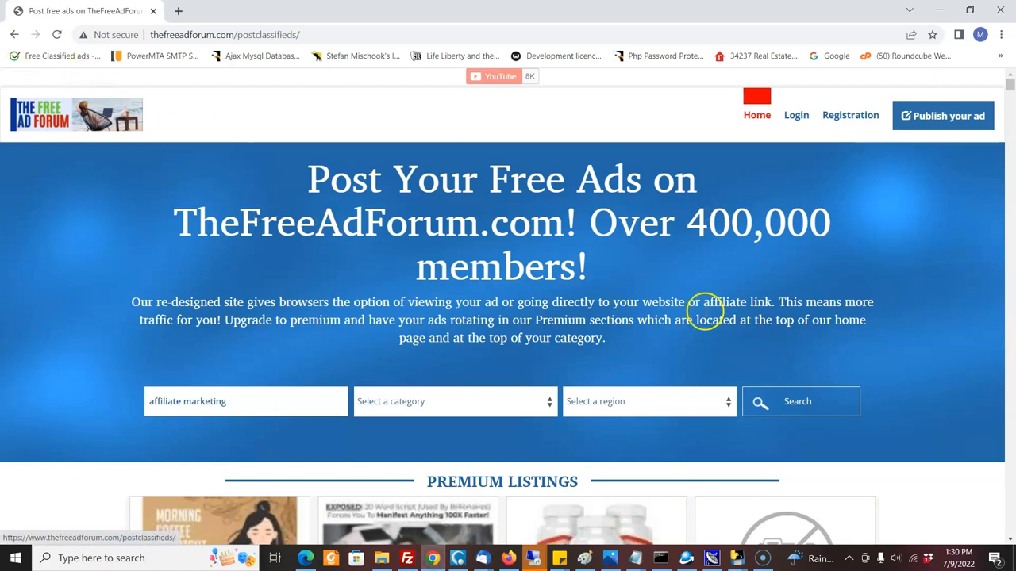
mouse_move(963, 149)
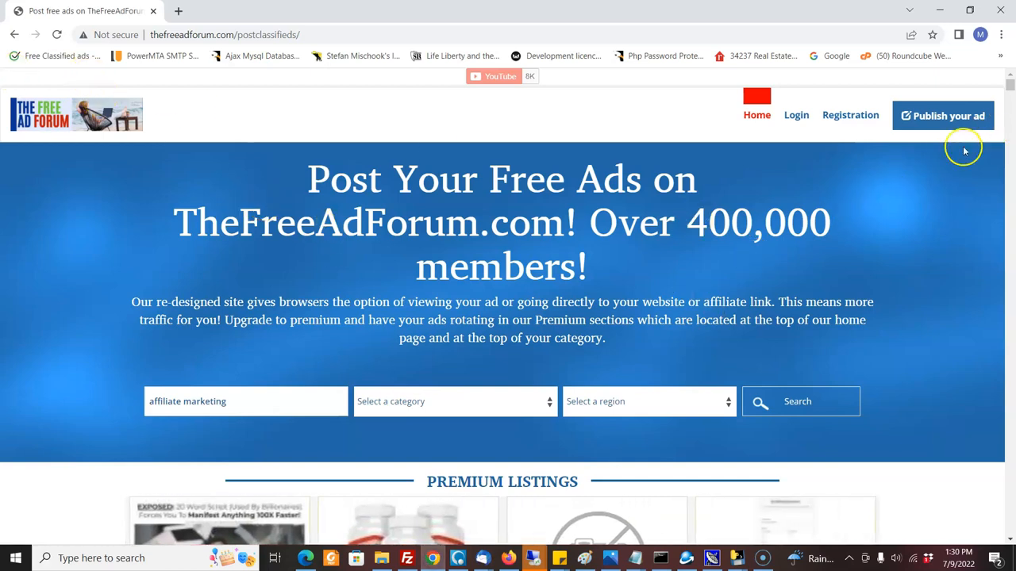
mouse_move(194, 222)
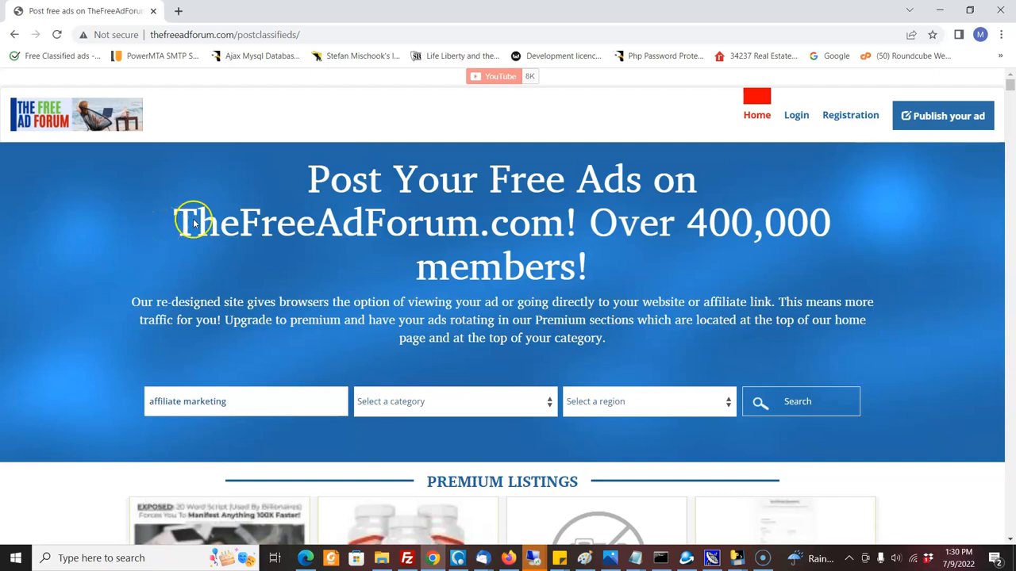
scroll(down, 3)
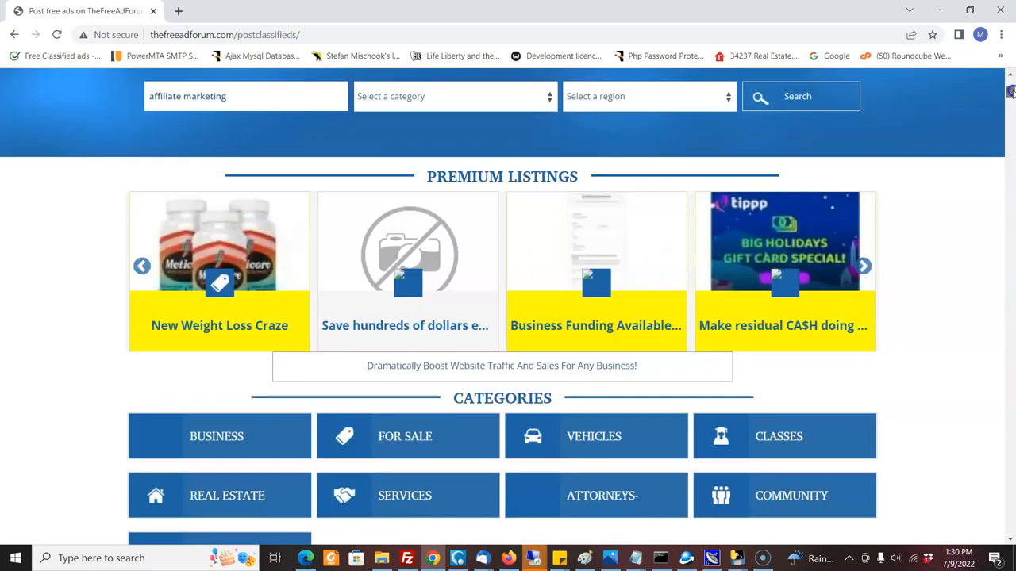
scroll(down, 3)
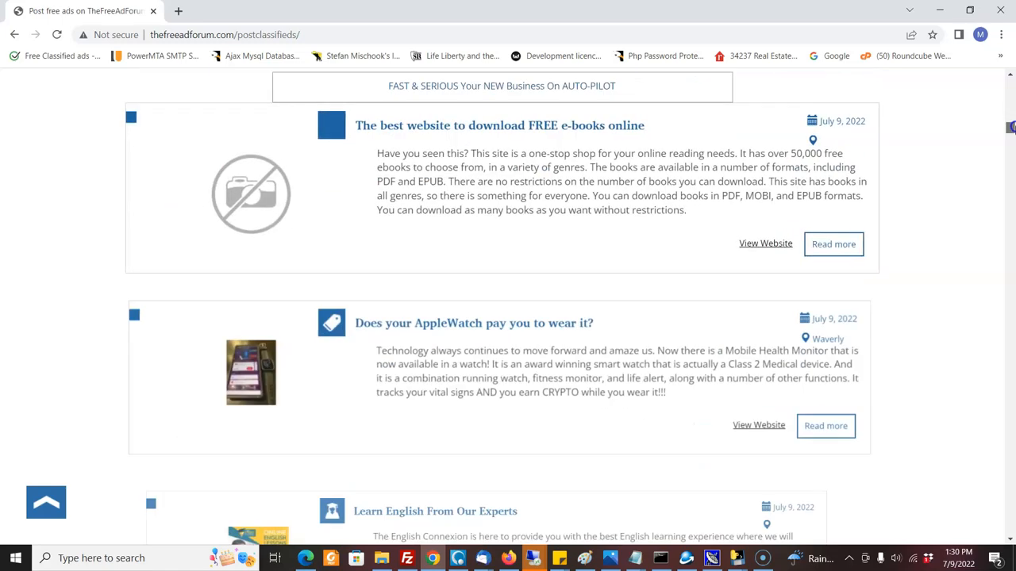
scroll(up, 3)
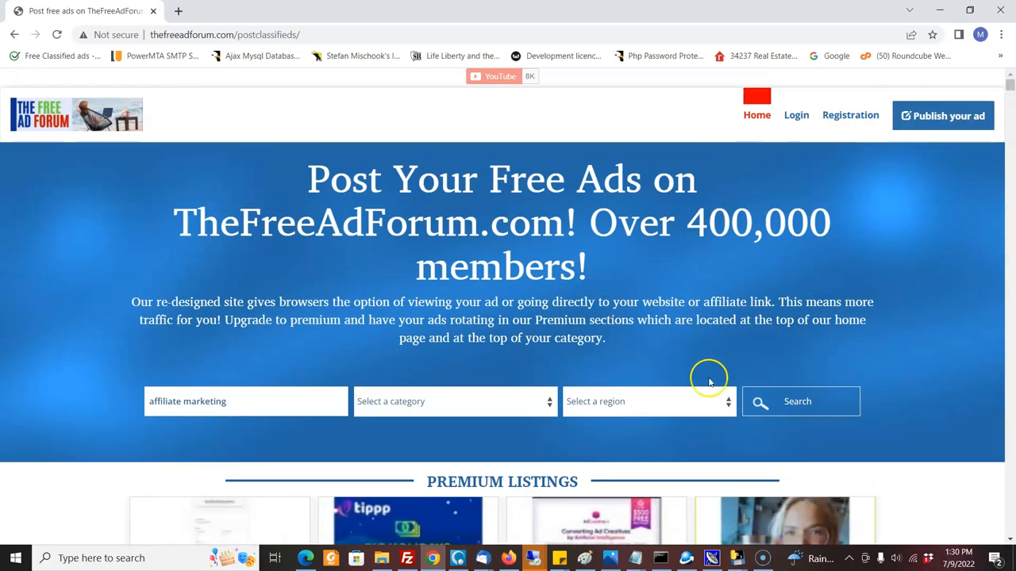
mouse_move(736, 558)
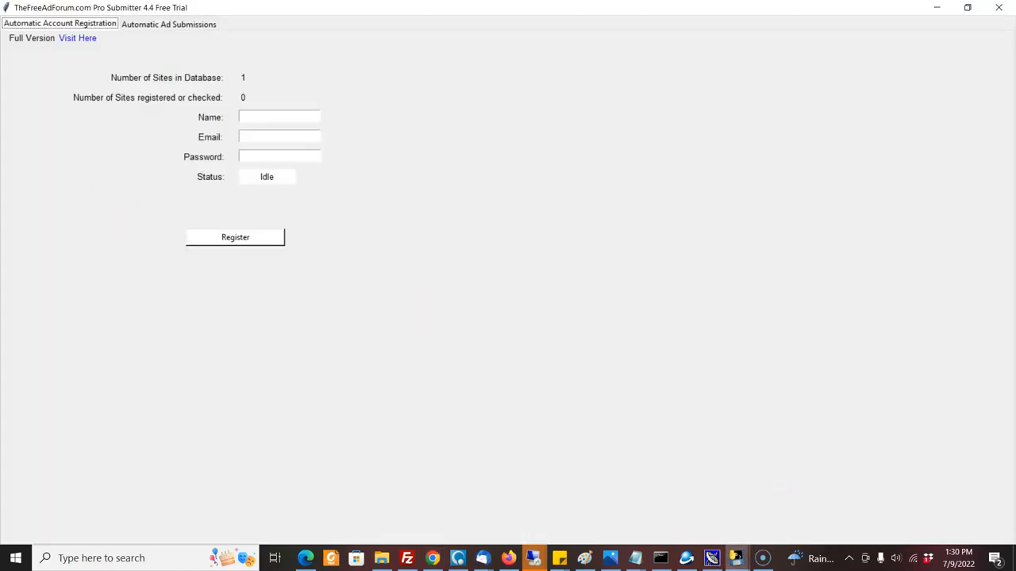
mouse_move(25, 145)
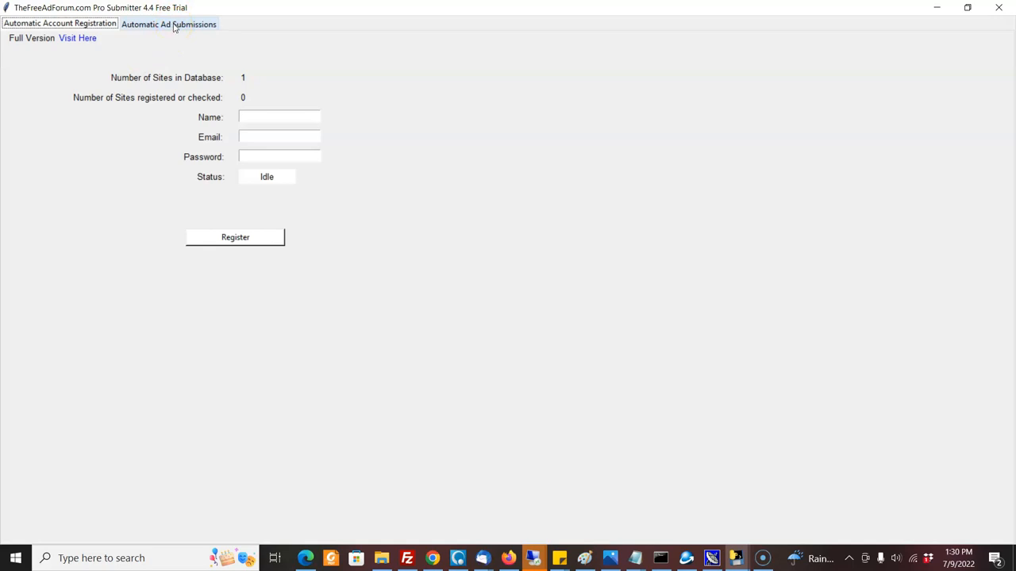
Step: Start posting from Automatic Ad Submissions and dismiss the trial's max-limit warning
click(169, 29)
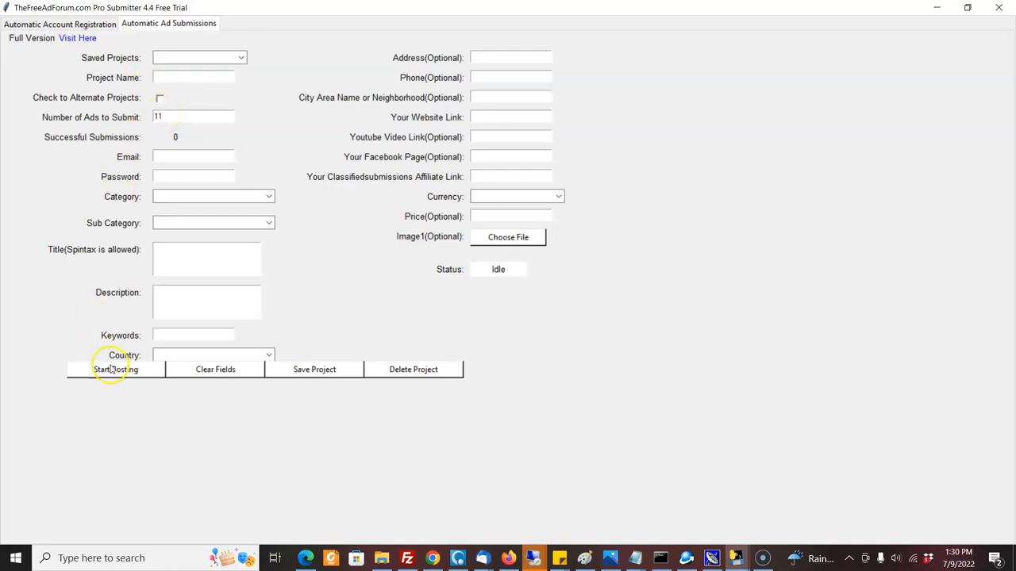
click(114, 368)
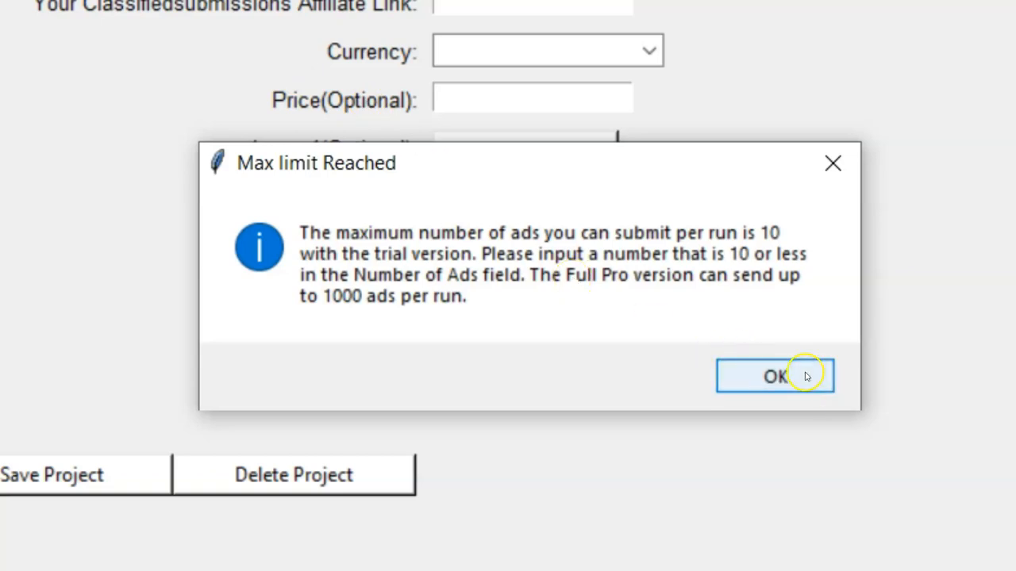
click(775, 378)
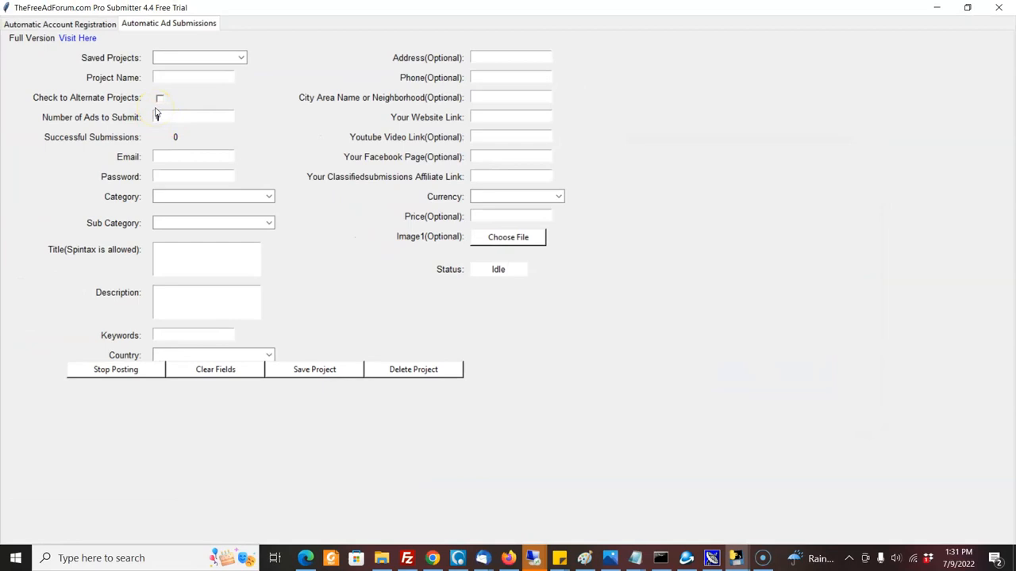
Step: Enter 1000 as the number of ads to submit and stop the posting run
text(1000)
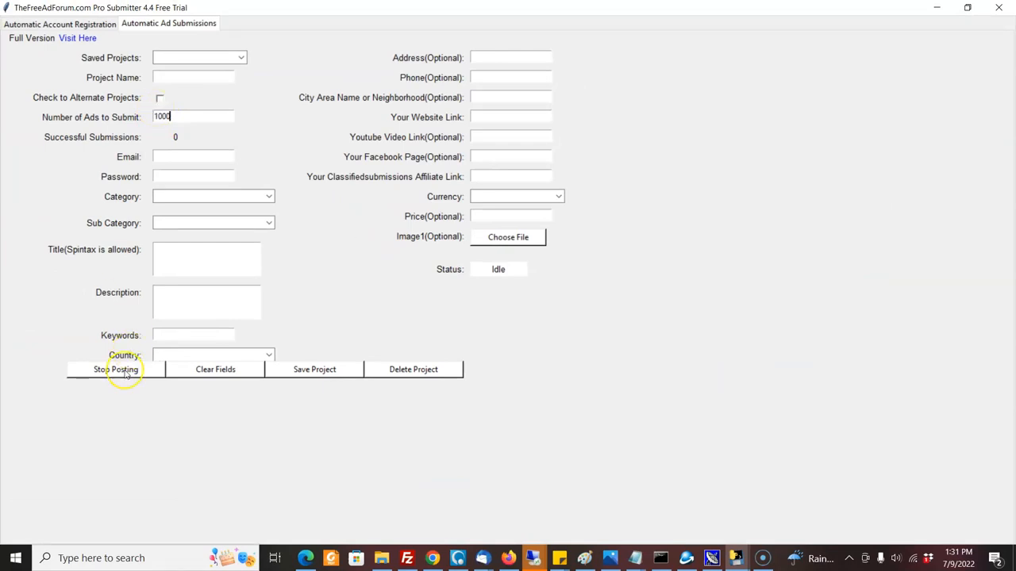
click(115, 368)
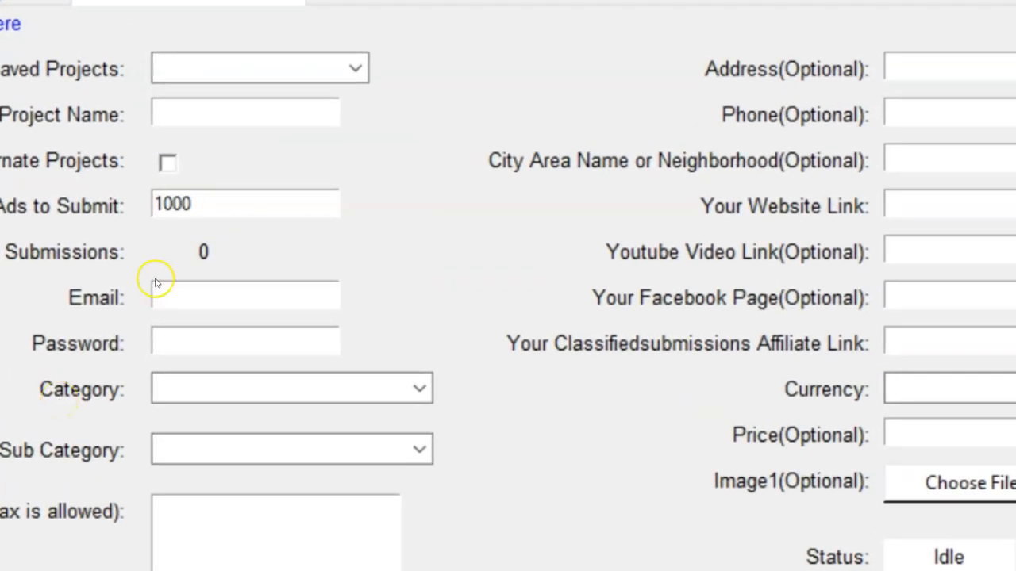
click(245, 203)
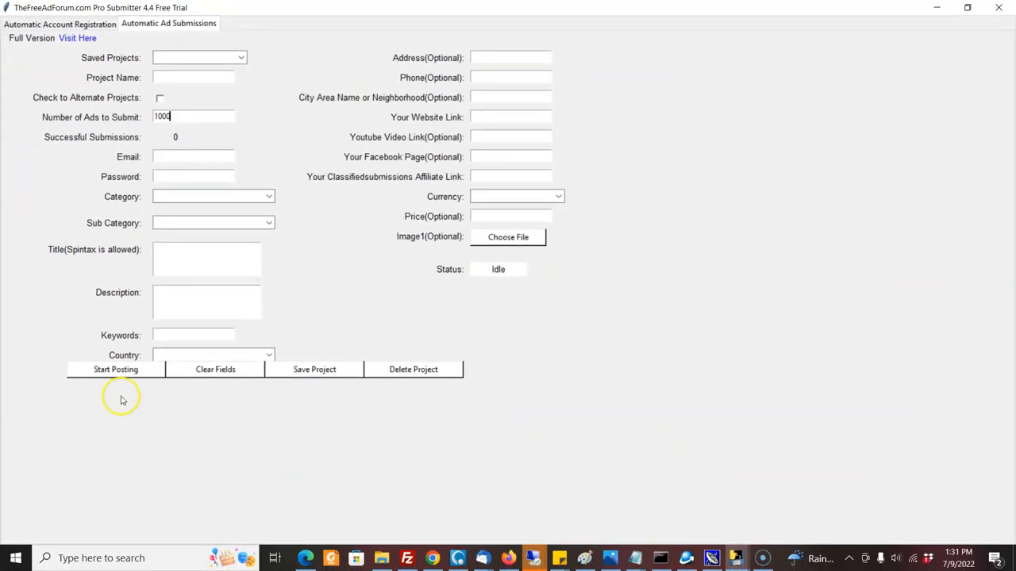
mouse_move(114, 382)
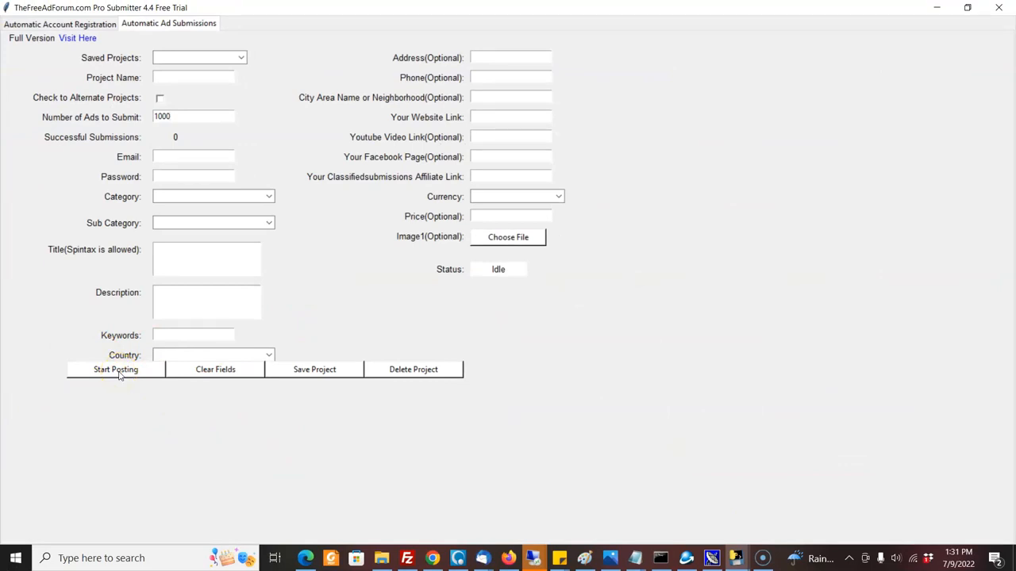
mouse_move(262, 223)
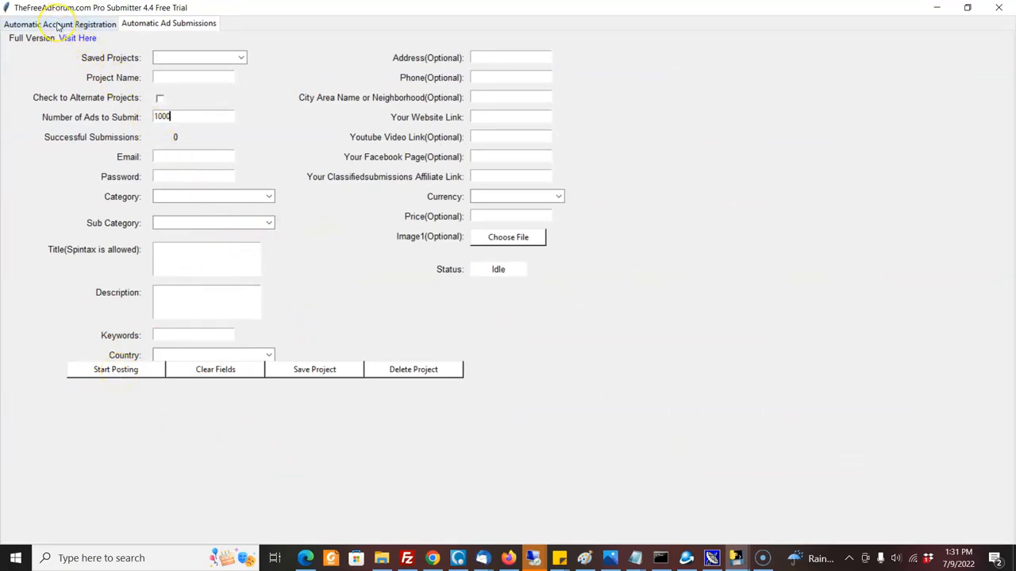
Step: Start automatic account registration from the registration screen's Name field
click(57, 24)
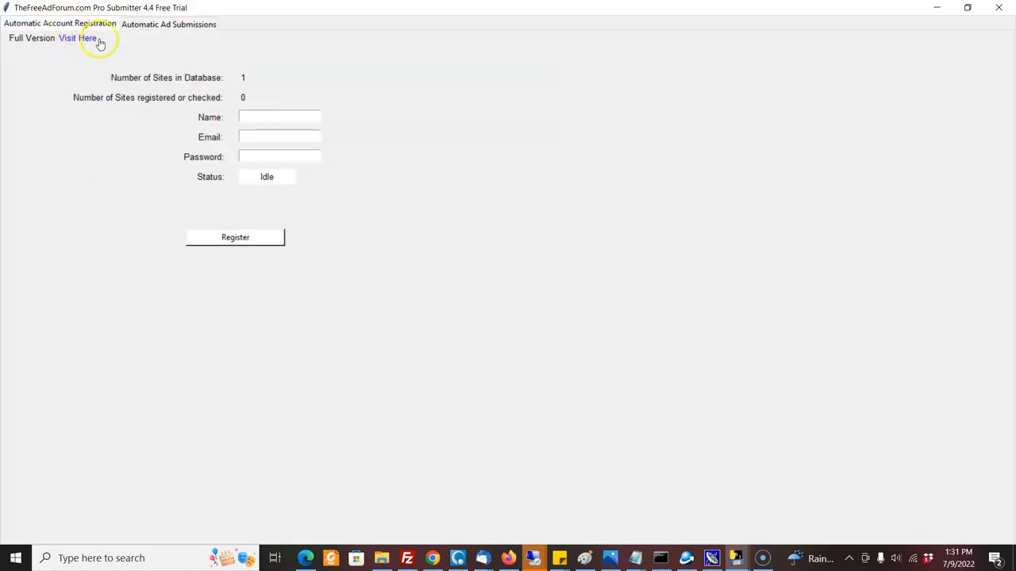
click(280, 117)
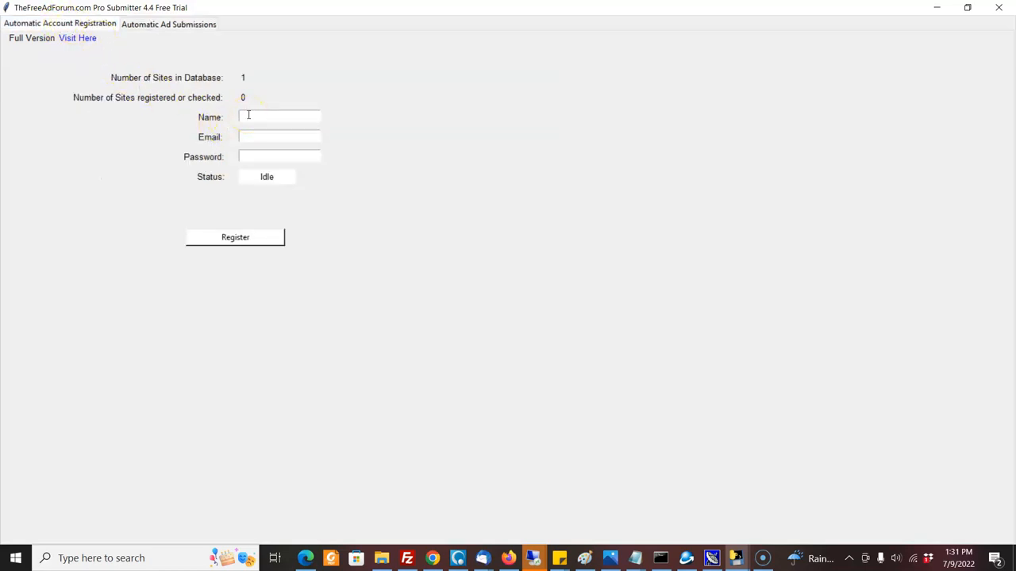
click(278, 117)
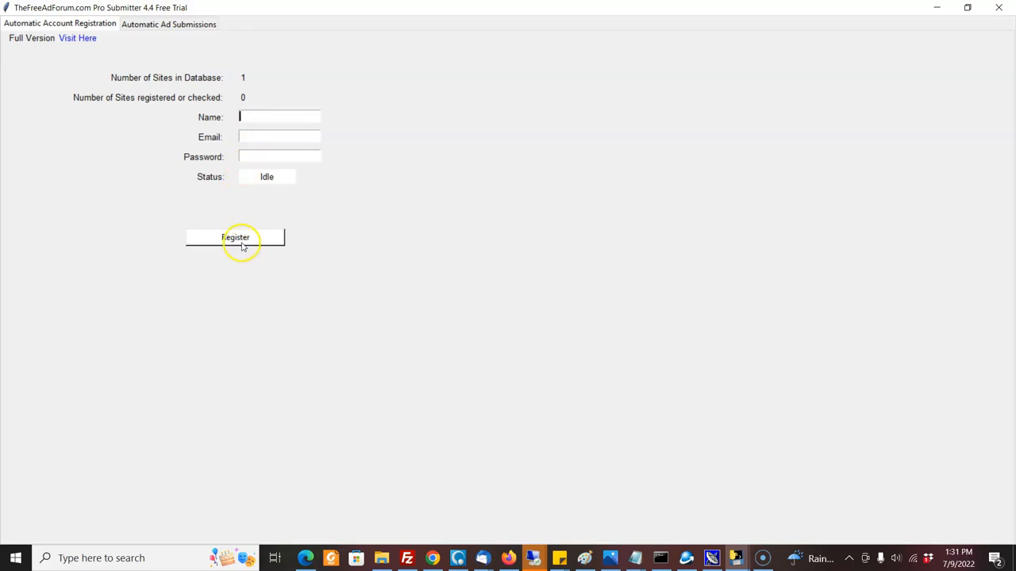
click(235, 238)
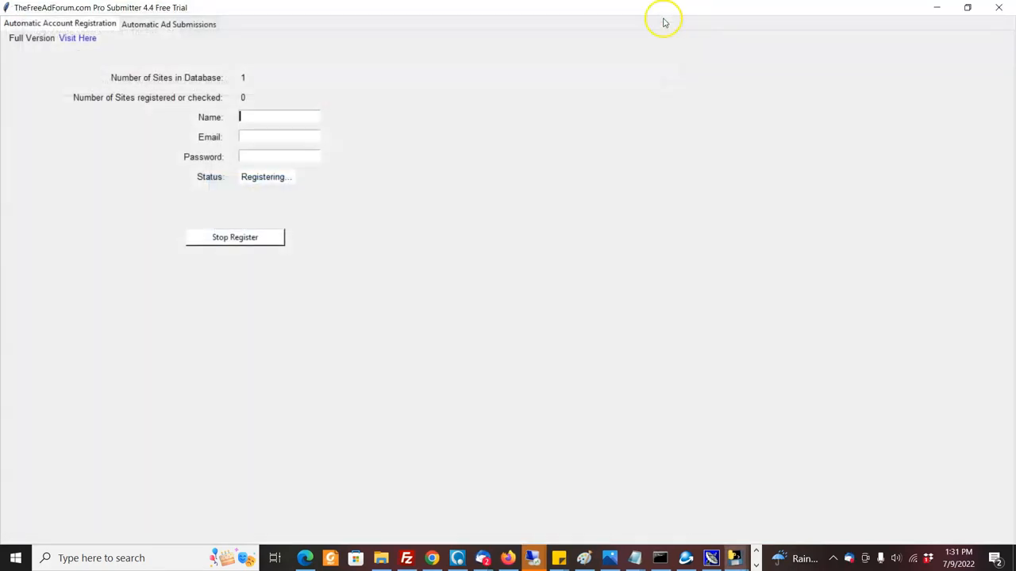
mouse_move(219, 203)
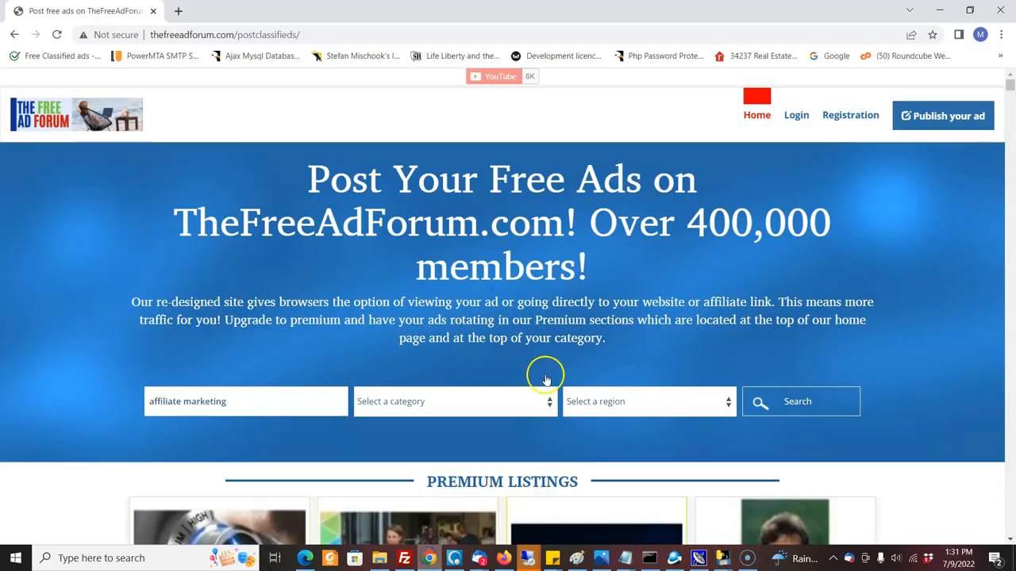
Step: Bring up the site's Register an Account for Free form from the top navigation
click(851, 114)
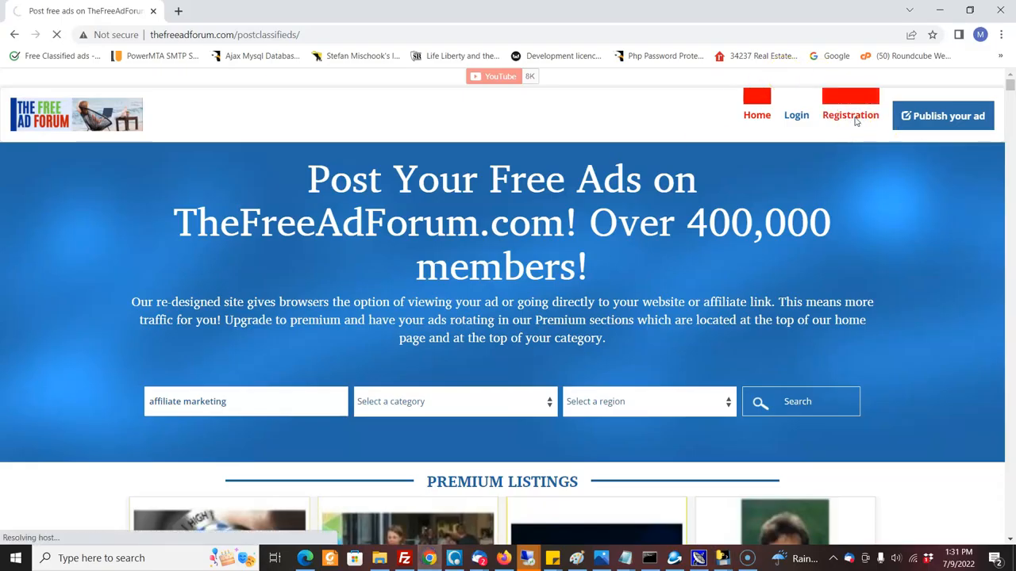
click(850, 114)
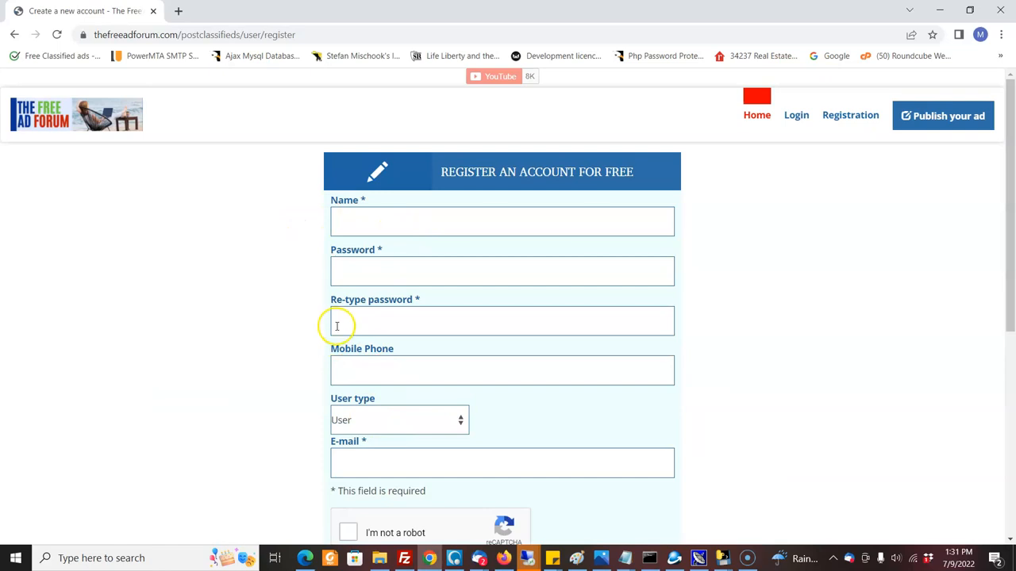
mouse_move(279, 360)
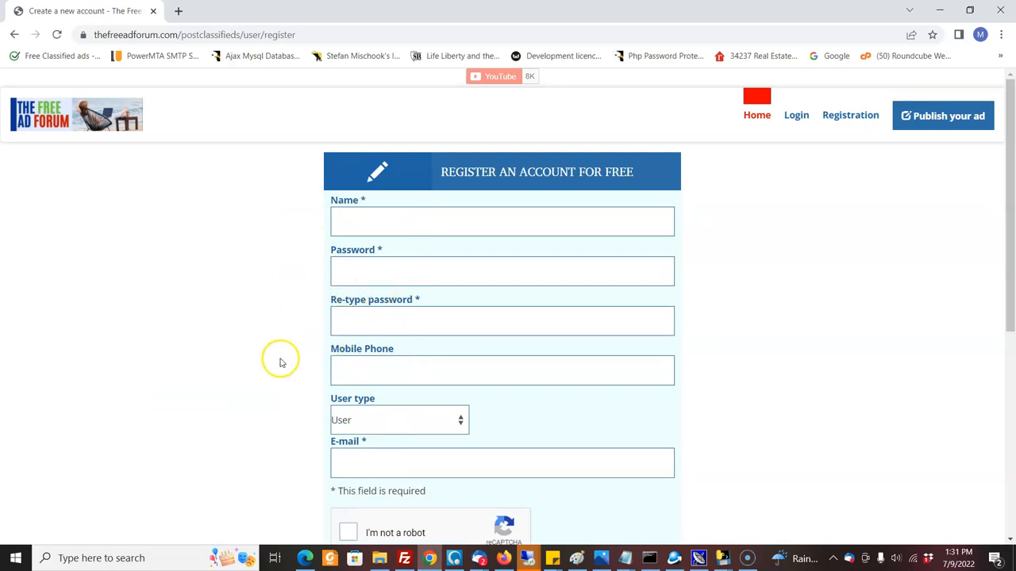
mouse_move(257, 327)
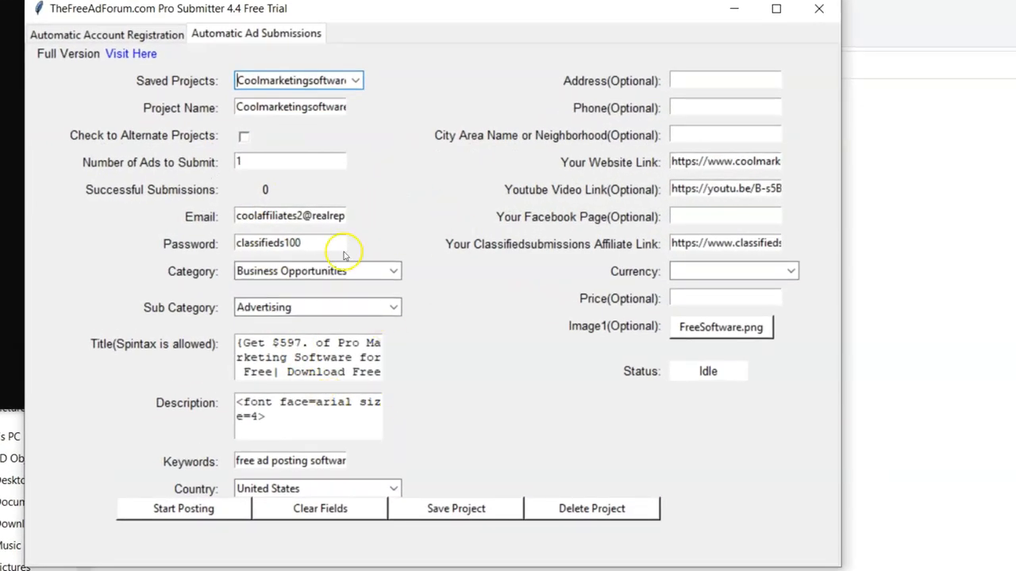
mouse_move(225, 105)
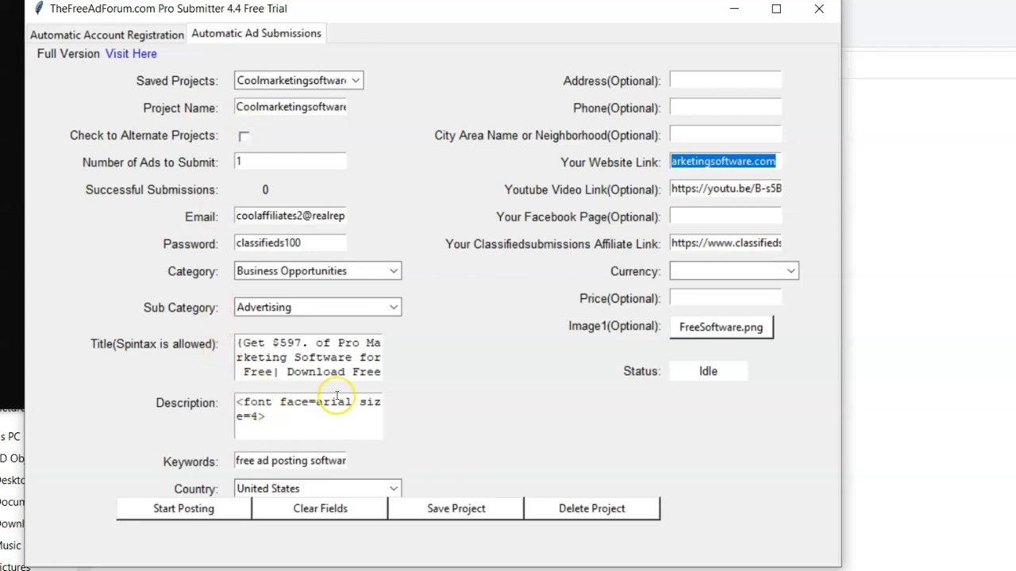
mouse_move(231, 381)
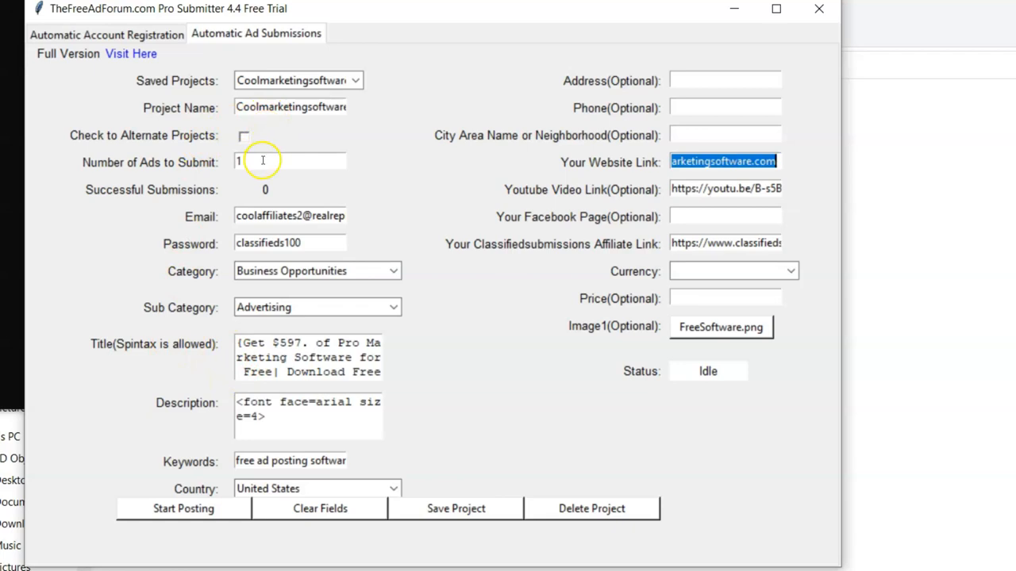
Step: Set the number of ads to submit to 10
click(257, 162)
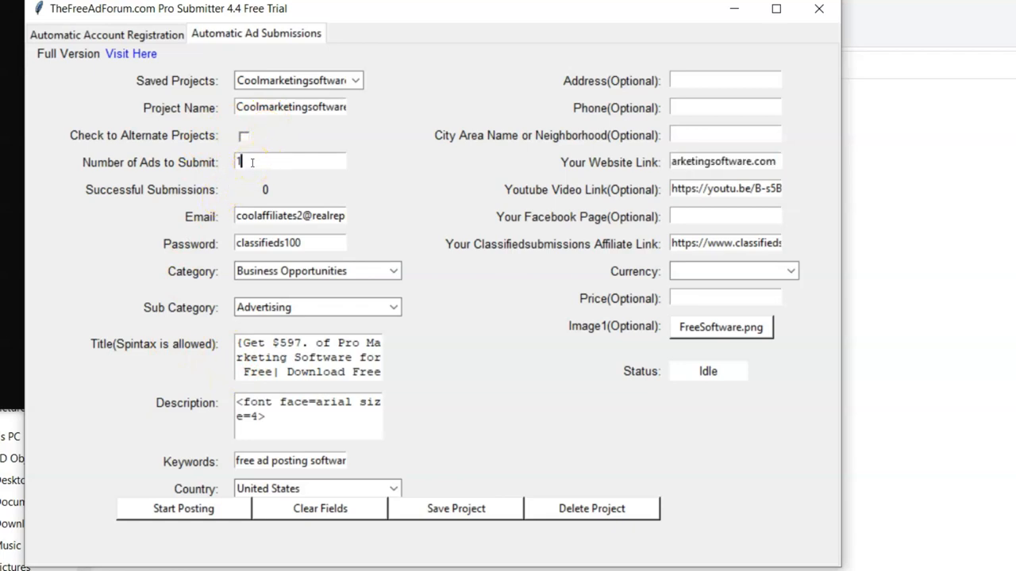
text(0)
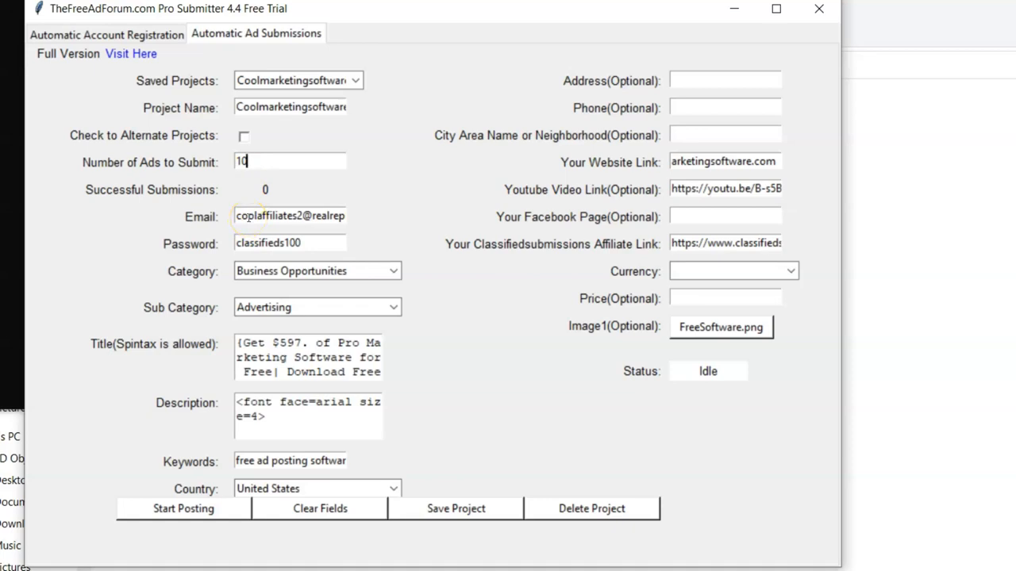
click(392, 270)
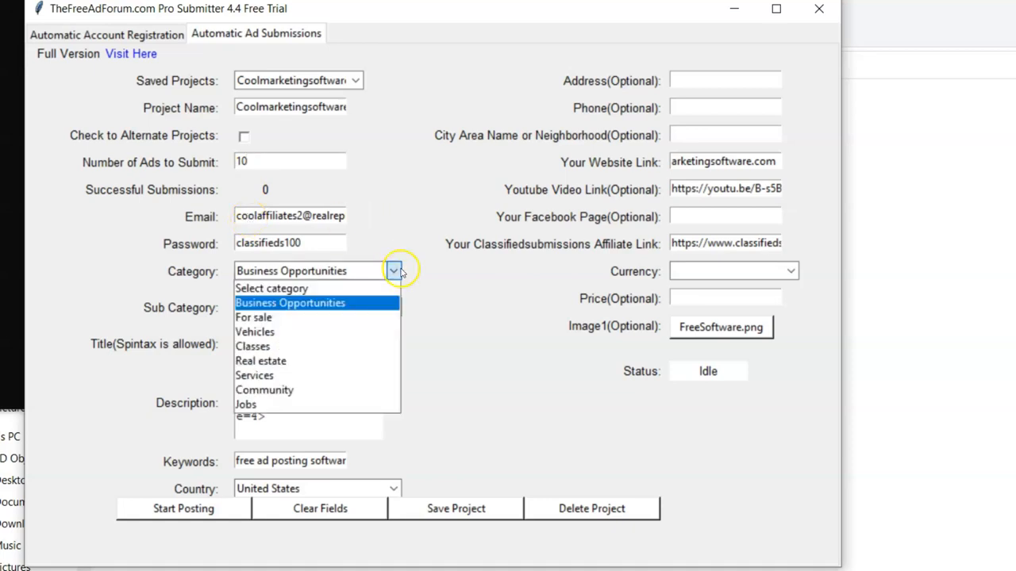
click(290, 301)
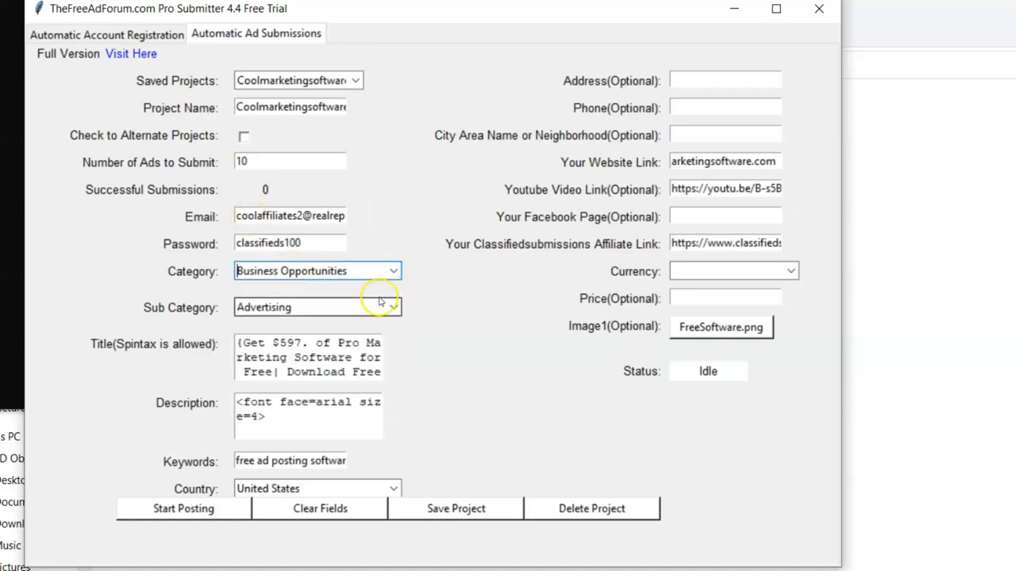
click(392, 270)
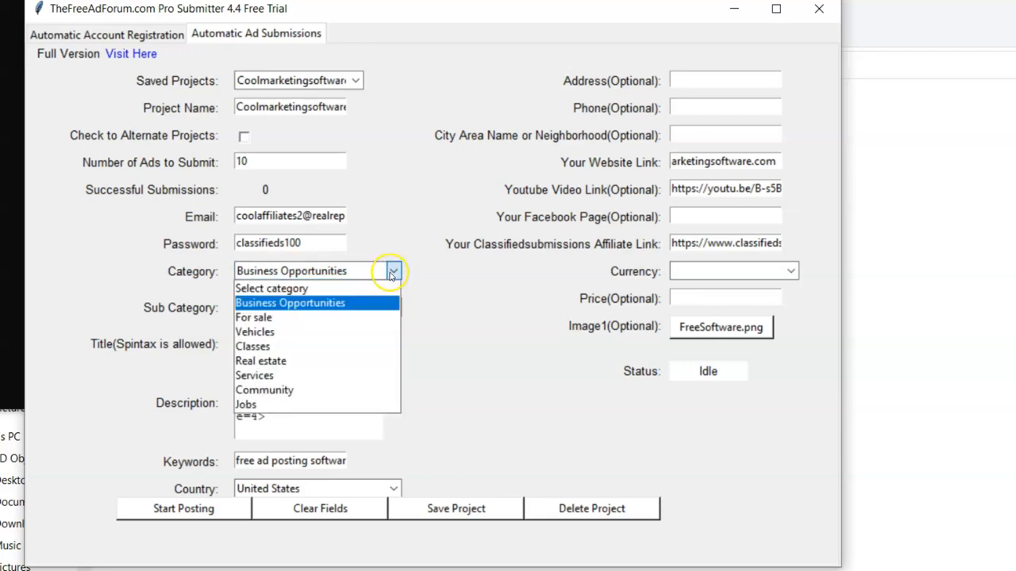
click(254, 318)
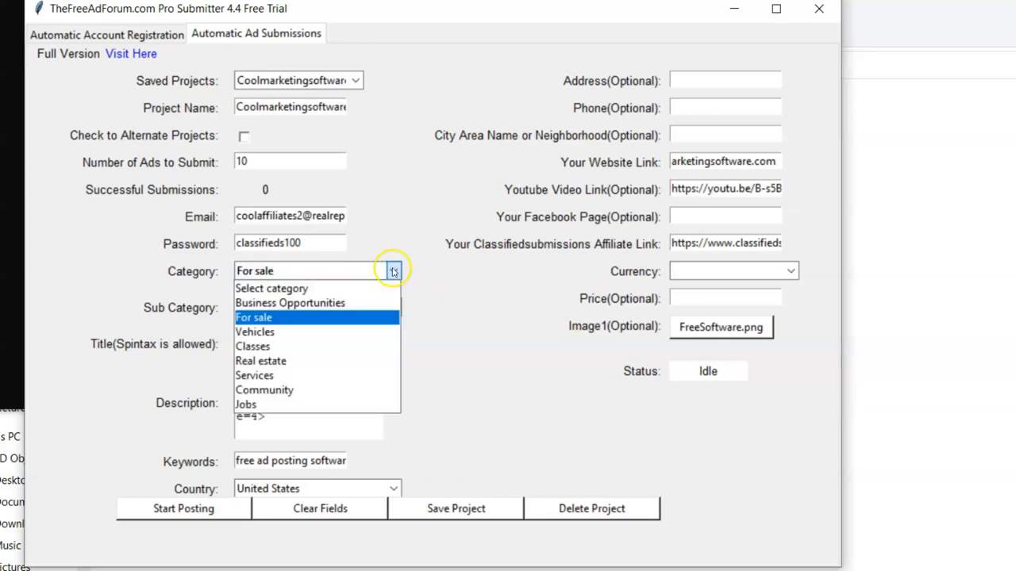
click(289, 303)
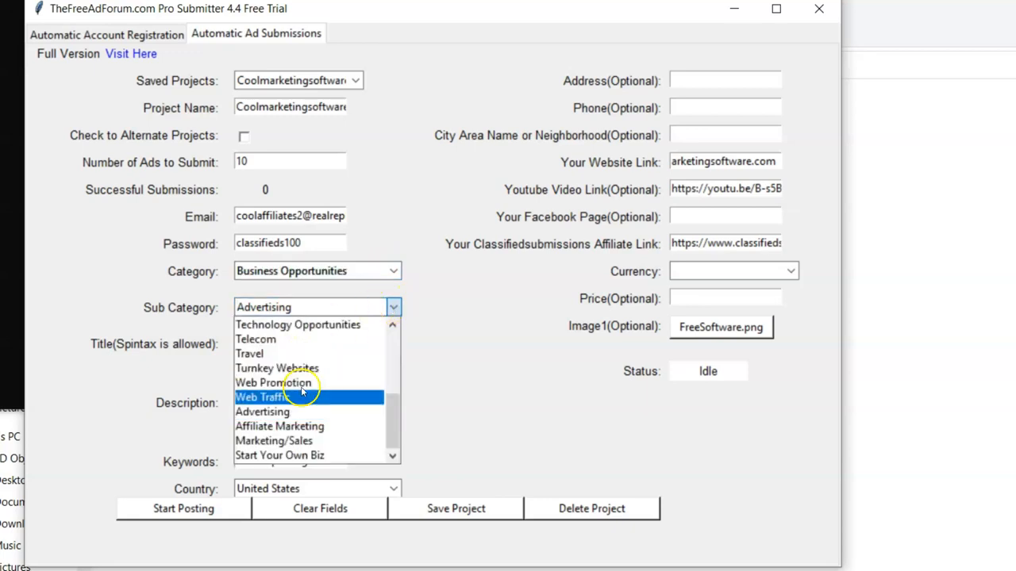
click(261, 411)
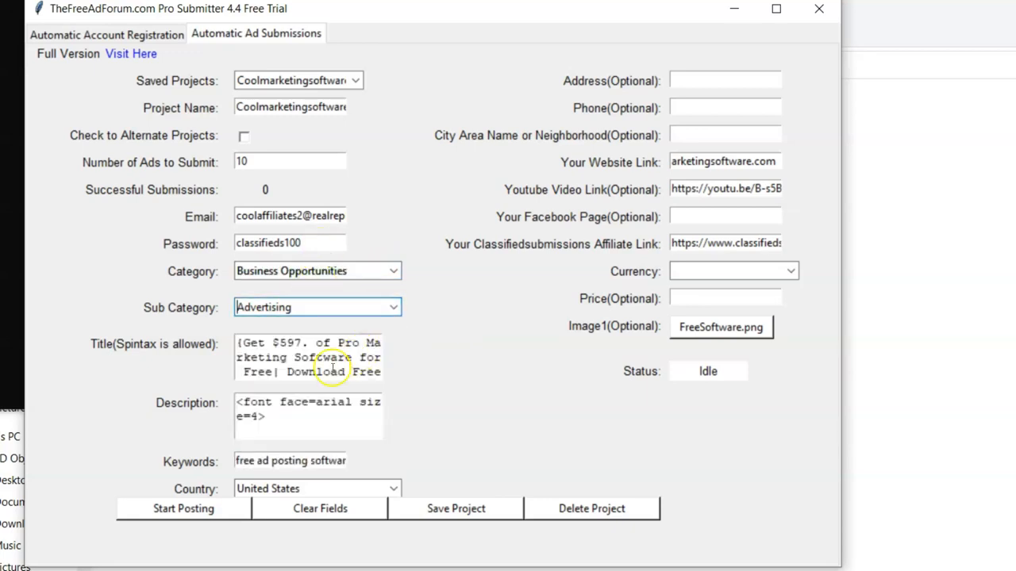
triple_click(308, 357)
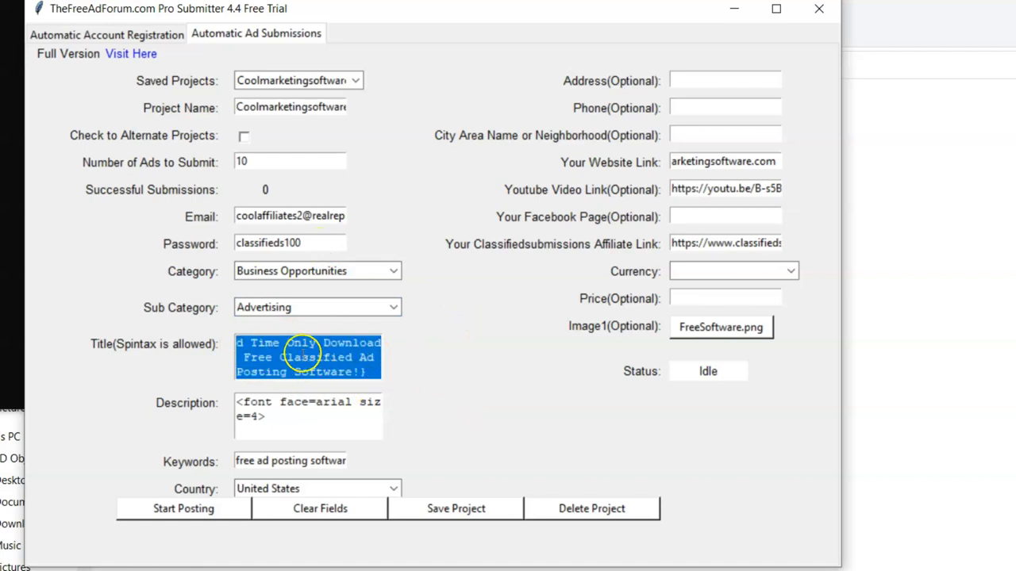
click(362, 371)
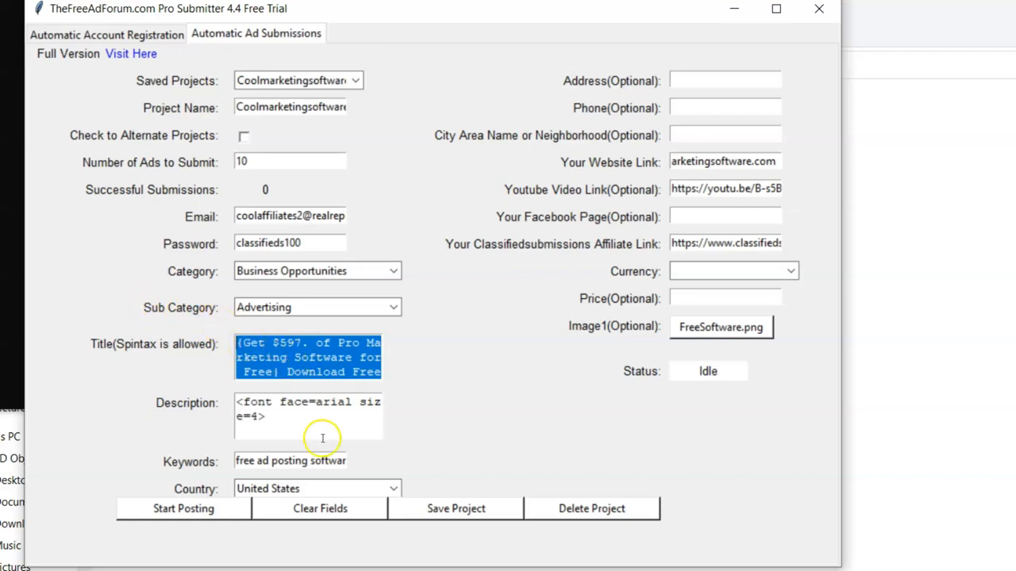
click(241, 403)
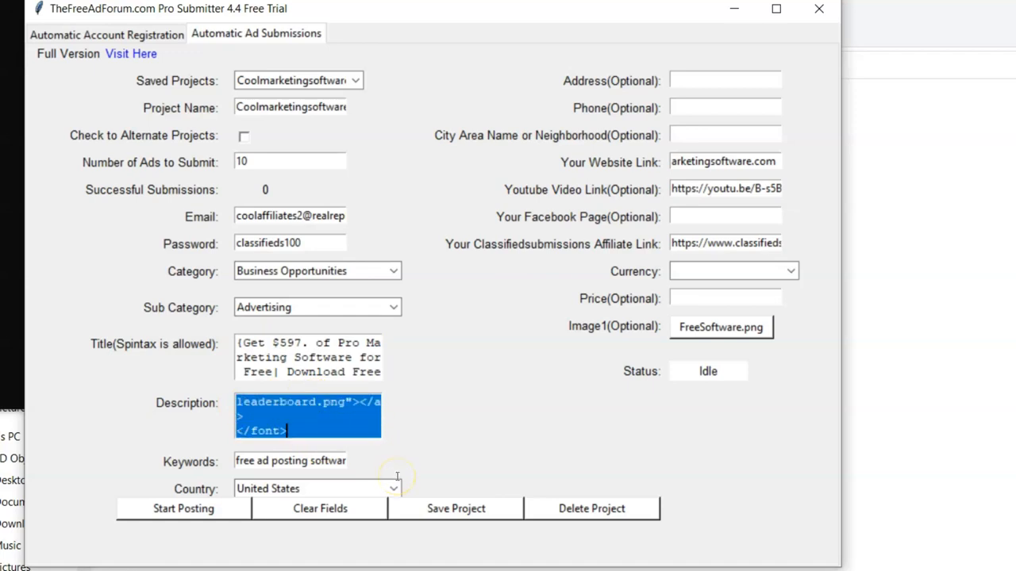
mouse_move(317, 415)
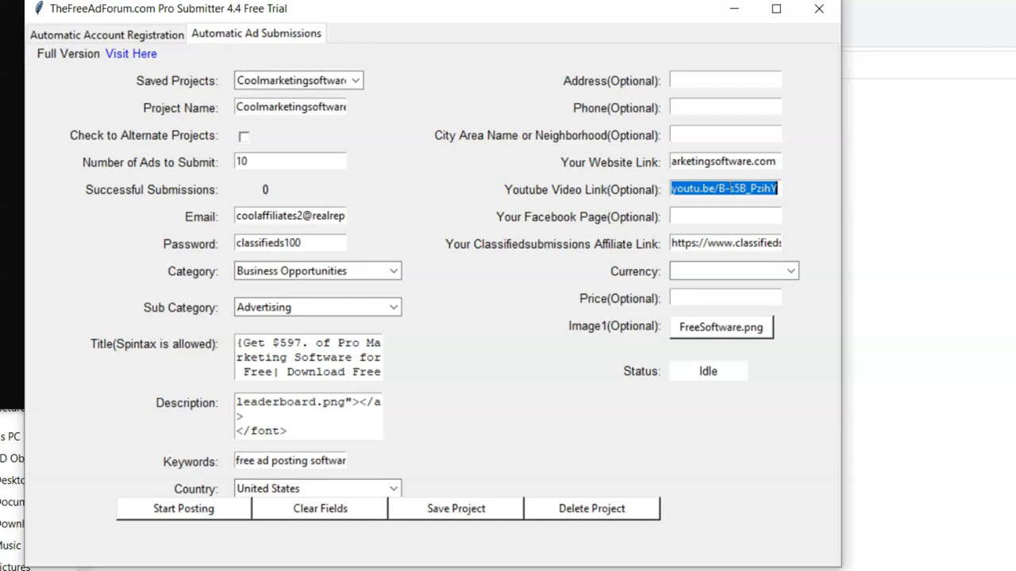
mouse_move(695, 247)
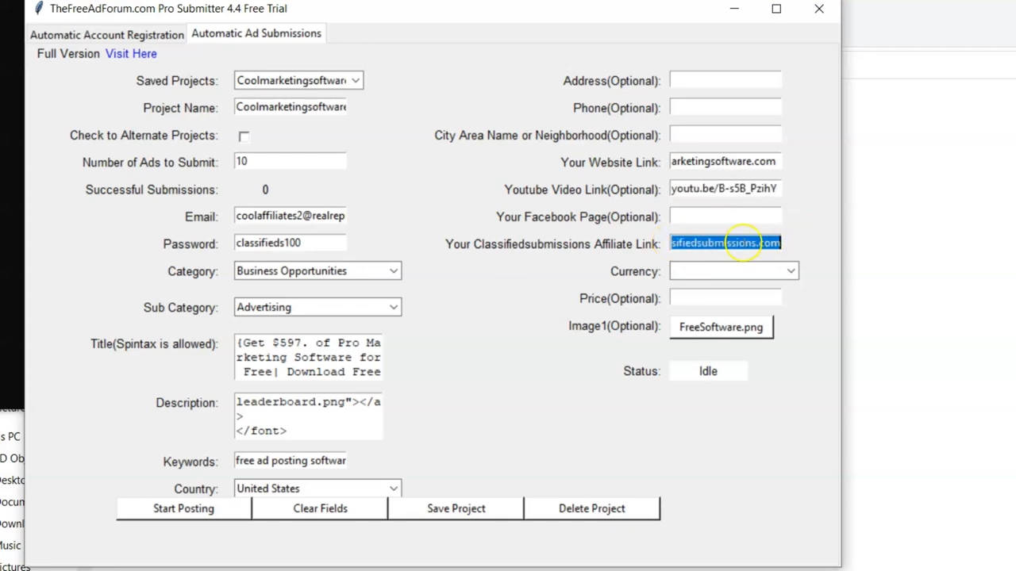
mouse_move(530, 270)
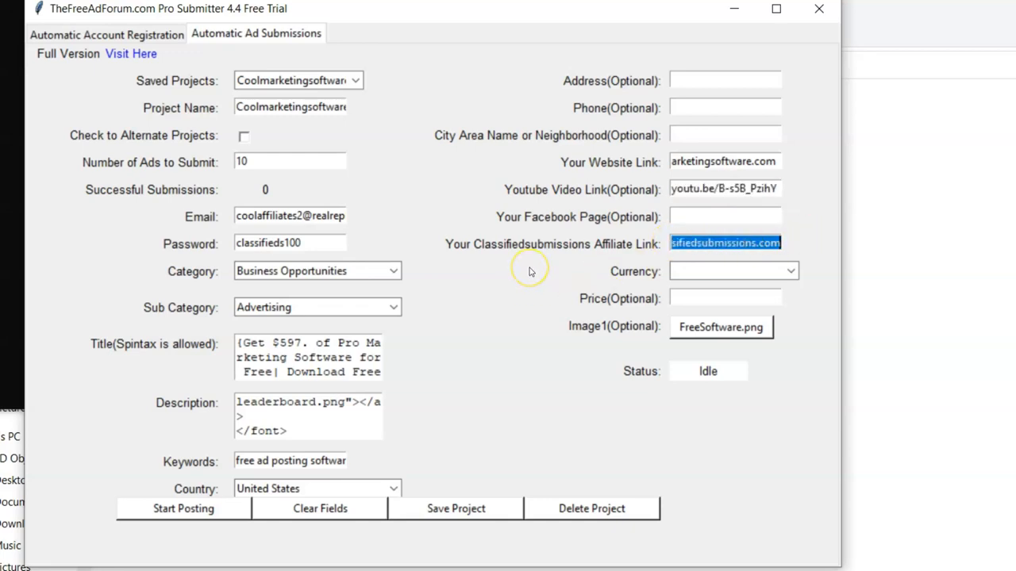
mouse_move(530, 271)
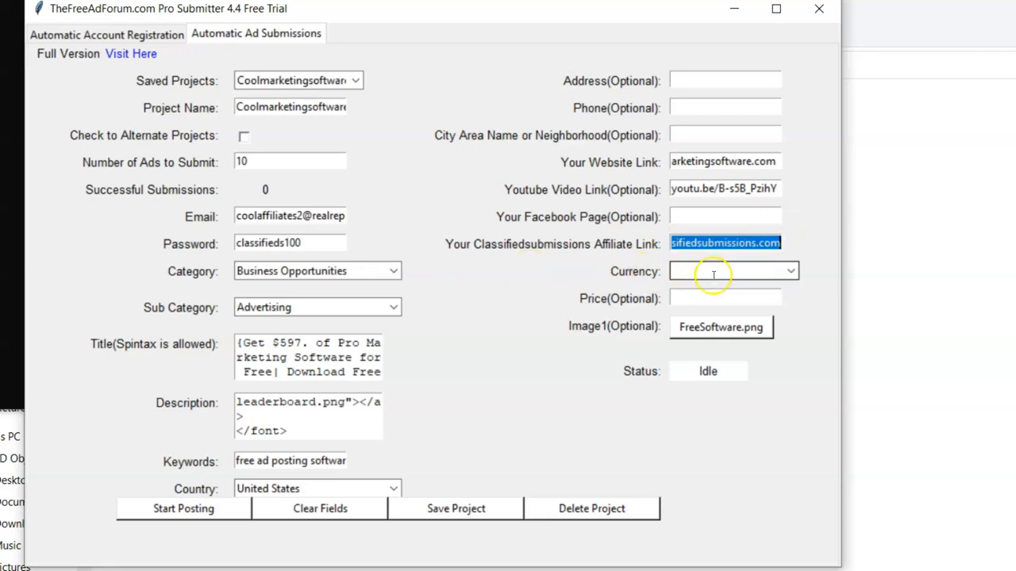
click(720, 327)
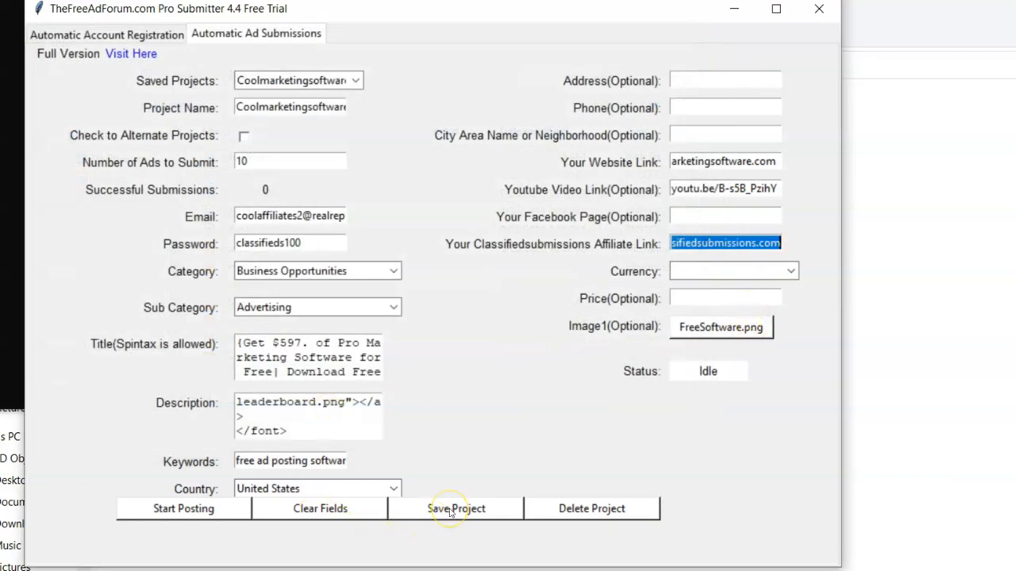
Step: Save the project, confirm, and keep the same saved project selected
click(454, 507)
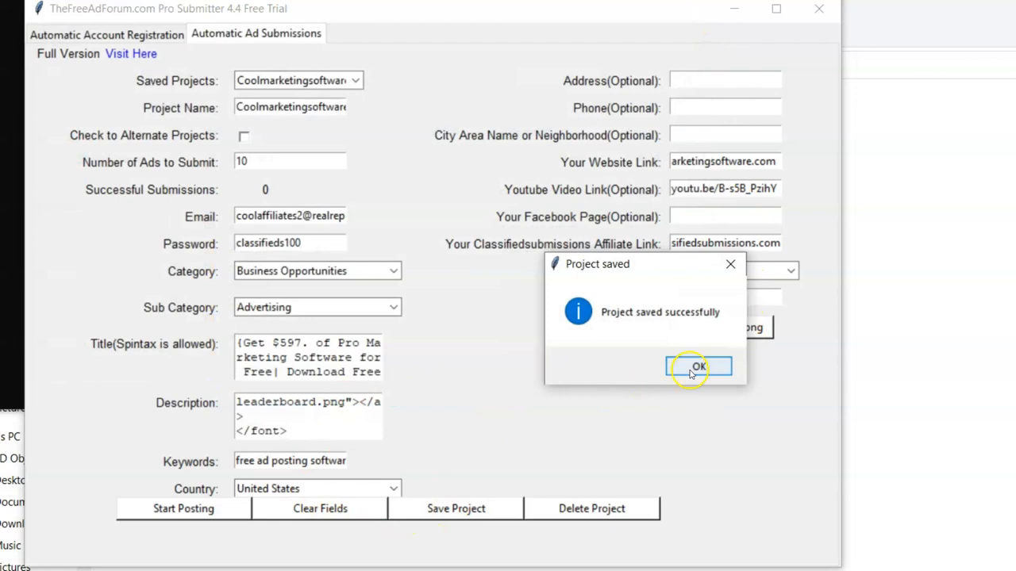
click(698, 365)
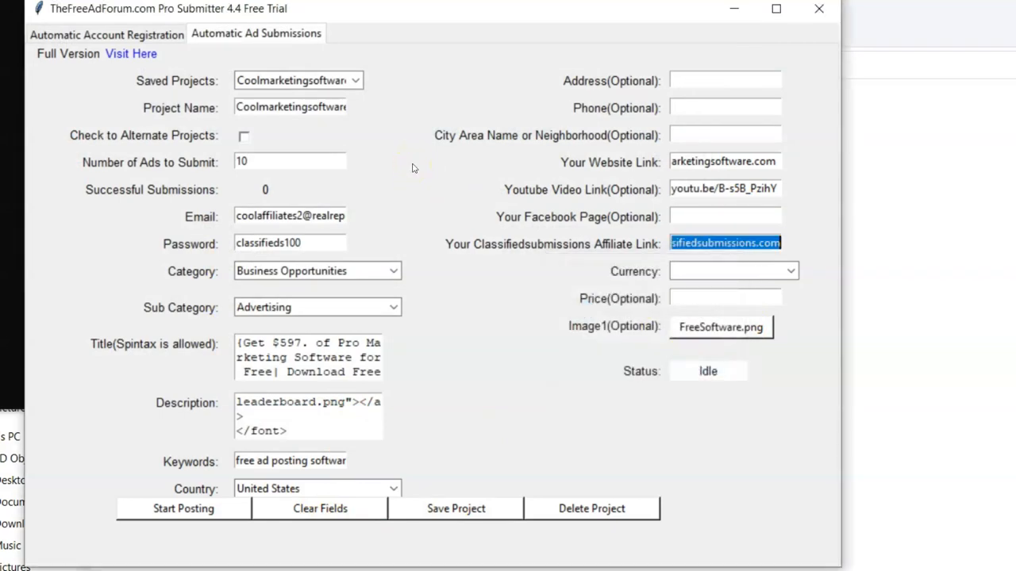
mouse_move(759, 487)
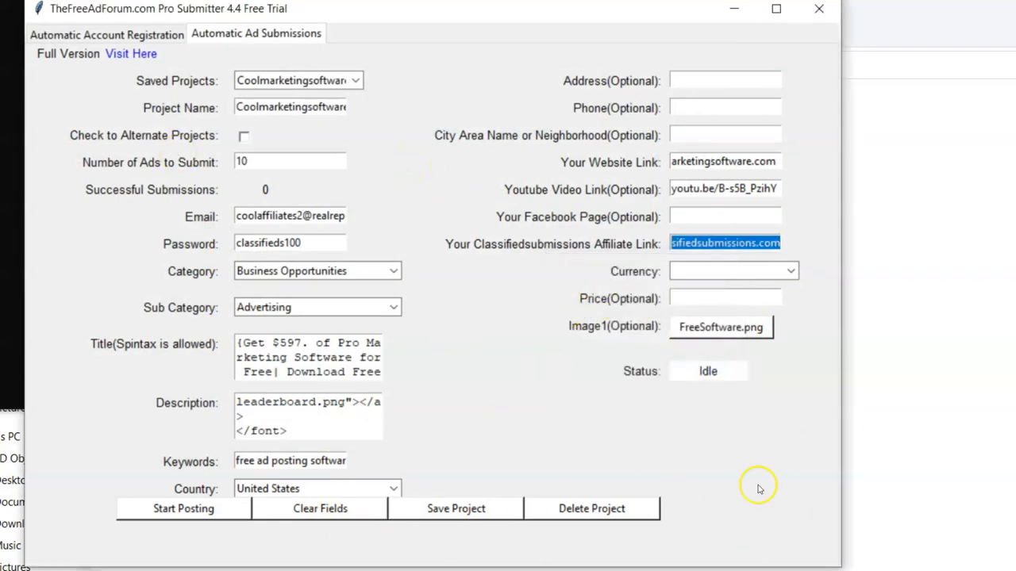
mouse_move(514, 328)
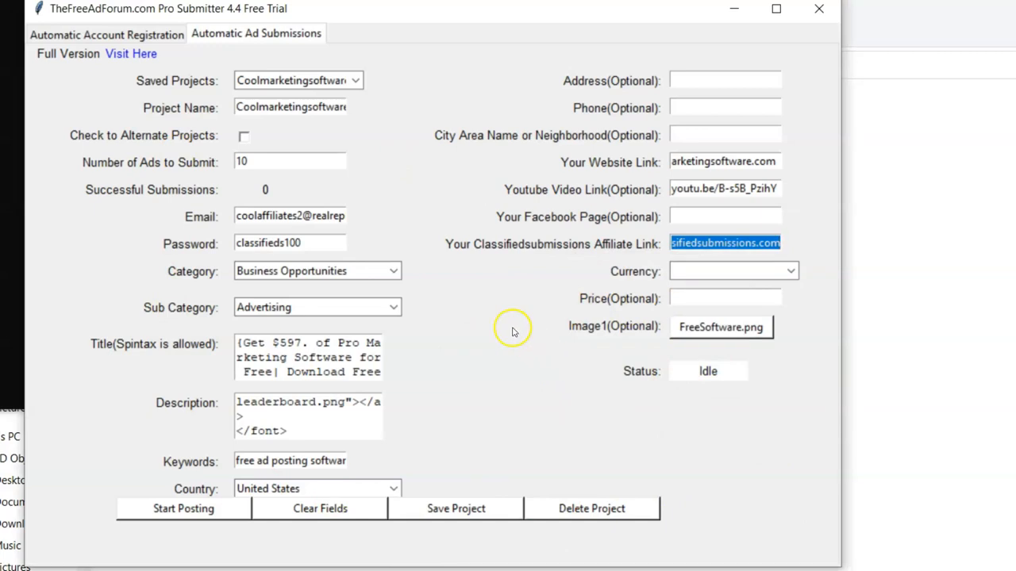
mouse_move(238, 216)
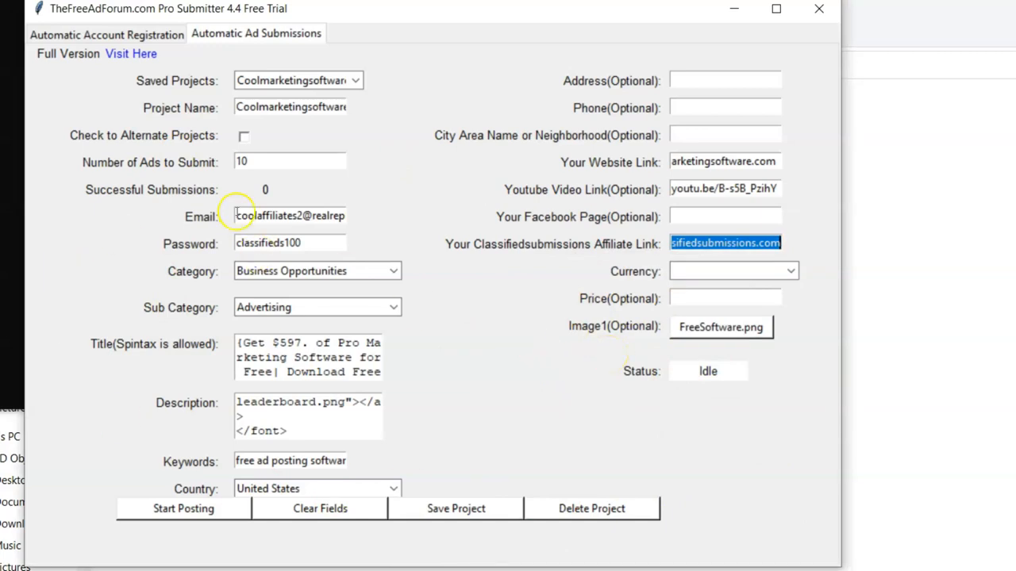
click(365, 79)
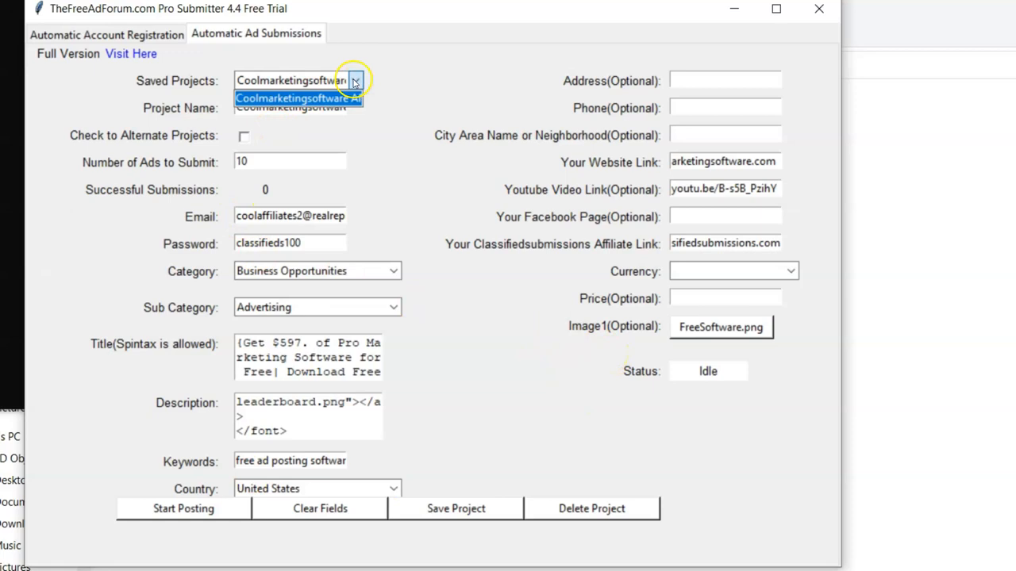
click(298, 99)
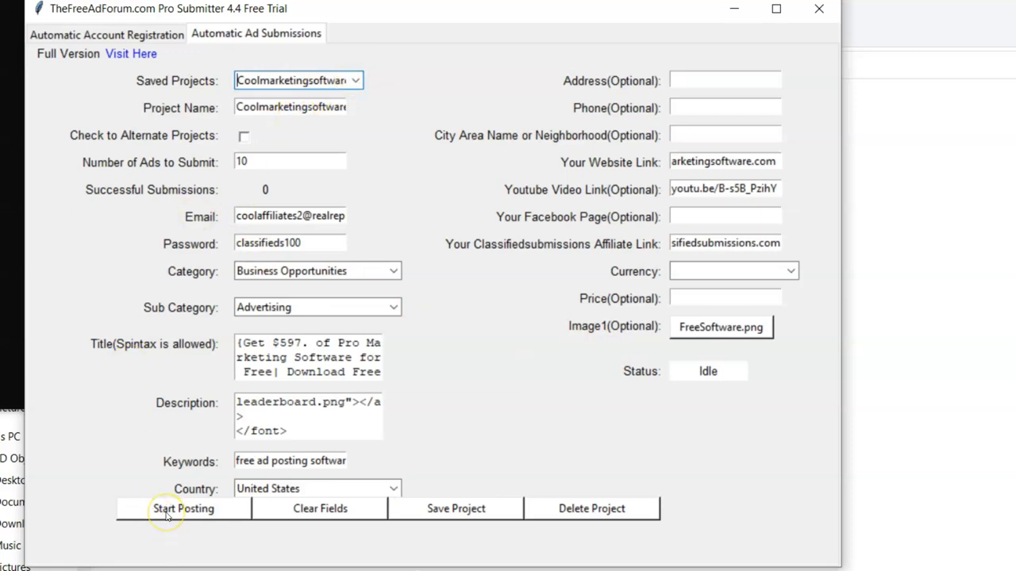
mouse_move(597, 507)
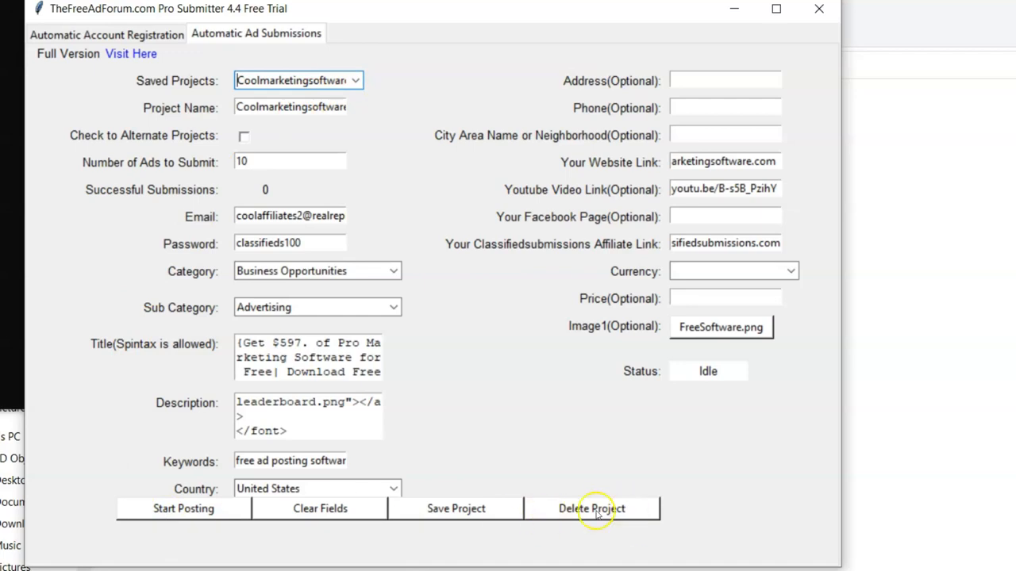
mouse_move(443, 507)
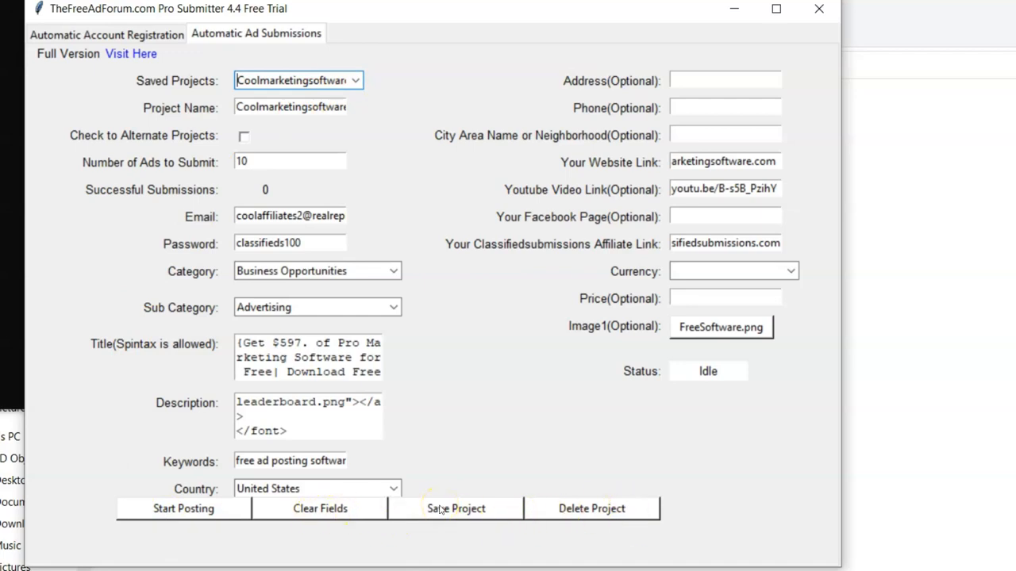
click(317, 508)
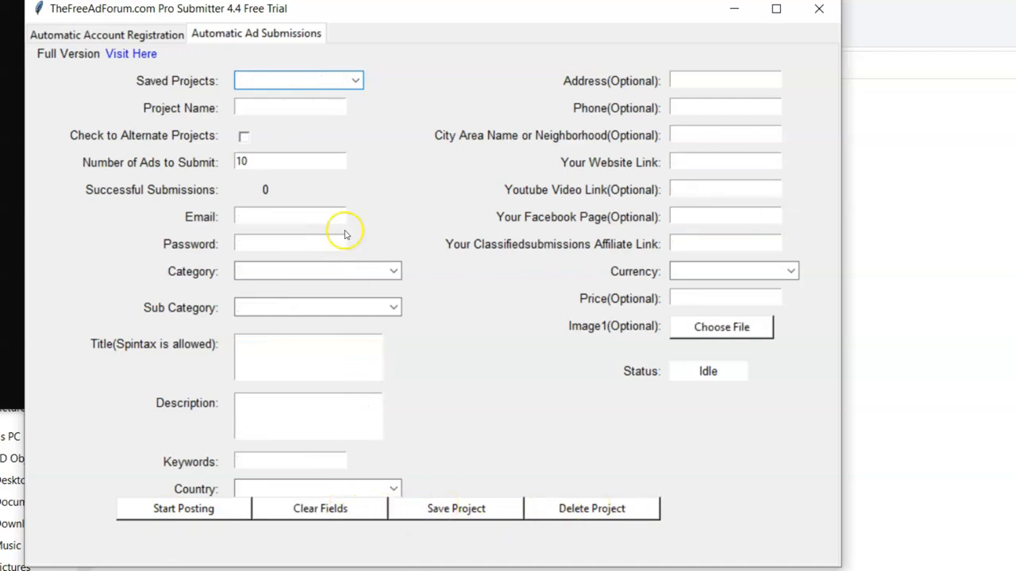
click(362, 80)
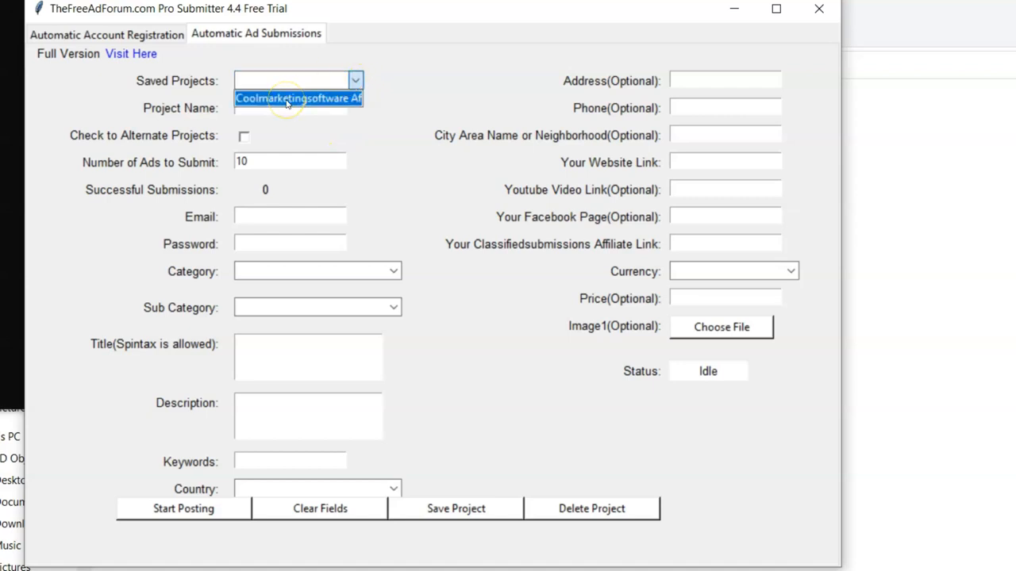
click(317, 508)
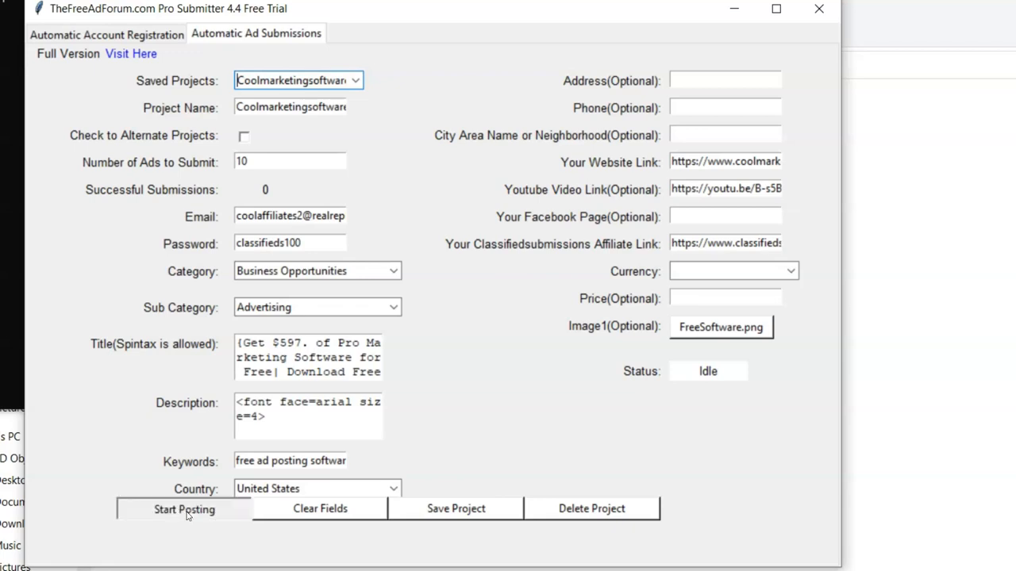
click(184, 510)
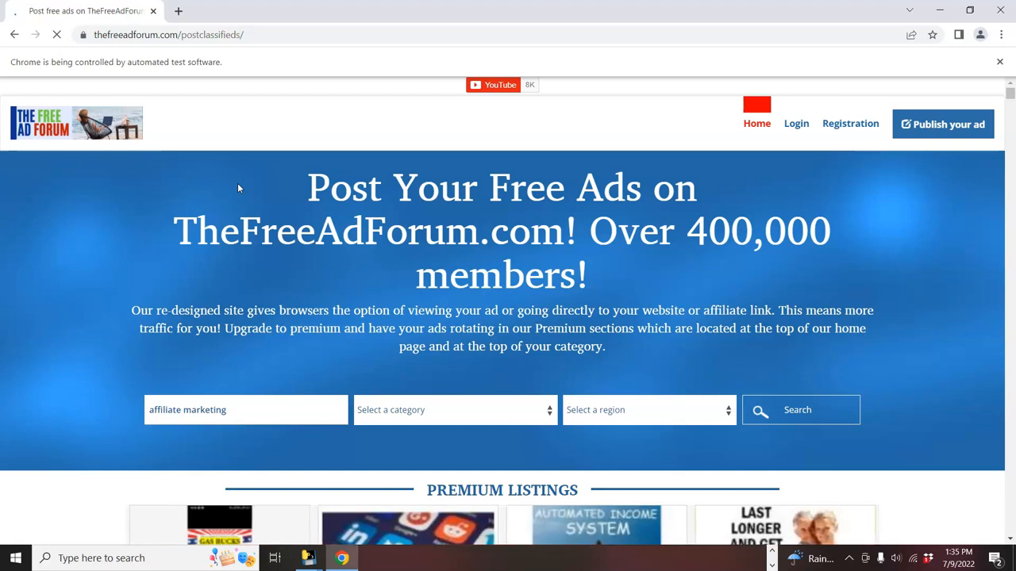
click(797, 123)
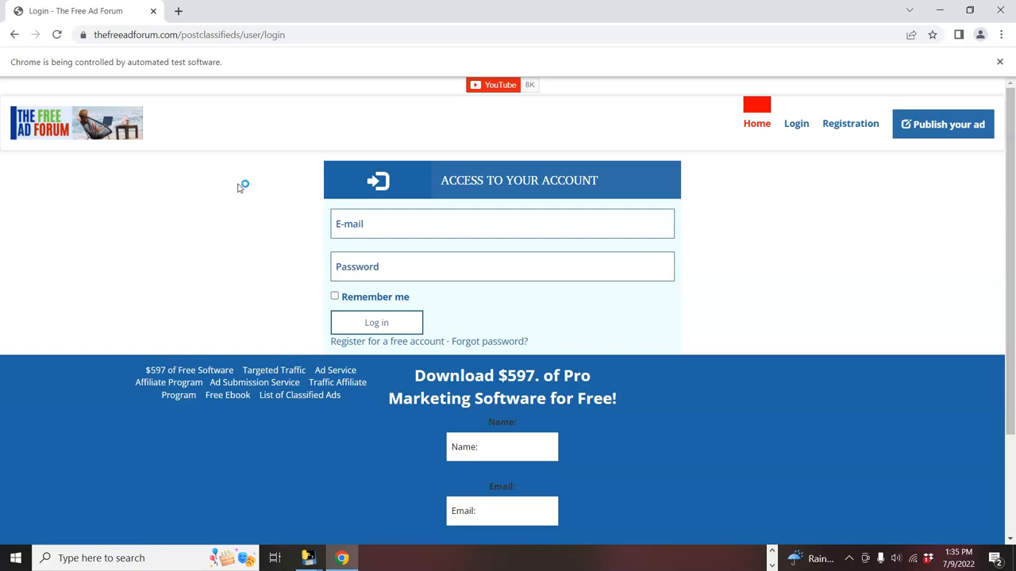
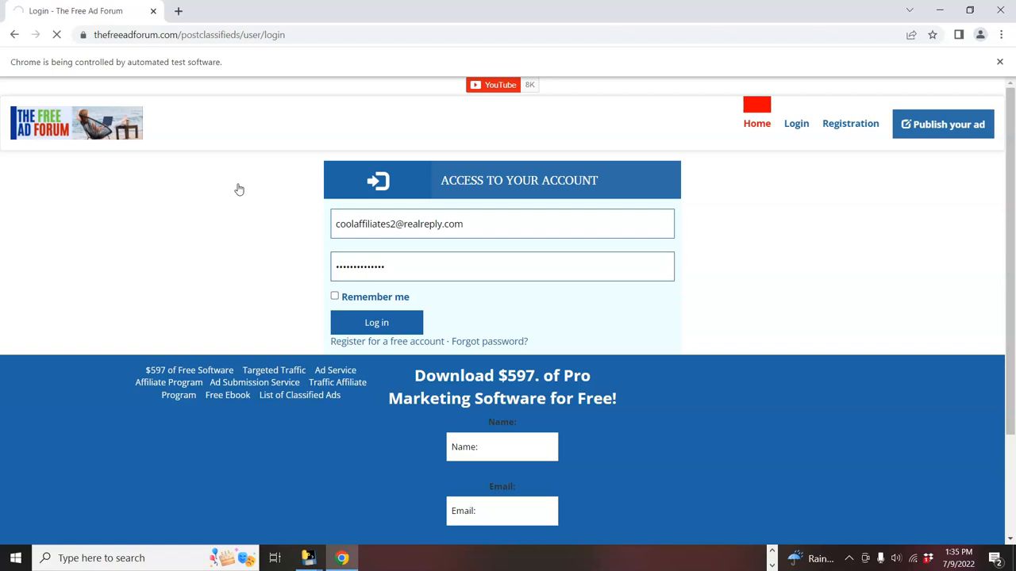
click(376, 322)
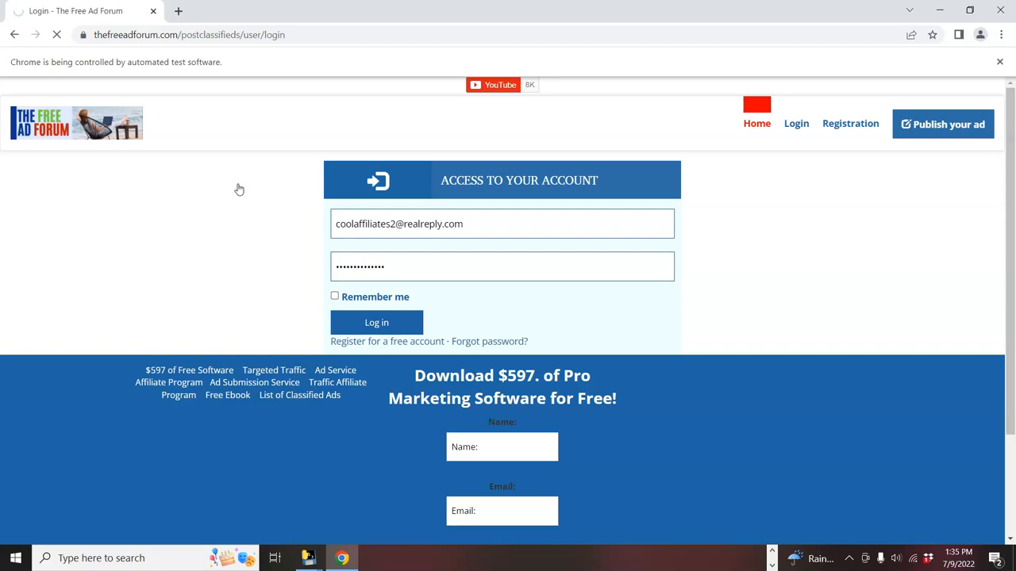
click(376, 323)
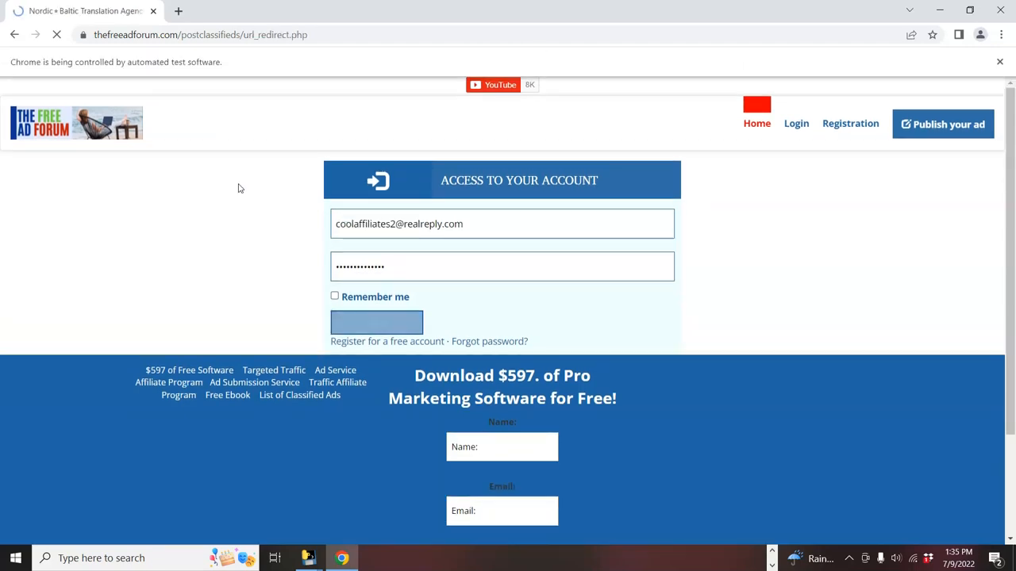
click(376, 320)
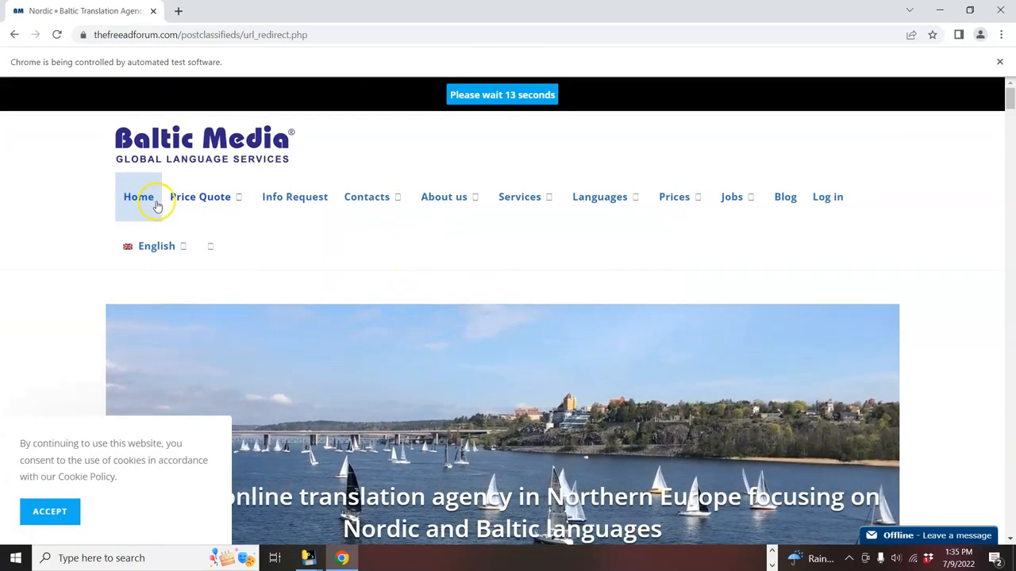
mouse_move(330, 351)
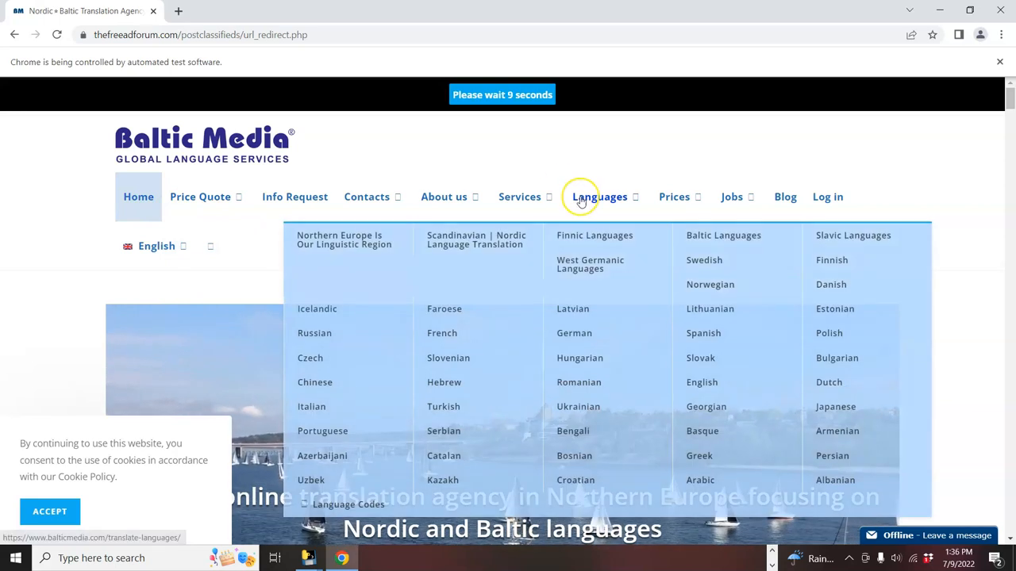
mouse_move(434, 167)
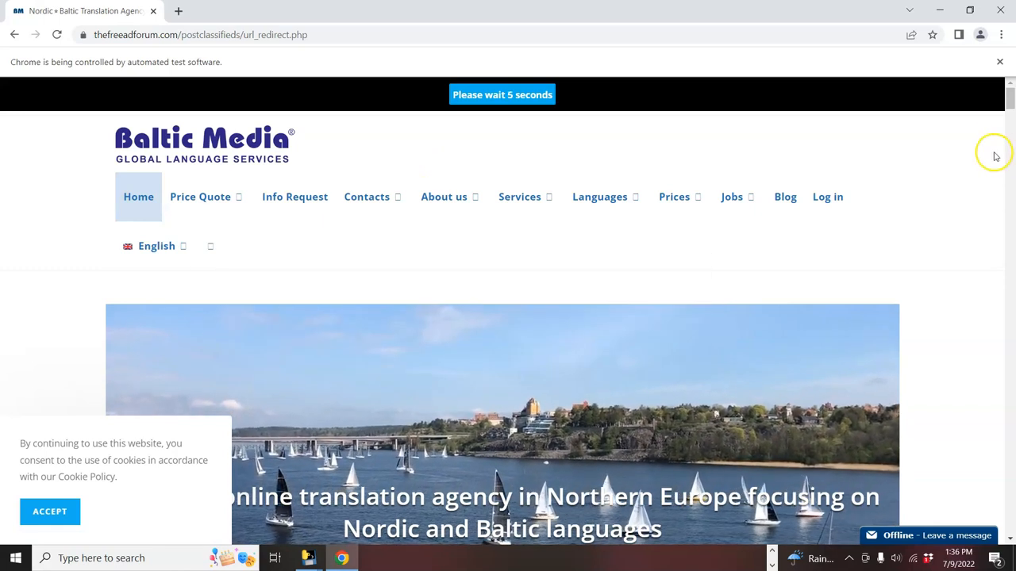
mouse_move(941, 175)
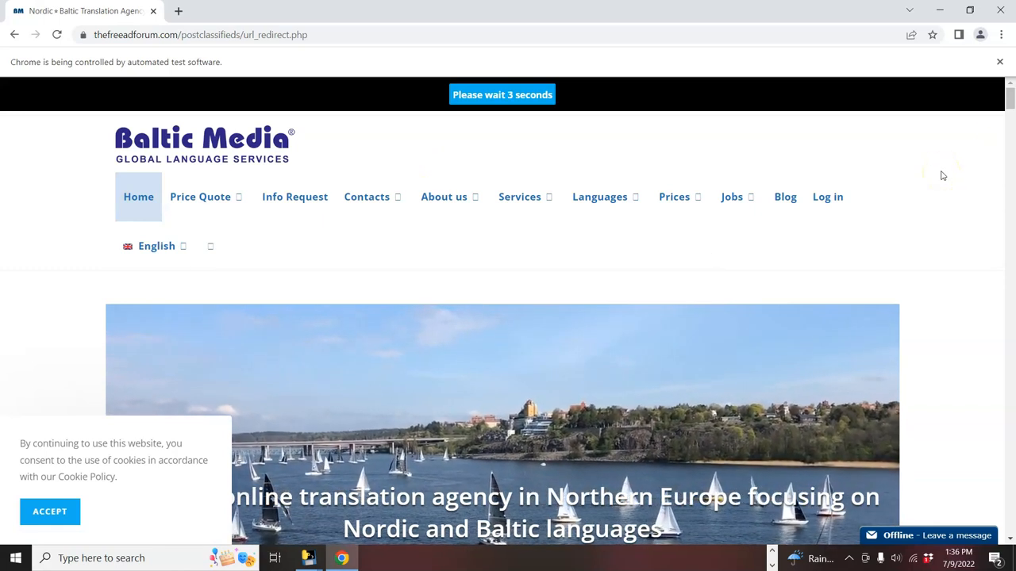
mouse_move(991, 300)
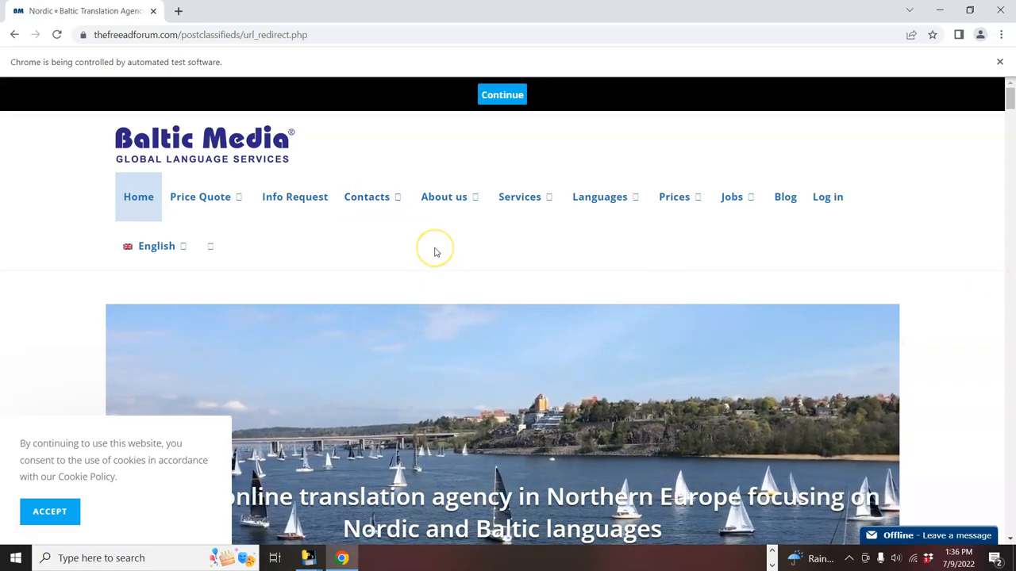
mouse_move(435, 252)
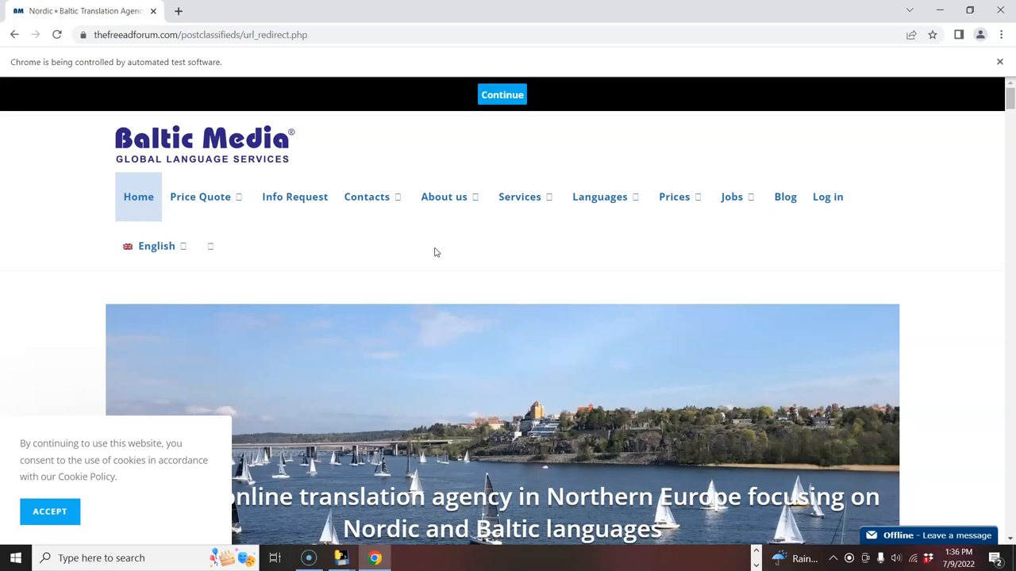
mouse_move(412, 270)
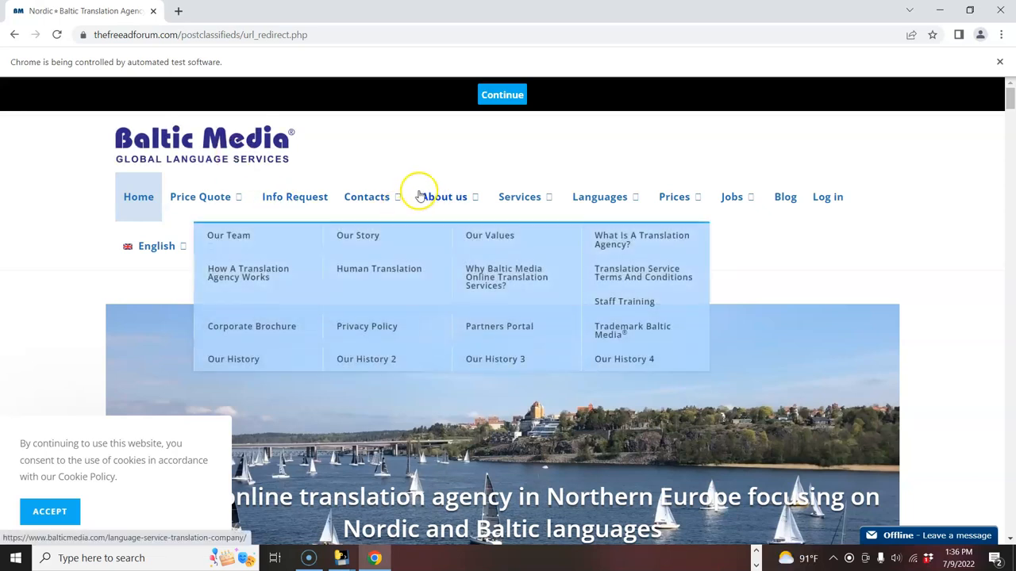
mouse_move(481, 242)
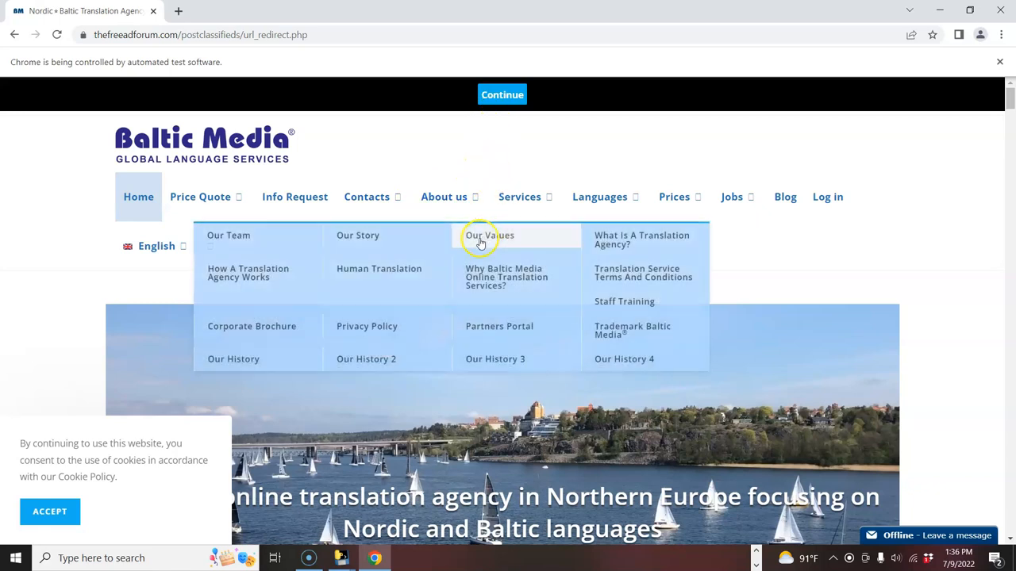
Step: Continue past the redirect countdown to the forum home page
click(489, 238)
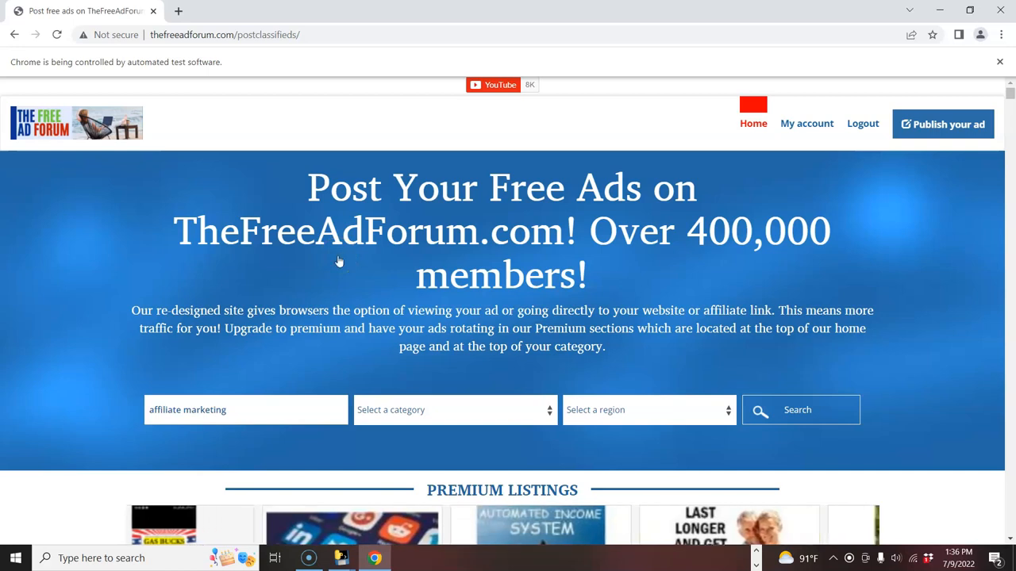
Step: Begin a new listing titled 'Post 1000's of Ads for Free Automatically With Our Free Software'
click(943, 123)
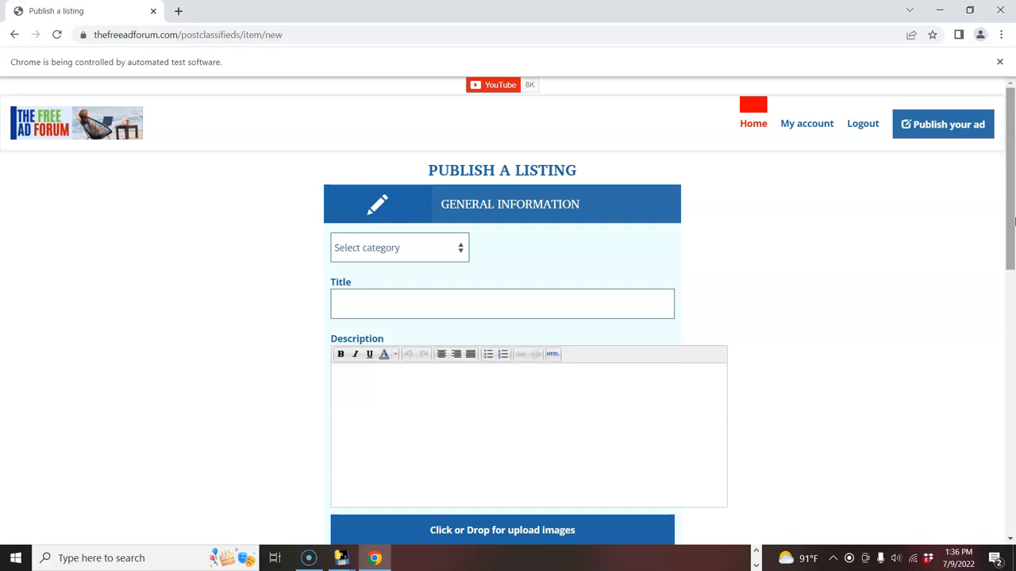
click(400, 248)
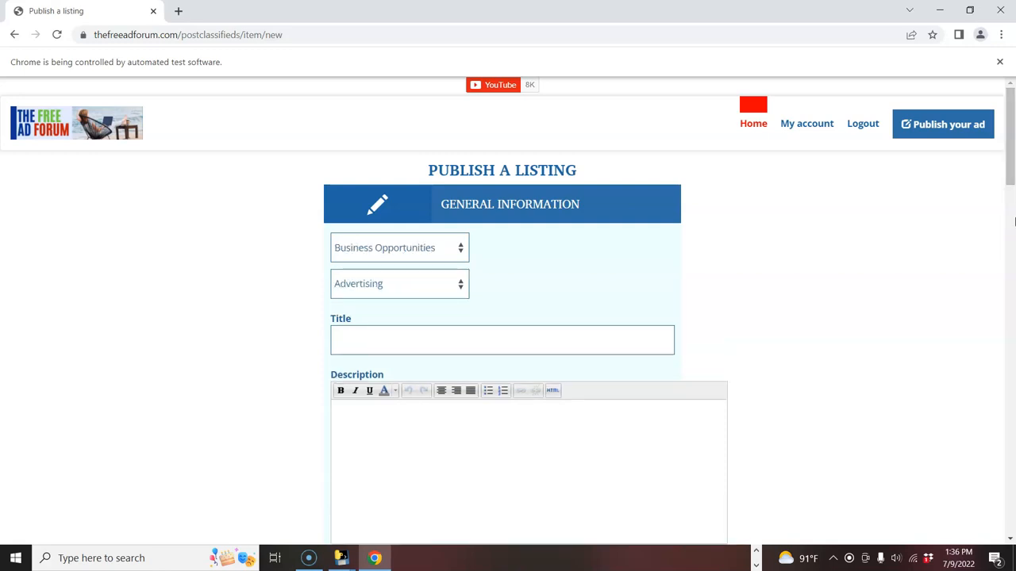
text(Post 1000's of Ads for Free Automatically With Our Free Software)
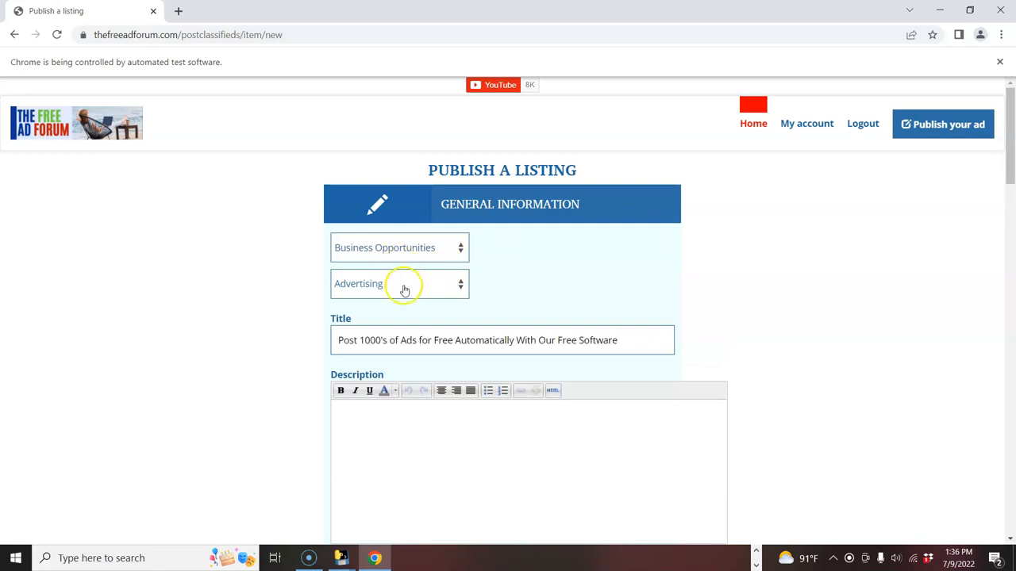
Step: Apply the newsletter description through the HTML source editor
click(552, 390)
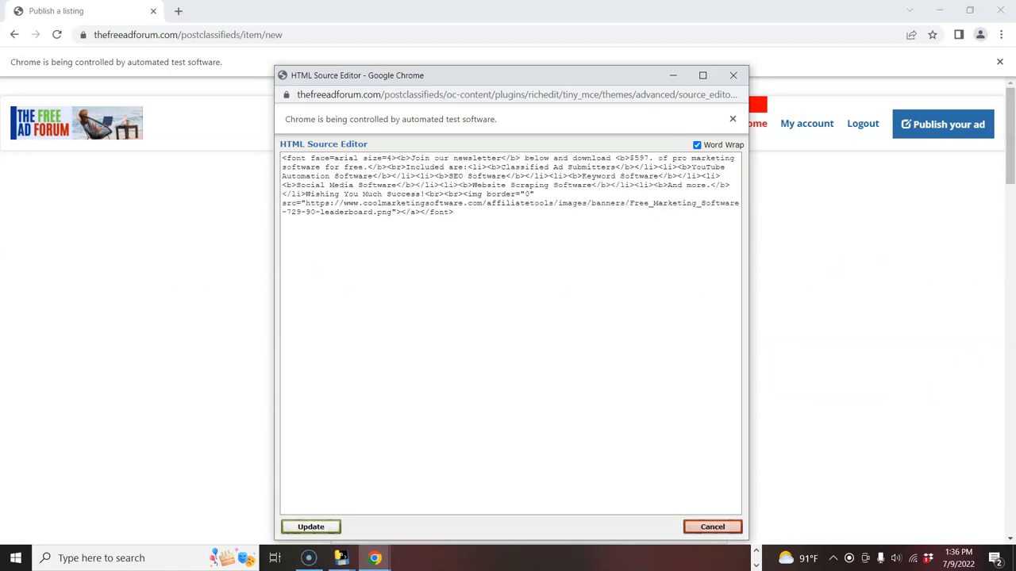
click(309, 527)
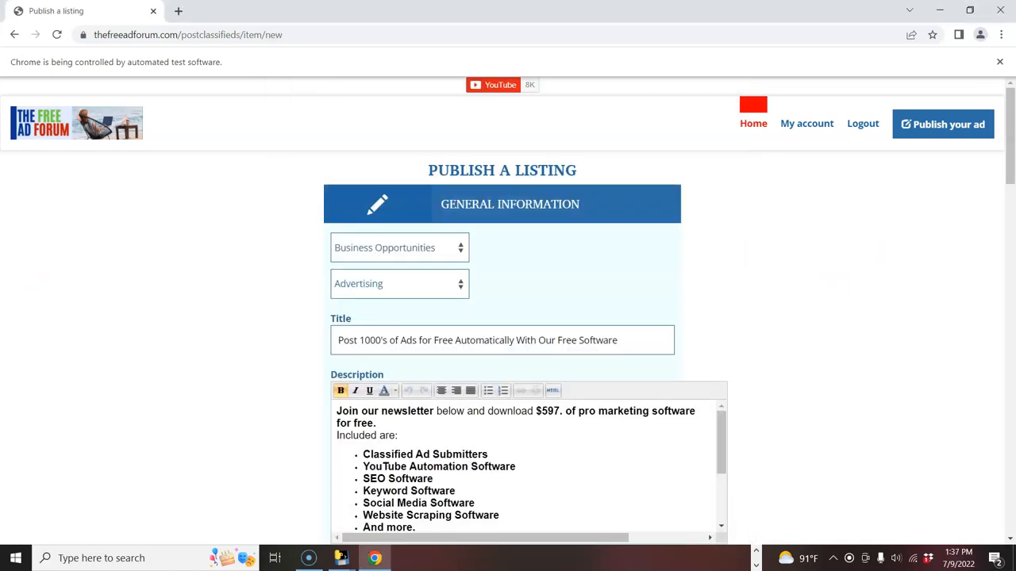
scroll(down, 3)
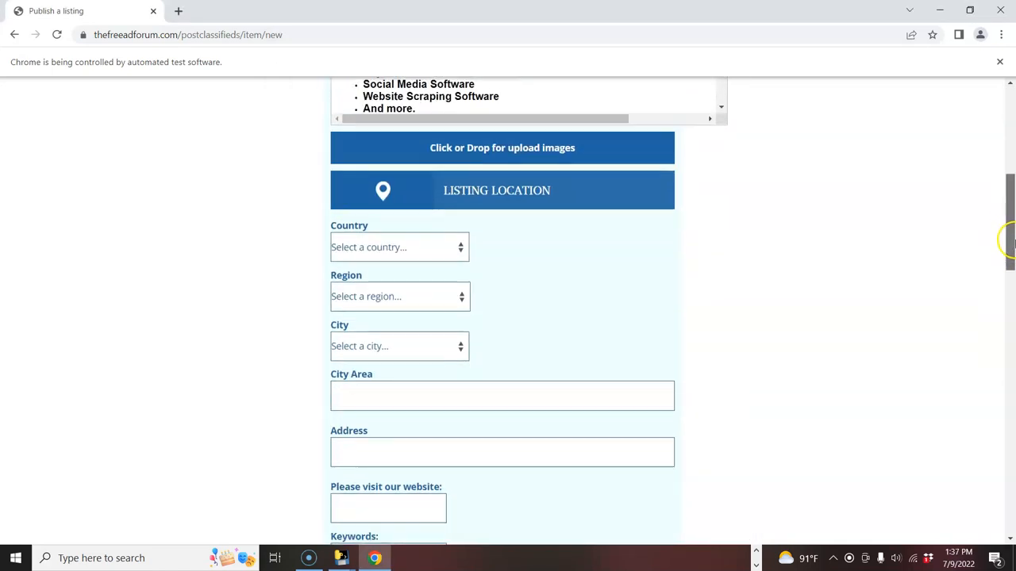
scroll(down, 3)
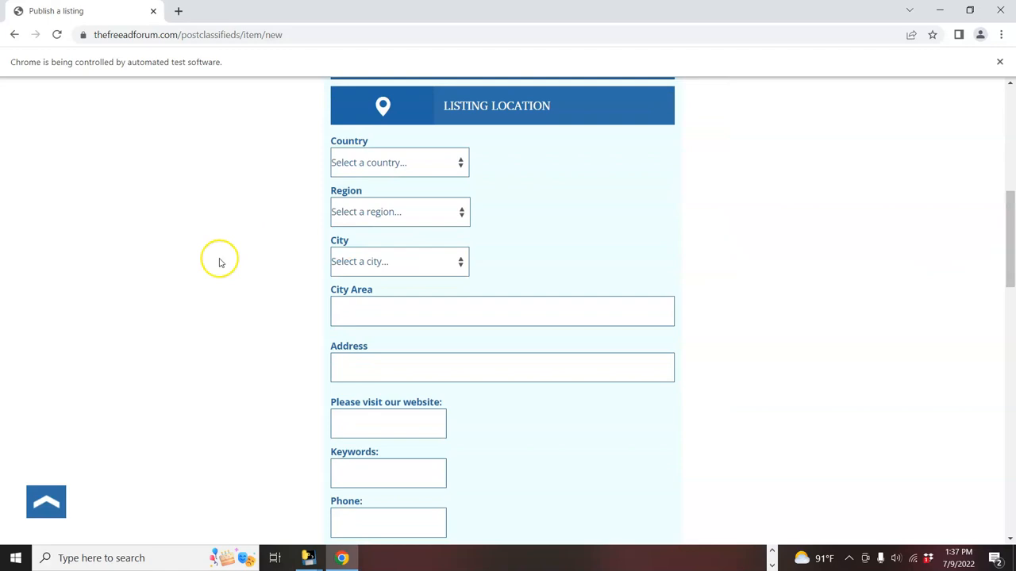
mouse_move(295, 164)
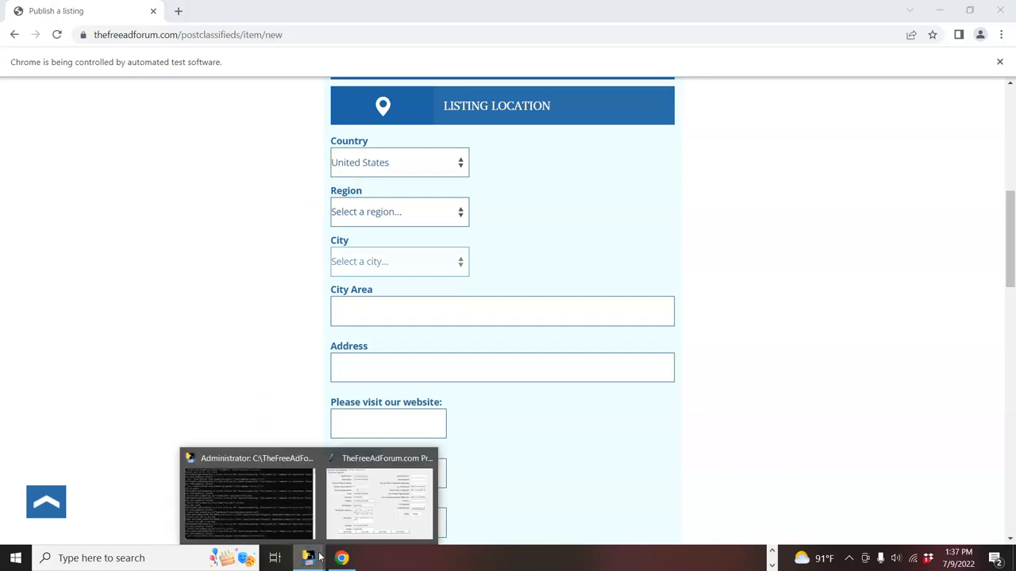
click(325, 413)
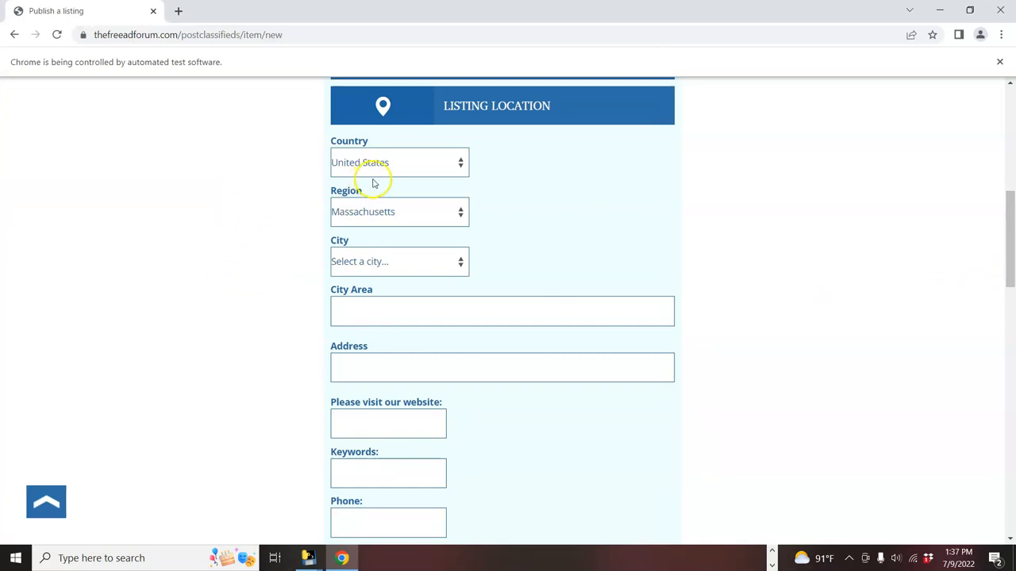
mouse_move(400, 216)
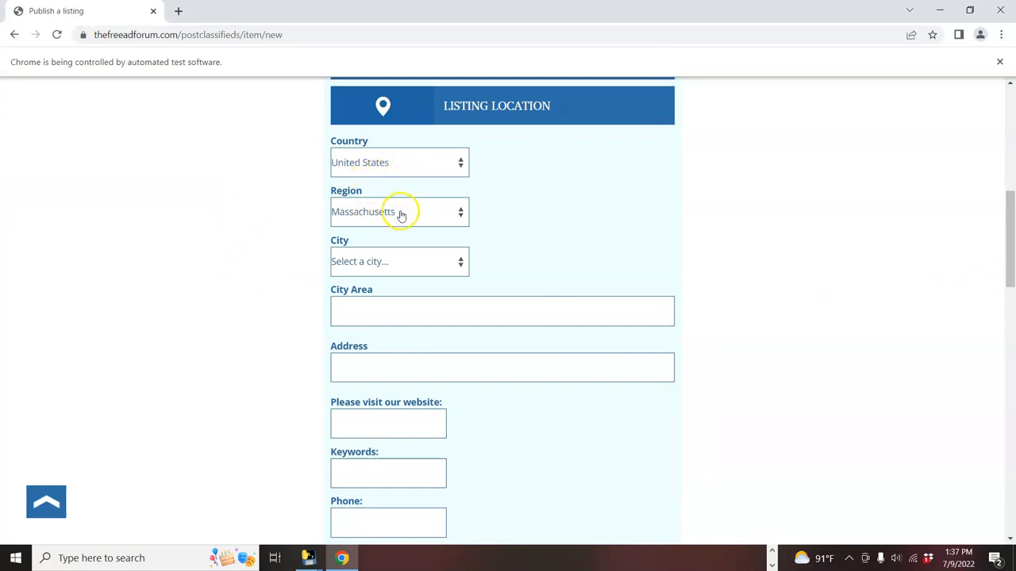
click(400, 260)
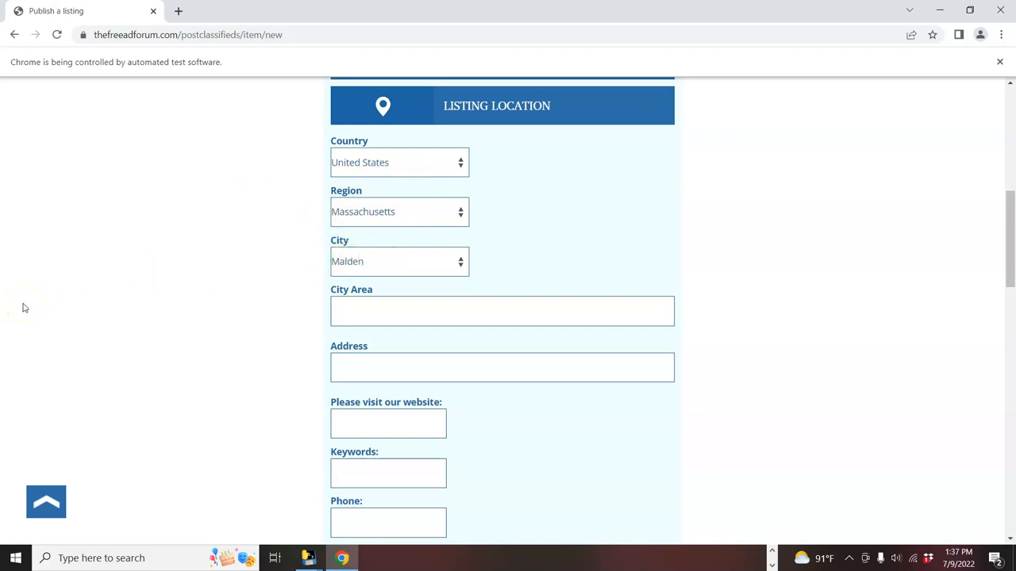
mouse_move(63, 301)
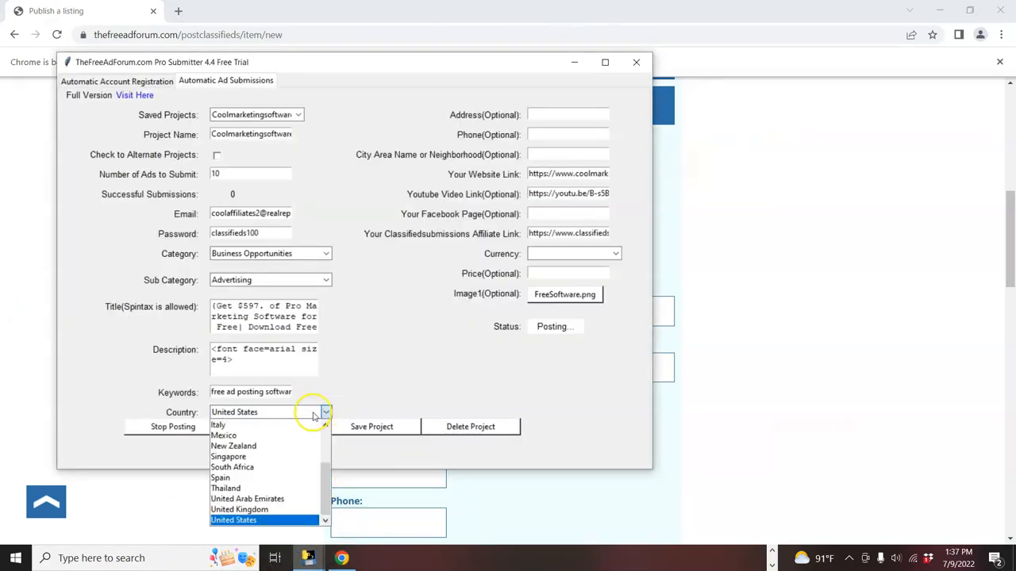
mouse_move(230, 489)
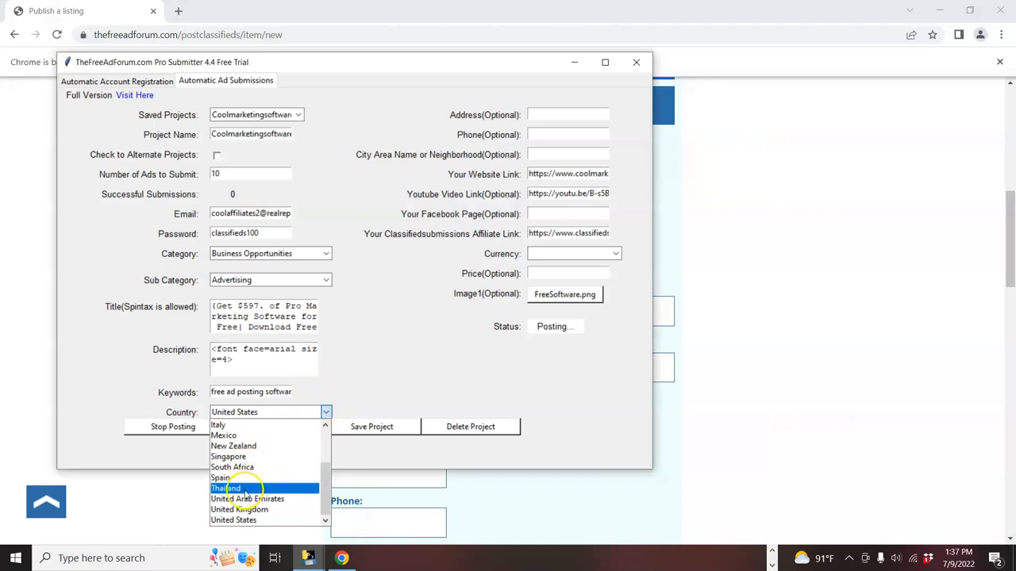
mouse_move(286, 496)
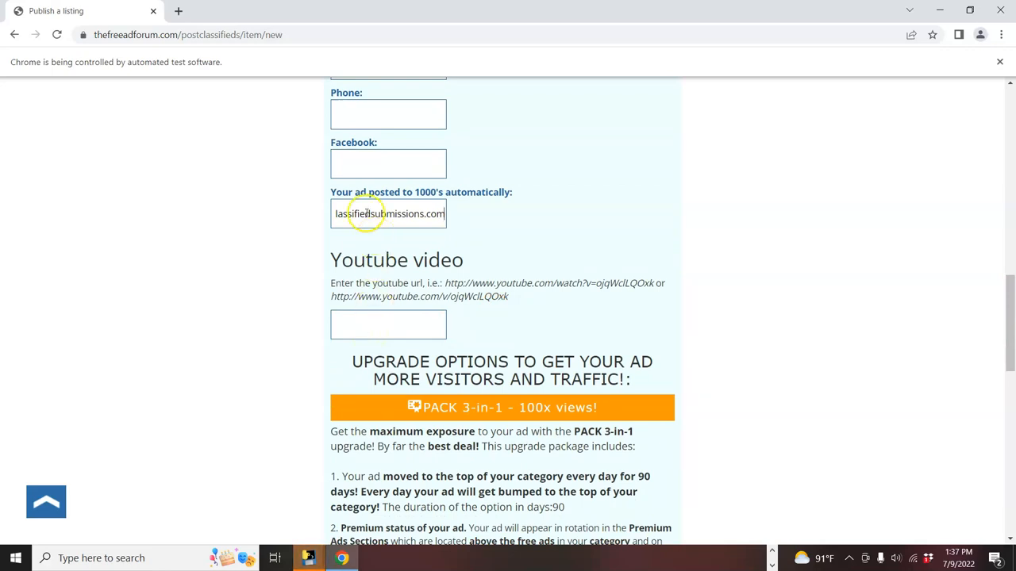
text(https://youtu.be/B-s5B_PzihY)
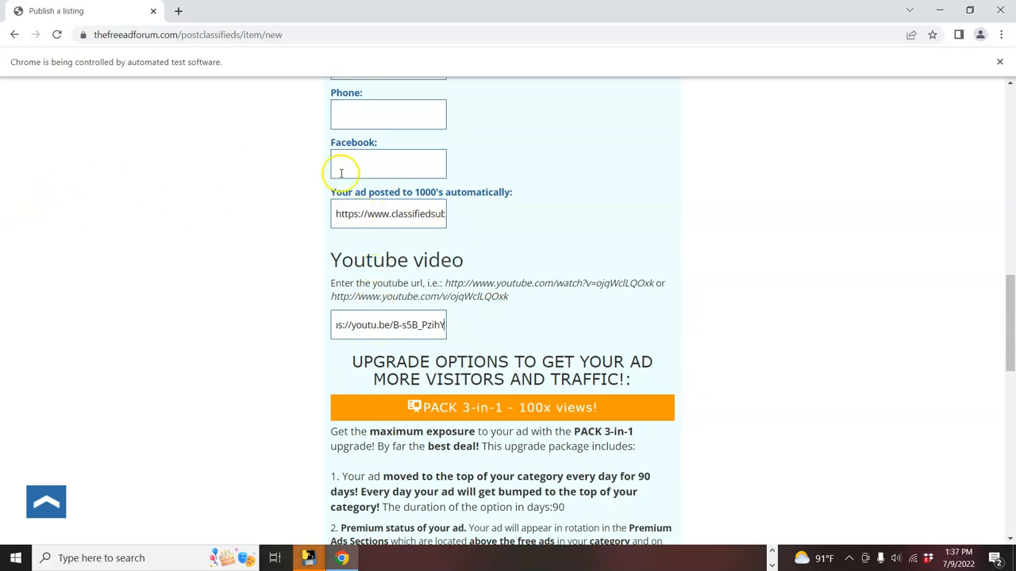
mouse_move(511, 197)
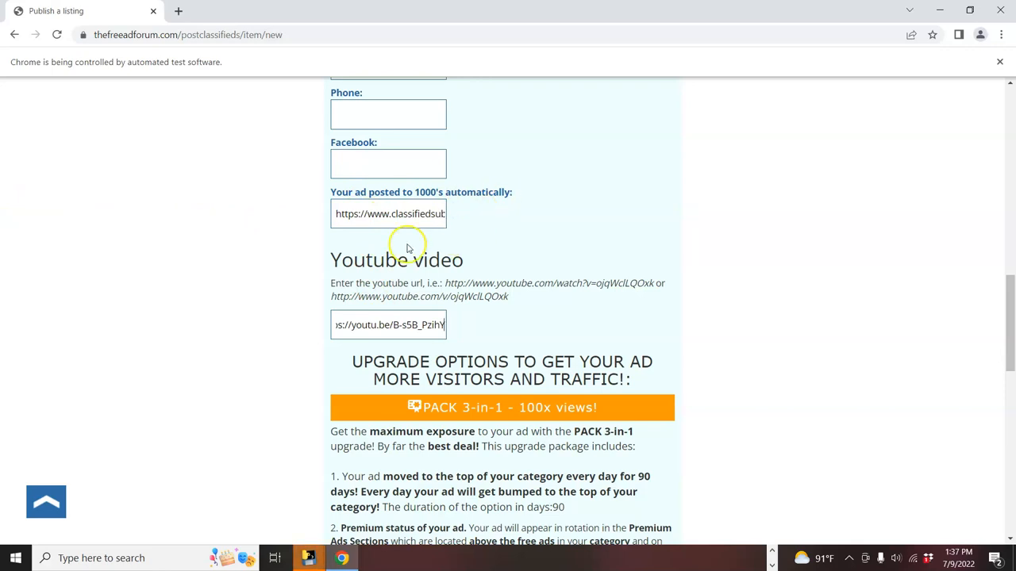
mouse_move(454, 197)
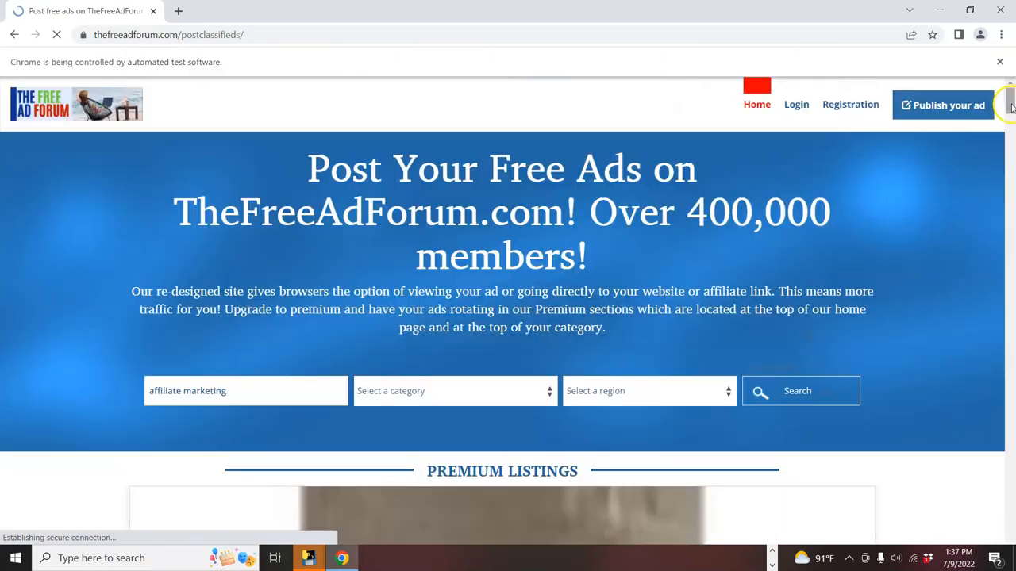
Step: Open the full Download Free Marketing Software ad from the top of Latest Listings
click(797, 105)
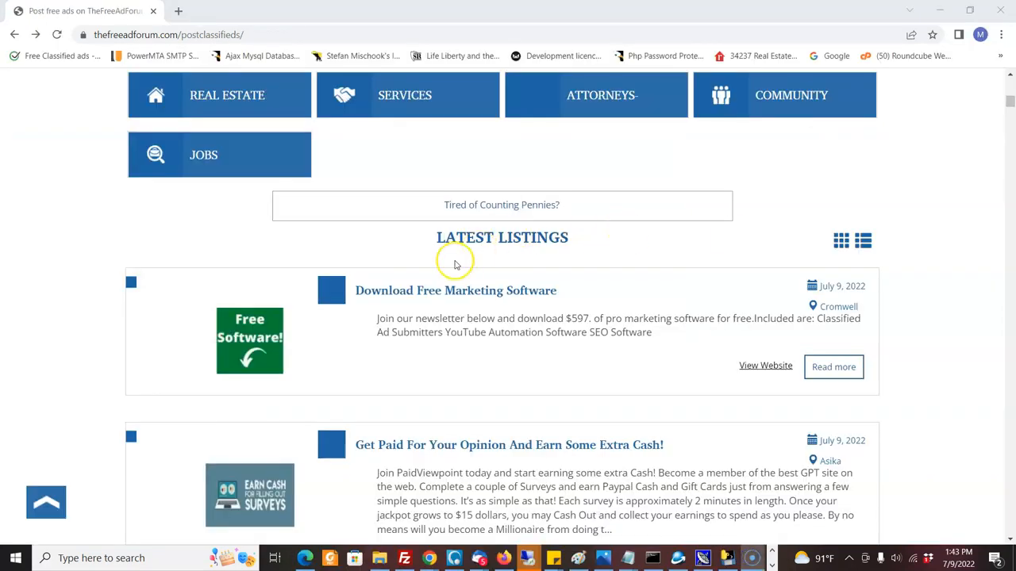
mouse_move(447, 257)
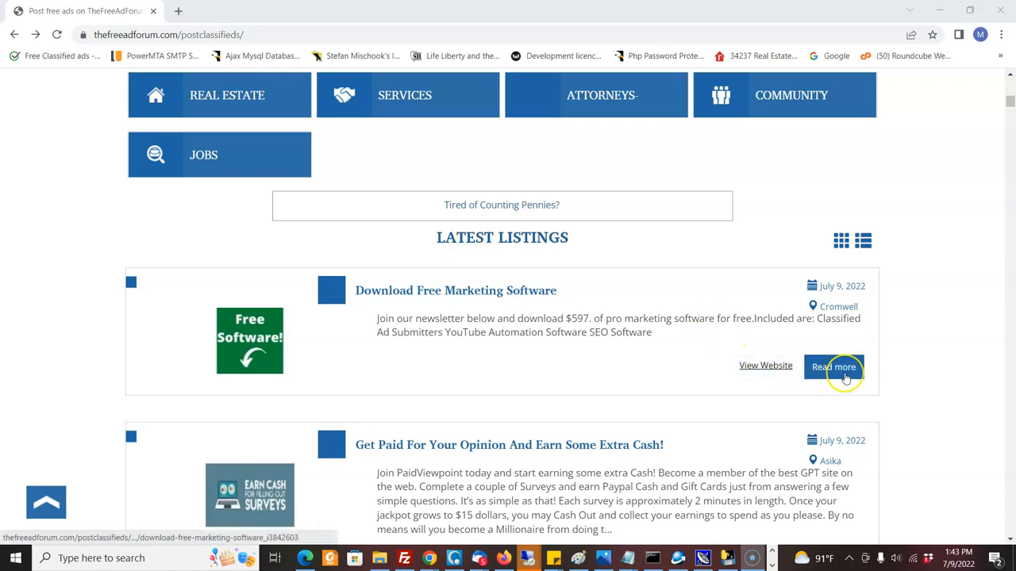
click(833, 367)
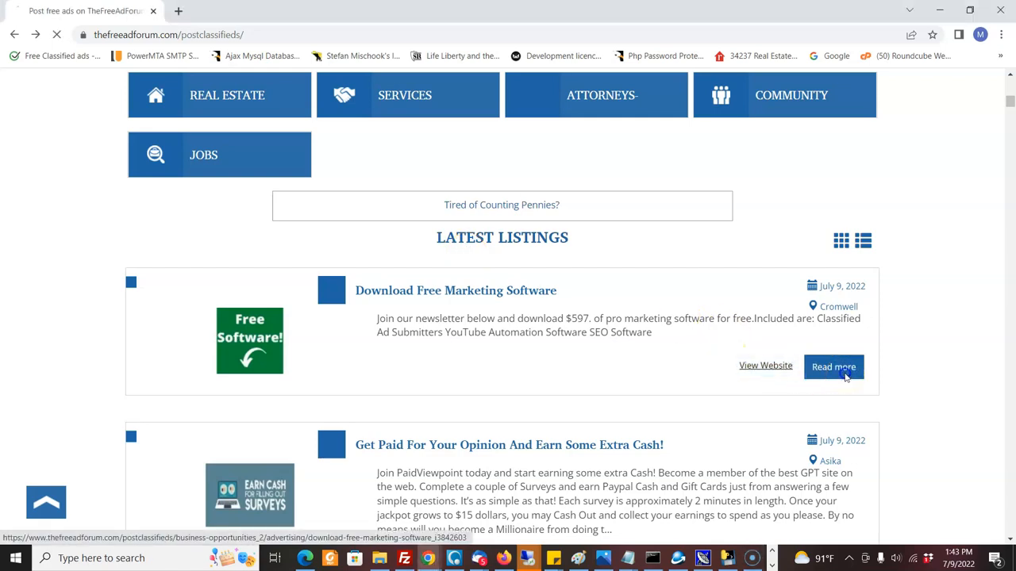
Step: Review the ad page's HTML banner and links near the top of the listing
click(834, 366)
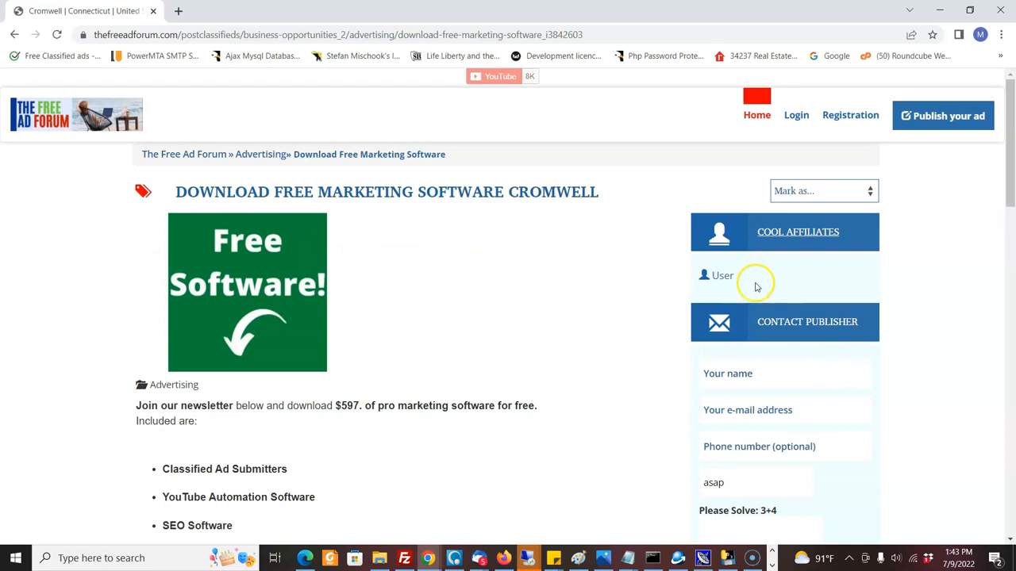
scroll(down, 3)
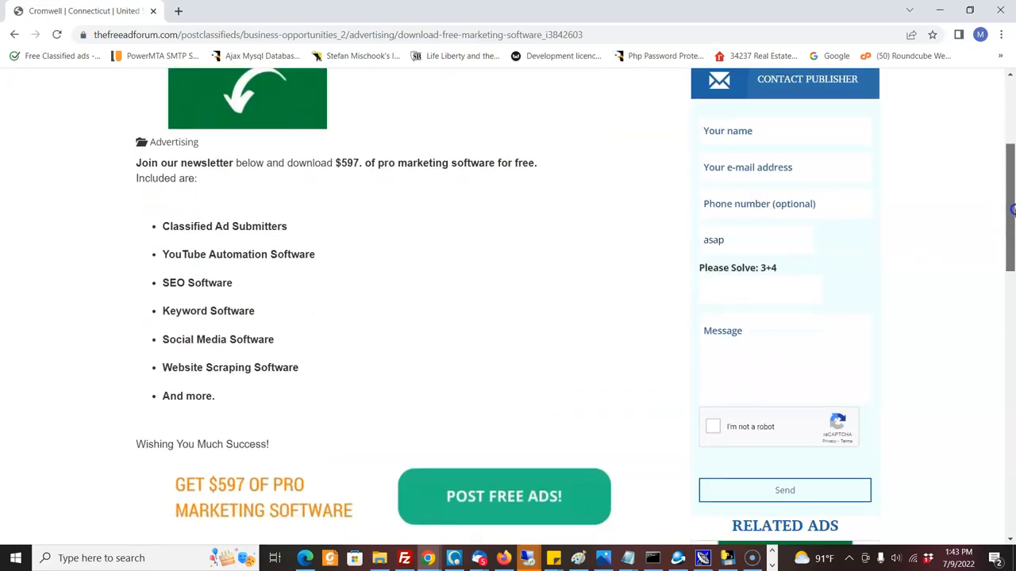
scroll(down, 3)
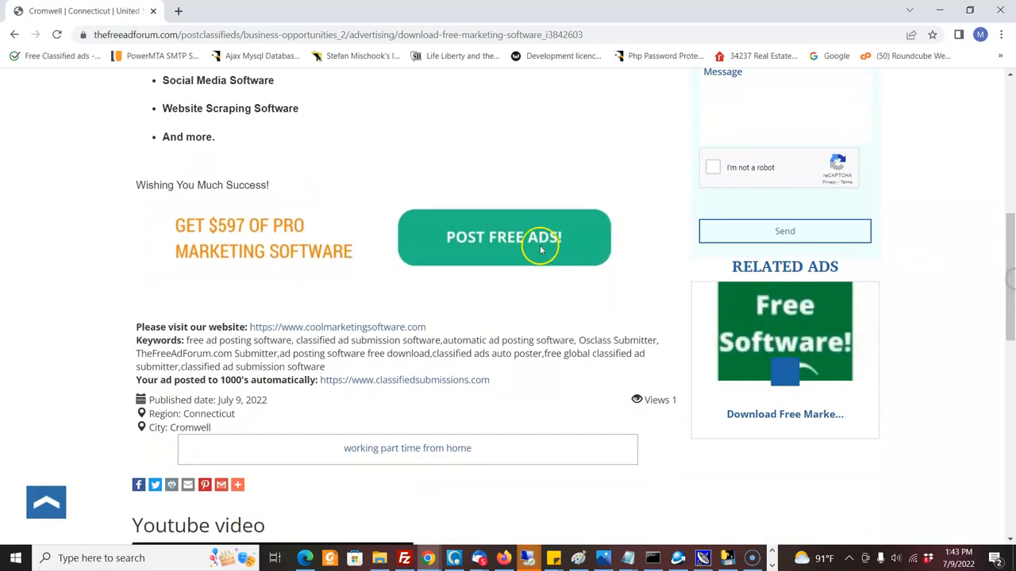
scroll(down, 3)
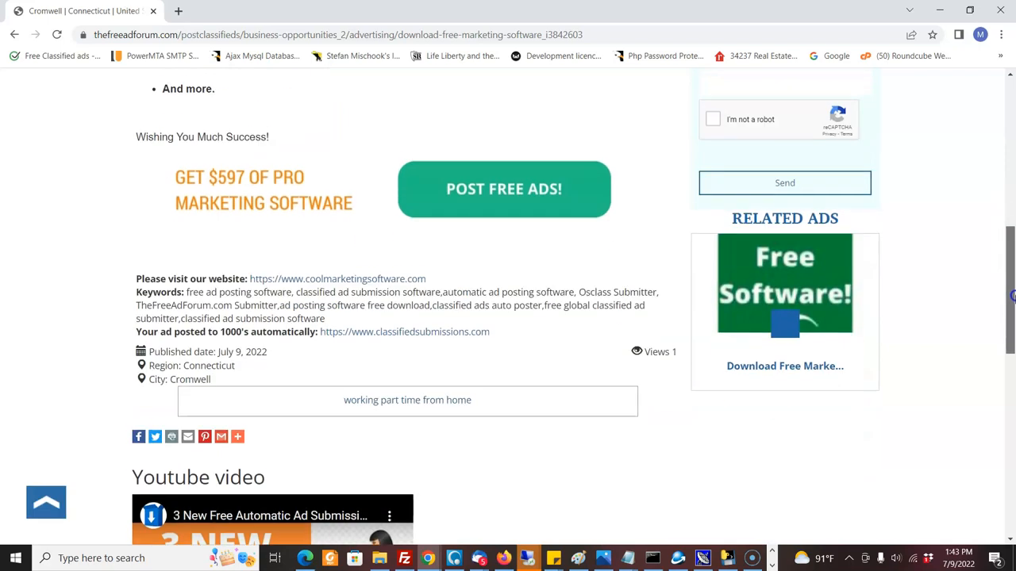
scroll(down, 3)
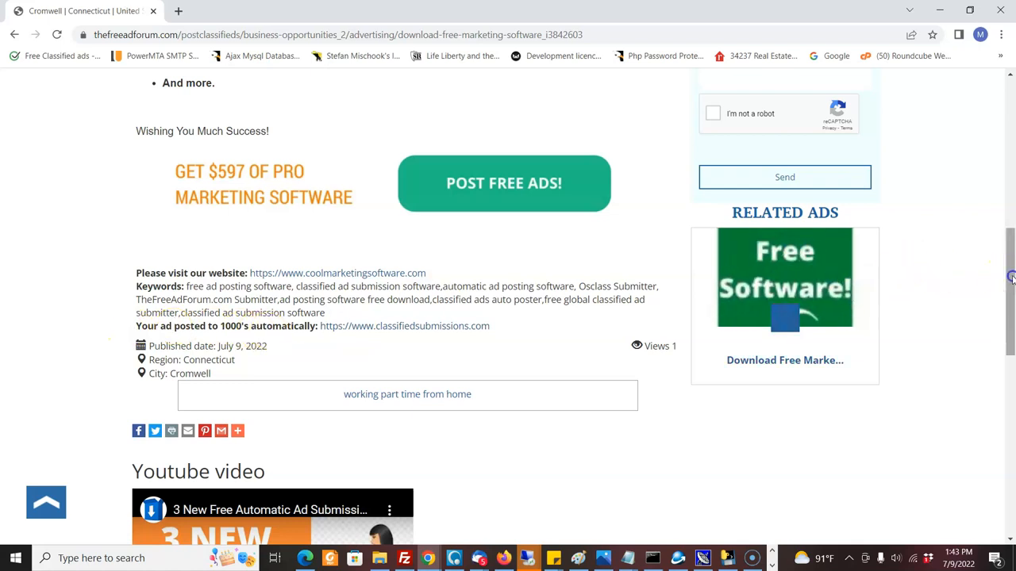
Step: Check the embedded YouTube video further down, then return to the classifieds home page via the breadcrumb
scroll(down, 3)
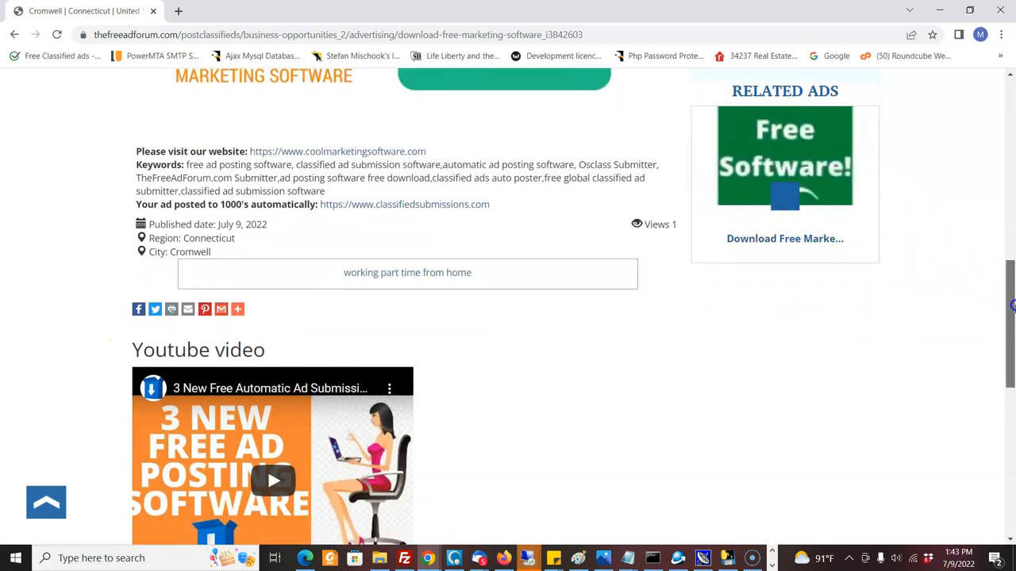
scroll(down, 3)
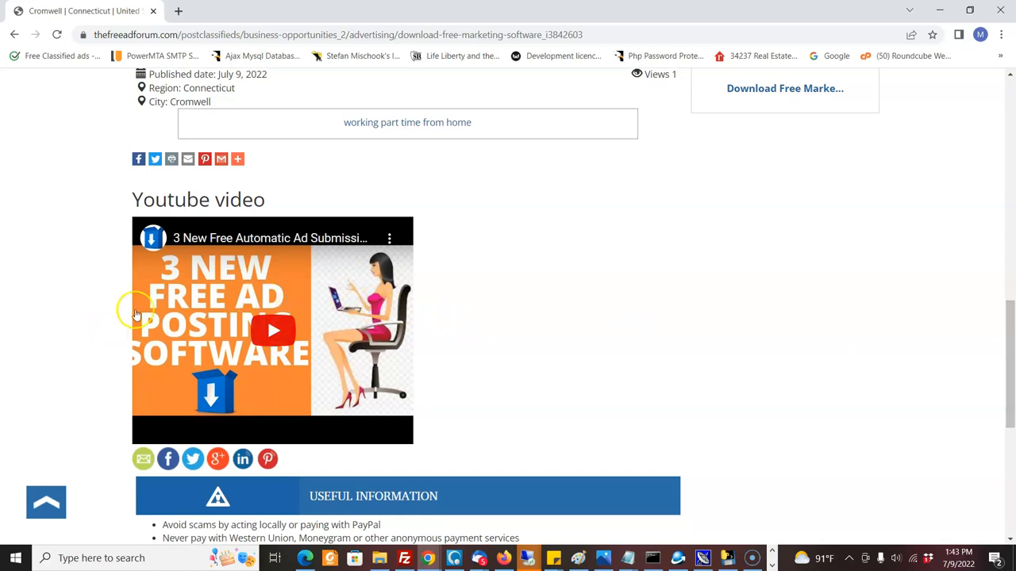
mouse_move(273, 332)
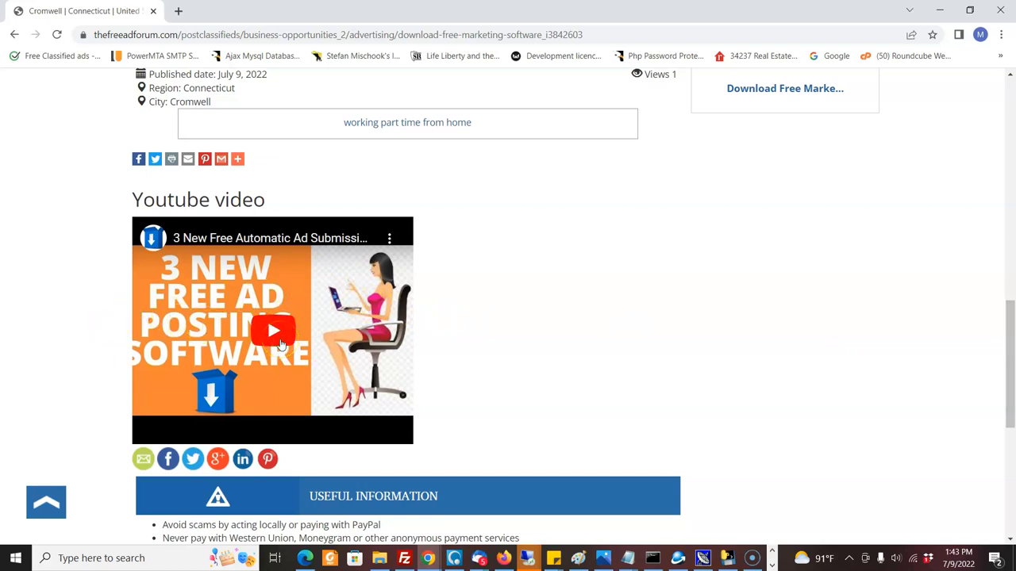
mouse_move(983, 396)
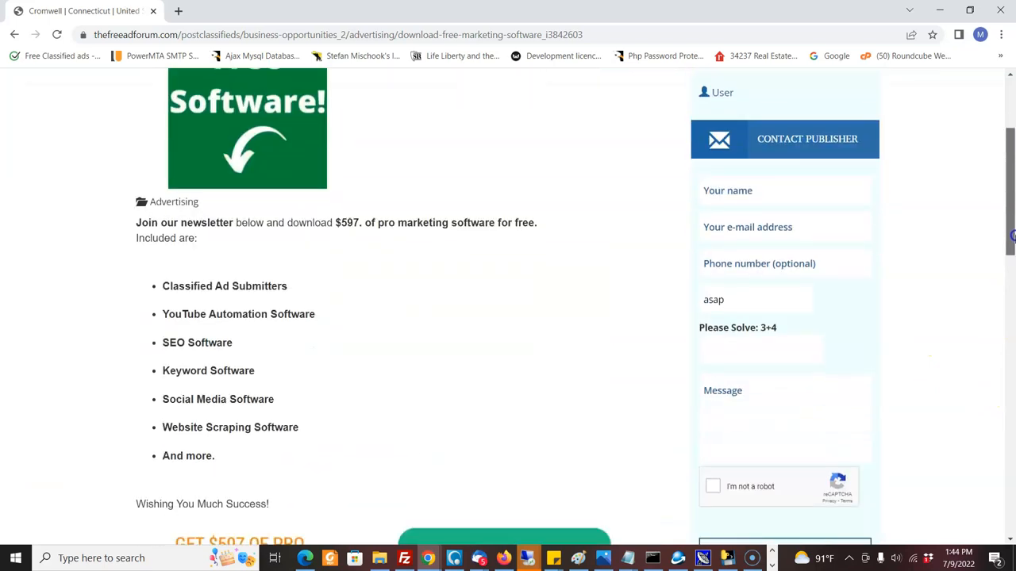
scroll(down, 3)
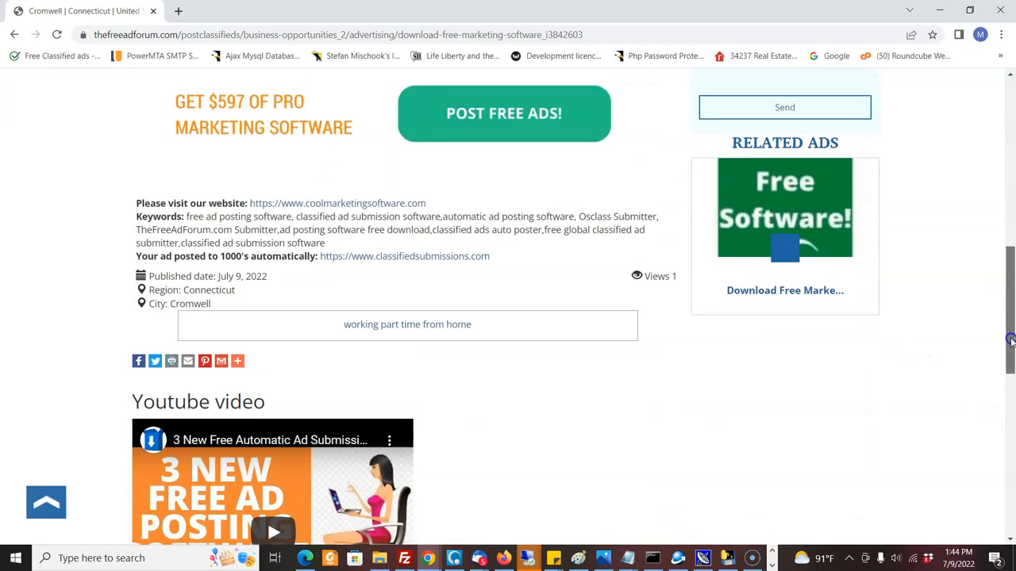
scroll(down, 3)
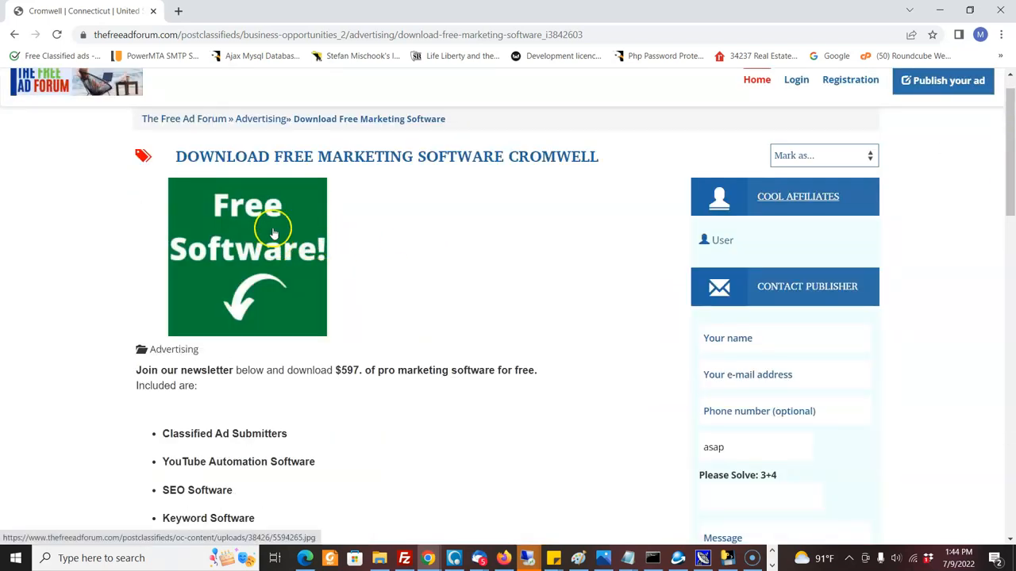
mouse_move(192, 127)
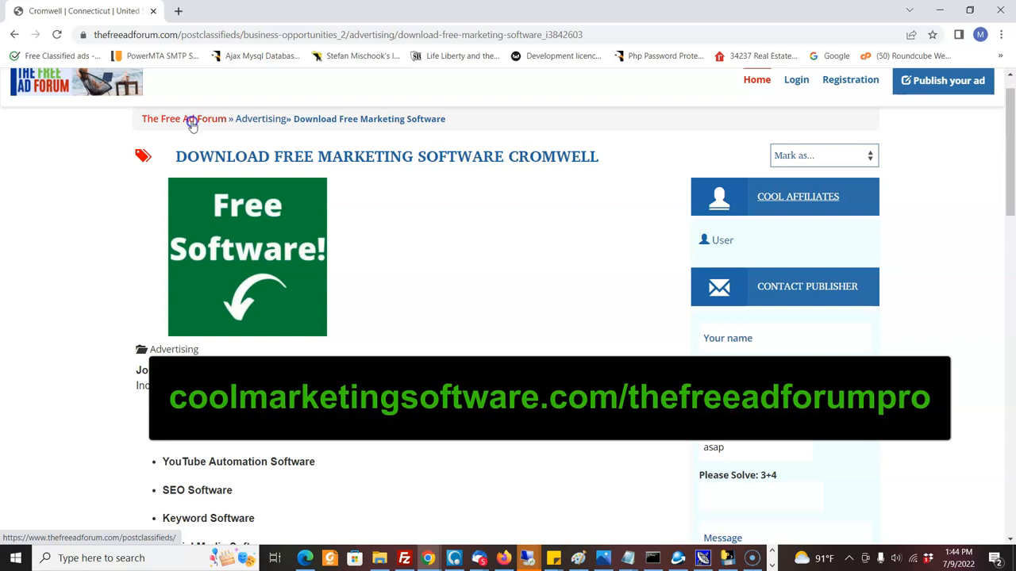
click(184, 117)
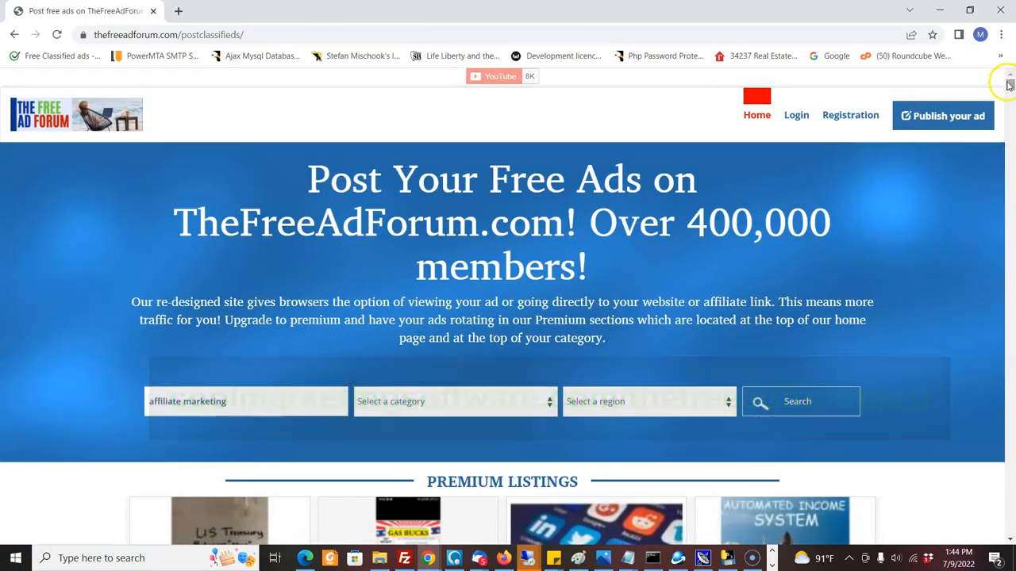
Step: Advance the premium listings carousel twice and see the Download Free Marketing Software ad now second, below Systeme.io
scroll(down, 3)
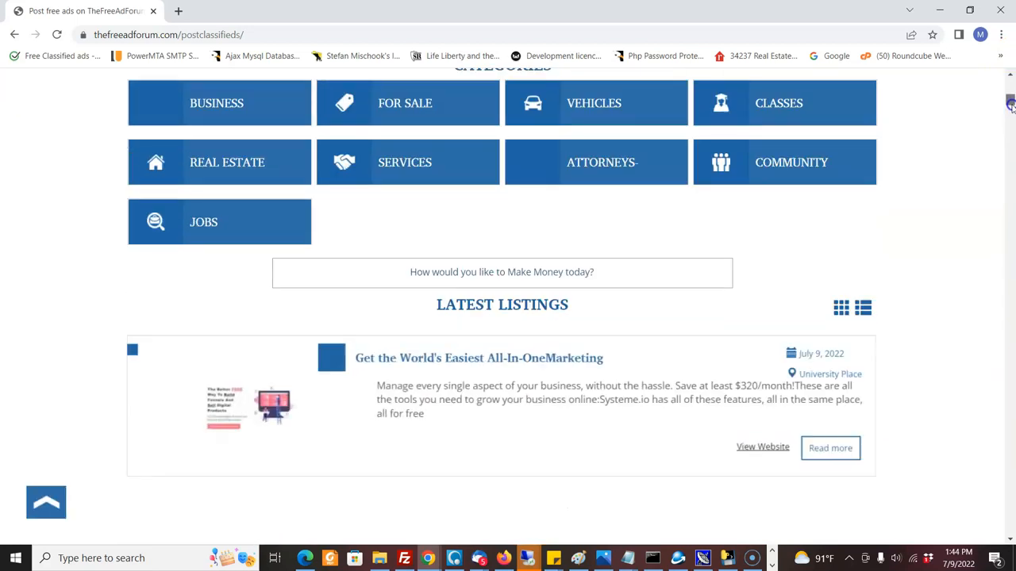
scroll(down, 3)
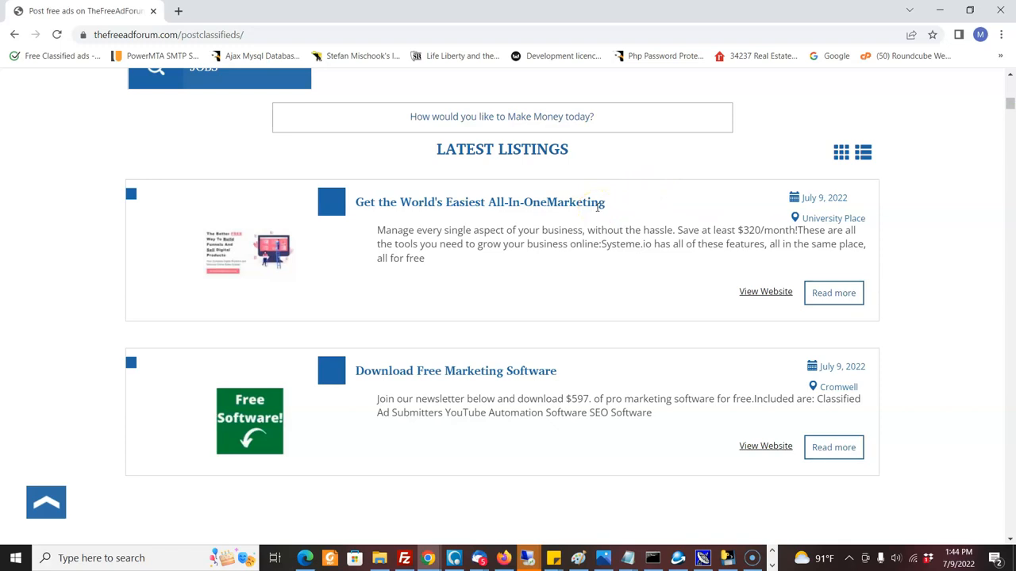
mouse_move(444, 381)
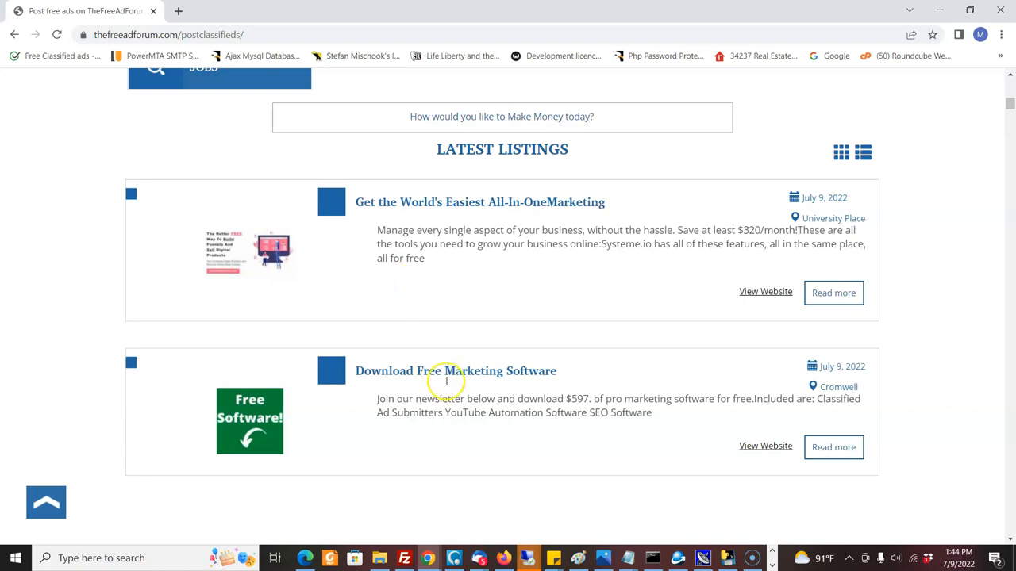
mouse_move(1010, 119)
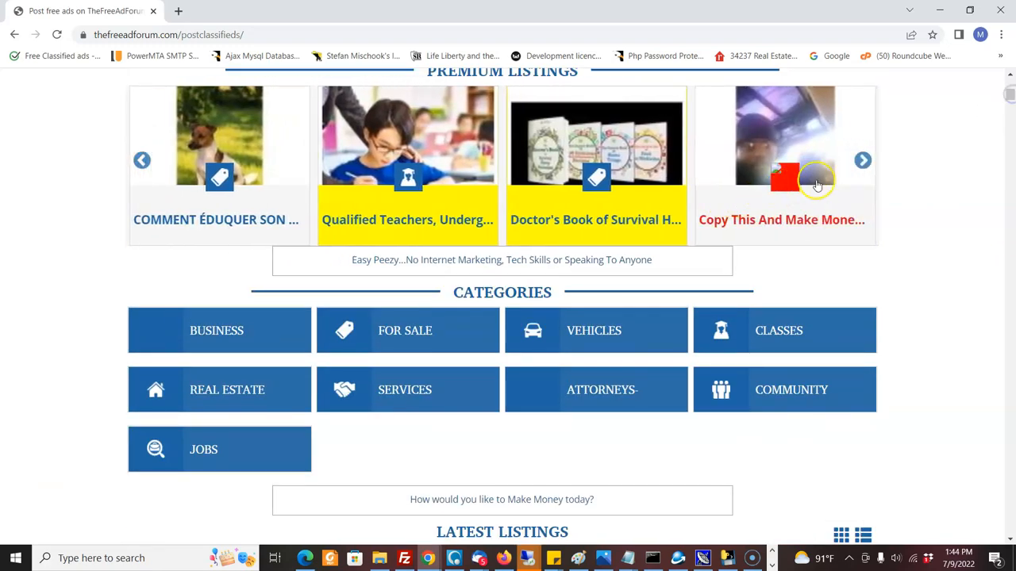
click(862, 161)
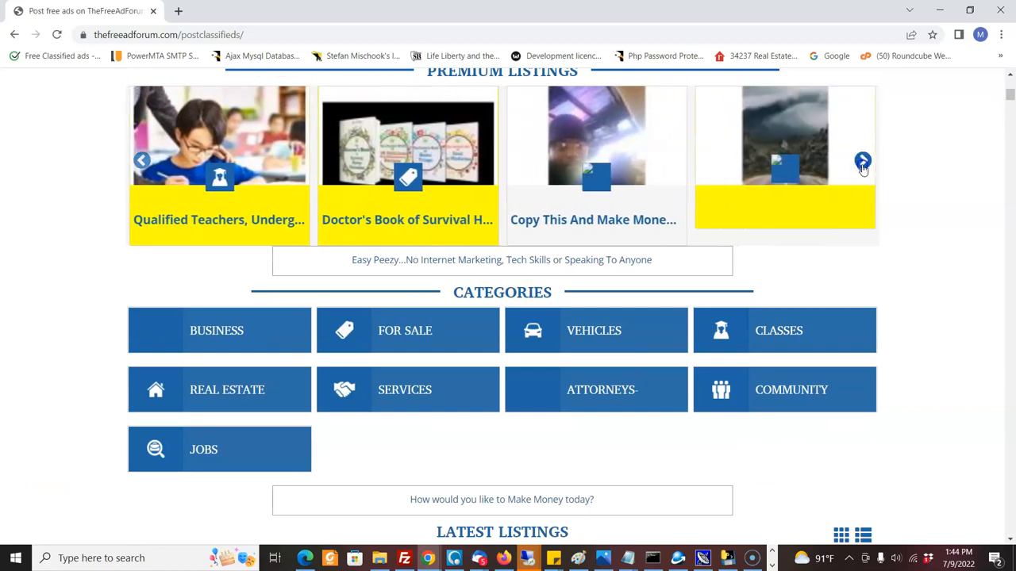
click(863, 162)
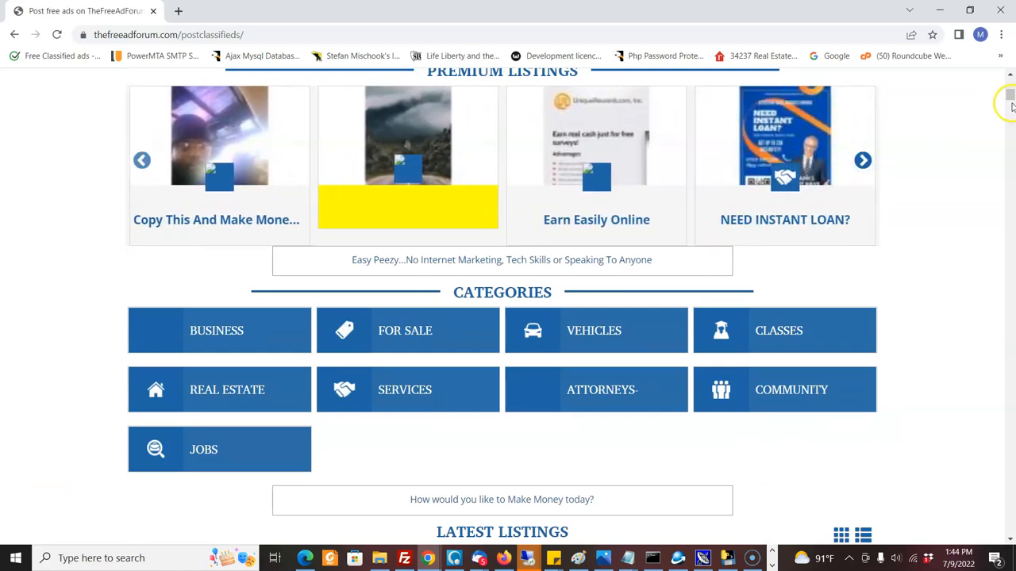
scroll(down, 3)
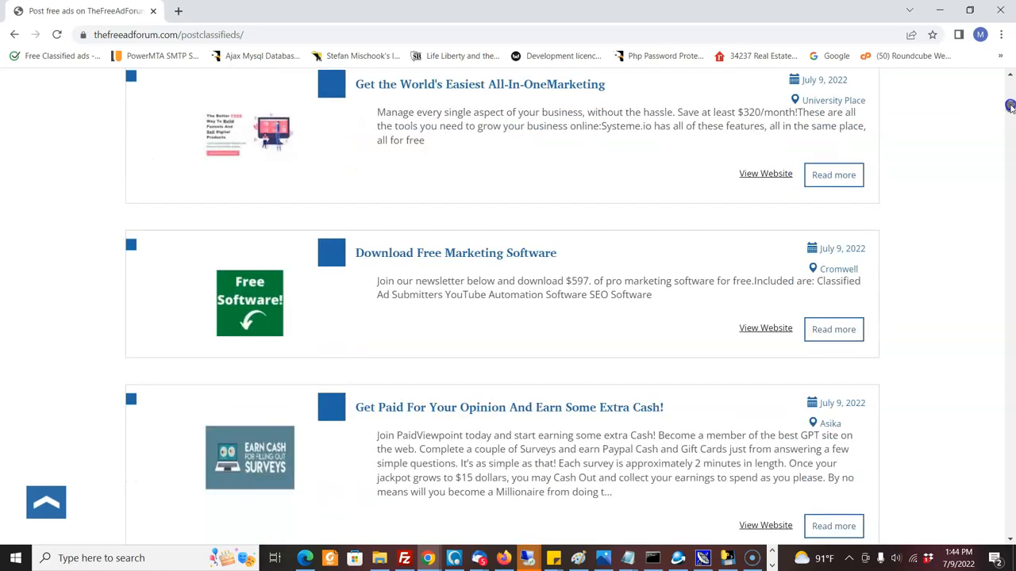
scroll(down, 3)
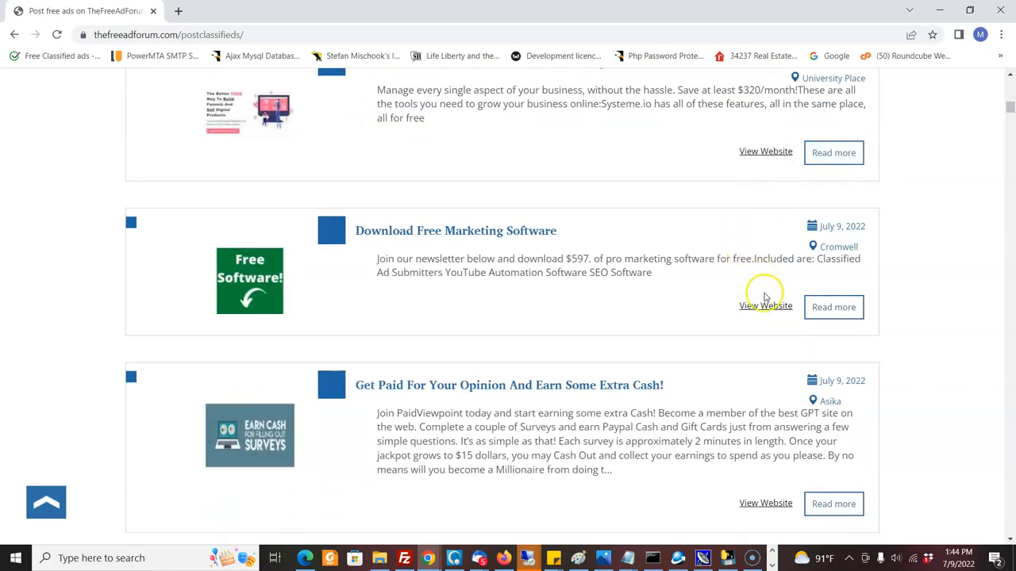
mouse_move(813, 314)
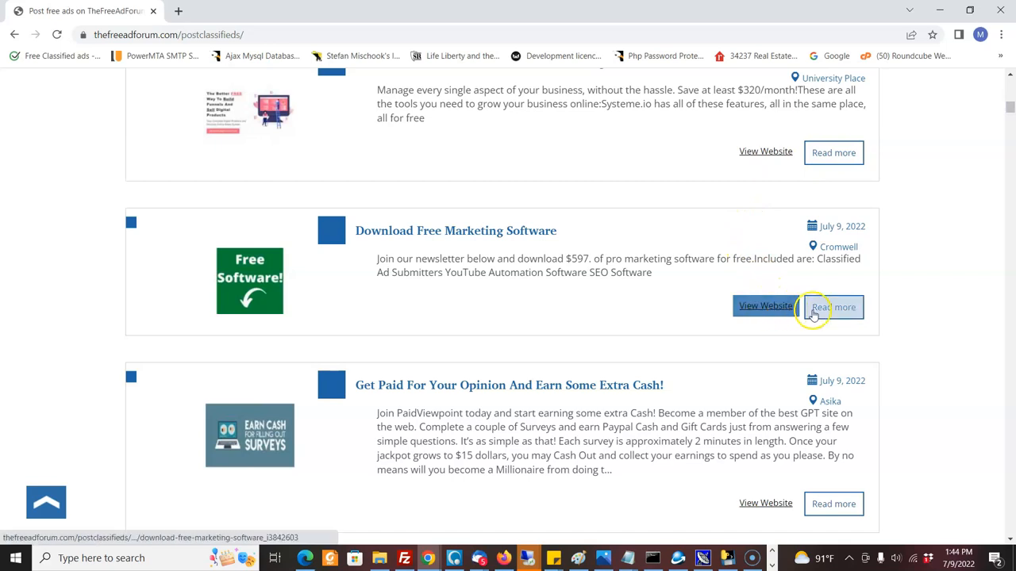
mouse_move(765, 310)
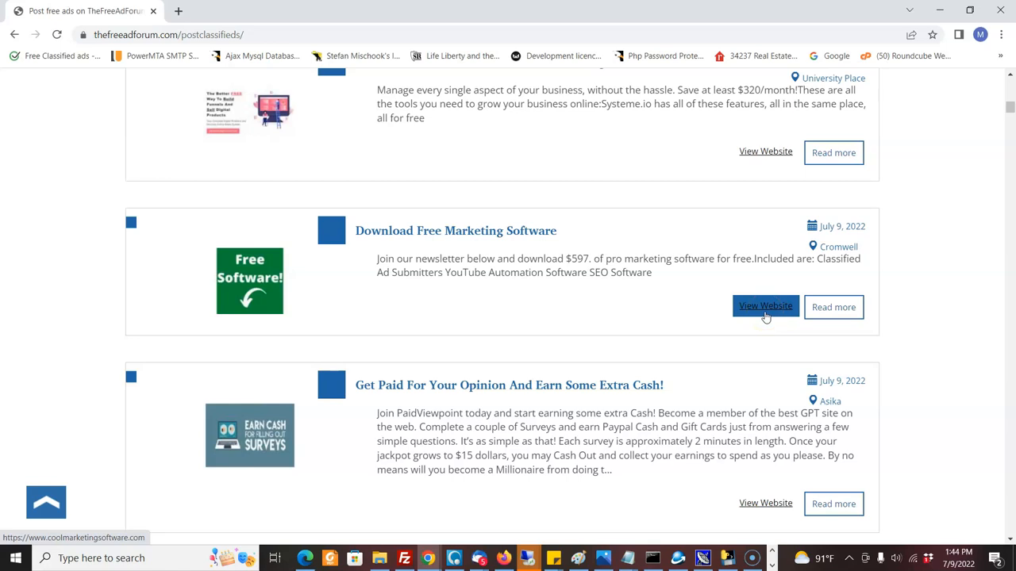
mouse_move(834, 306)
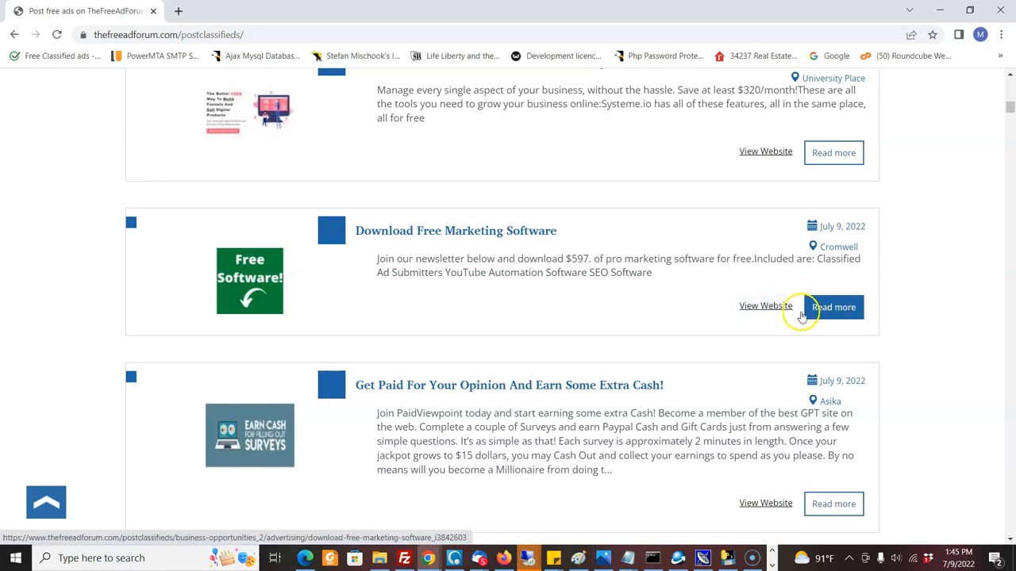
mouse_move(765, 310)
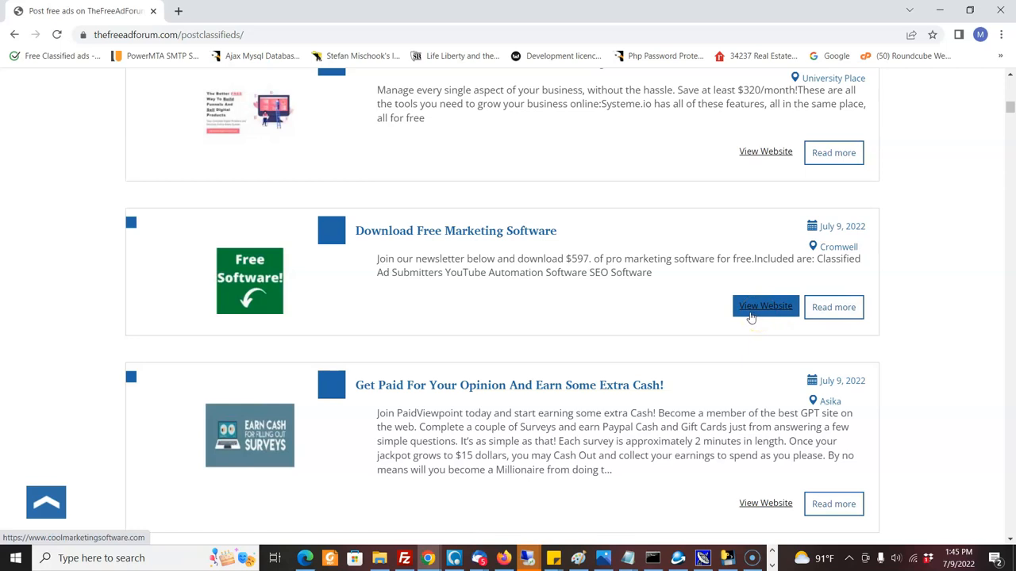
Step: Open the ad's website and the Get Paid For Your Opinion listing in new tabs, then return to the forum home page
click(765, 308)
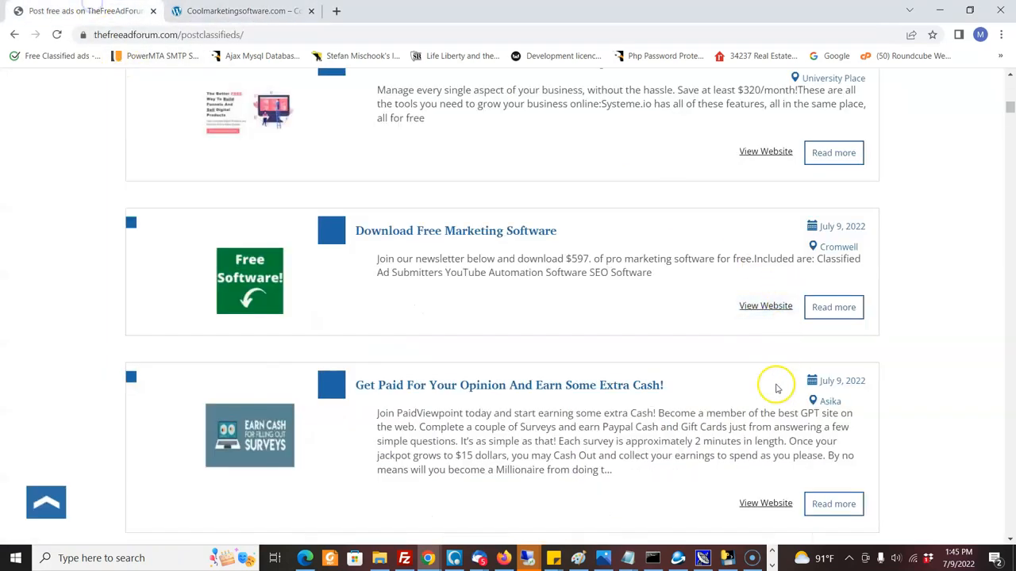
click(765, 504)
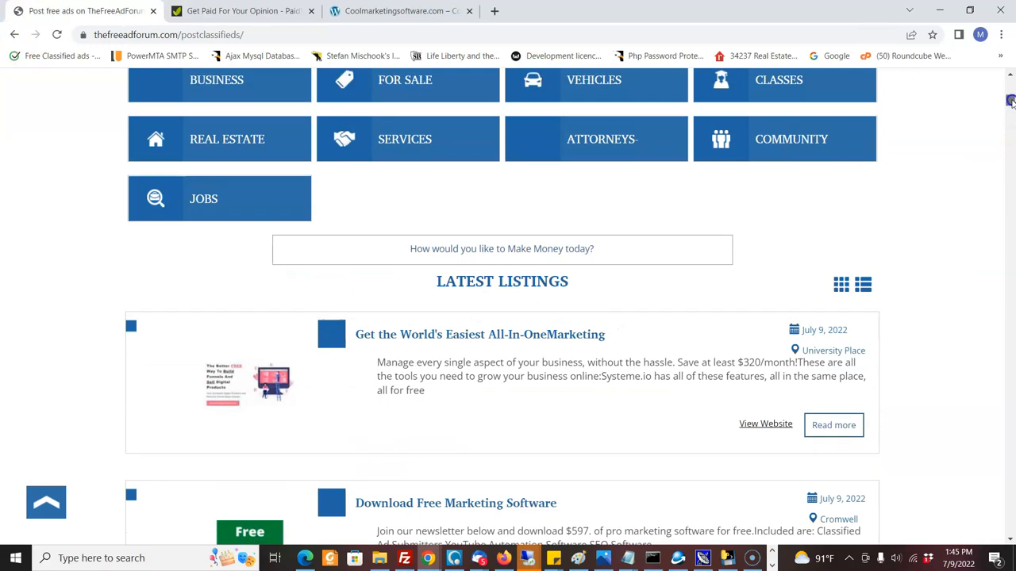
scroll(up, 3)
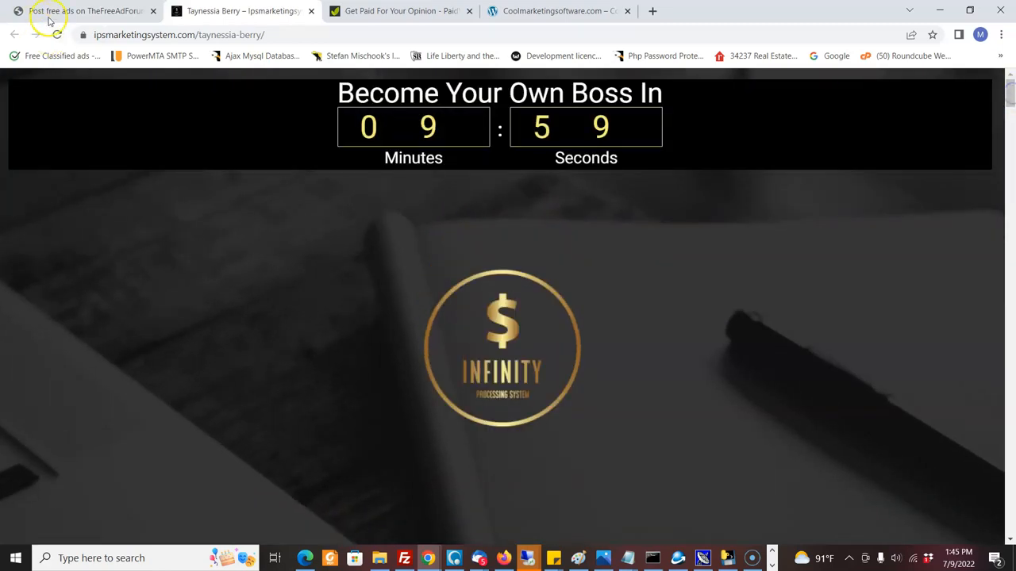
click(80, 12)
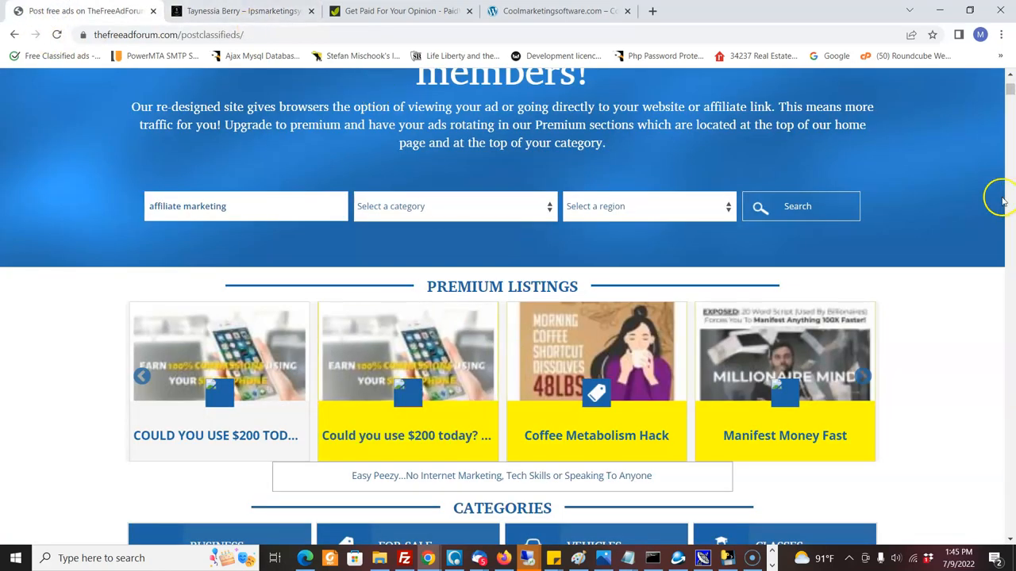
mouse_move(873, 133)
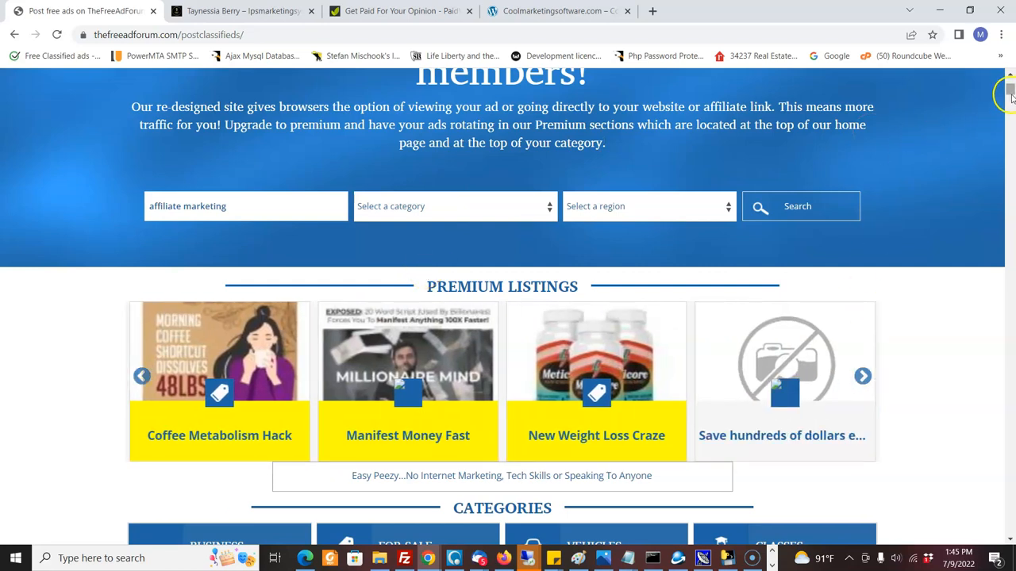
scroll(up, 3)
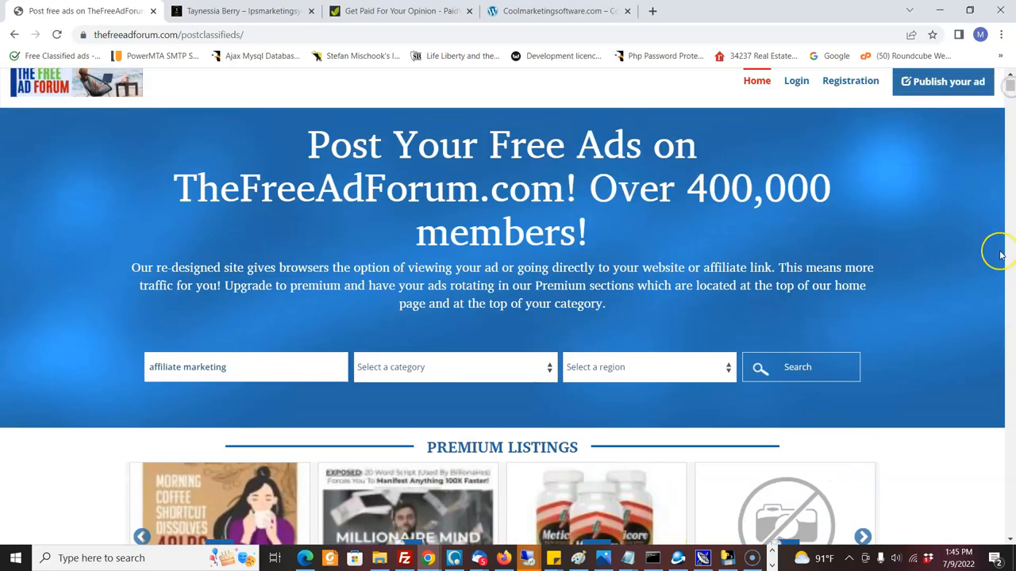
click(861, 535)
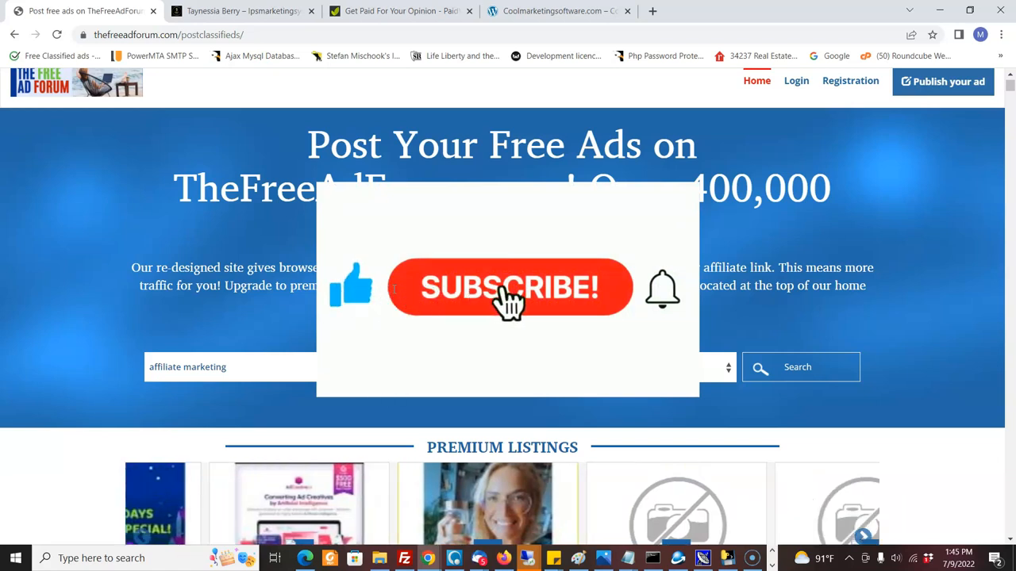
click(508, 289)
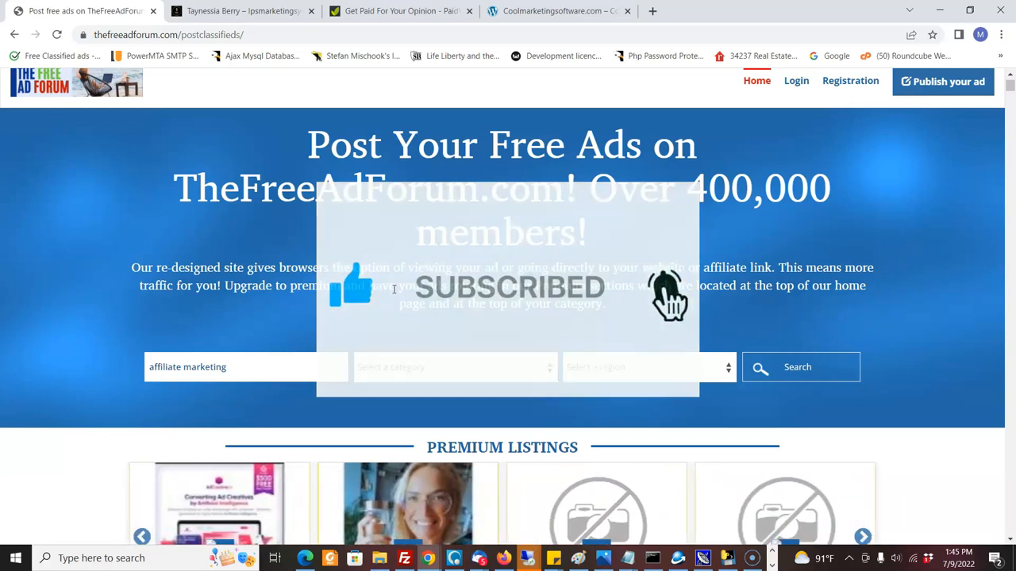